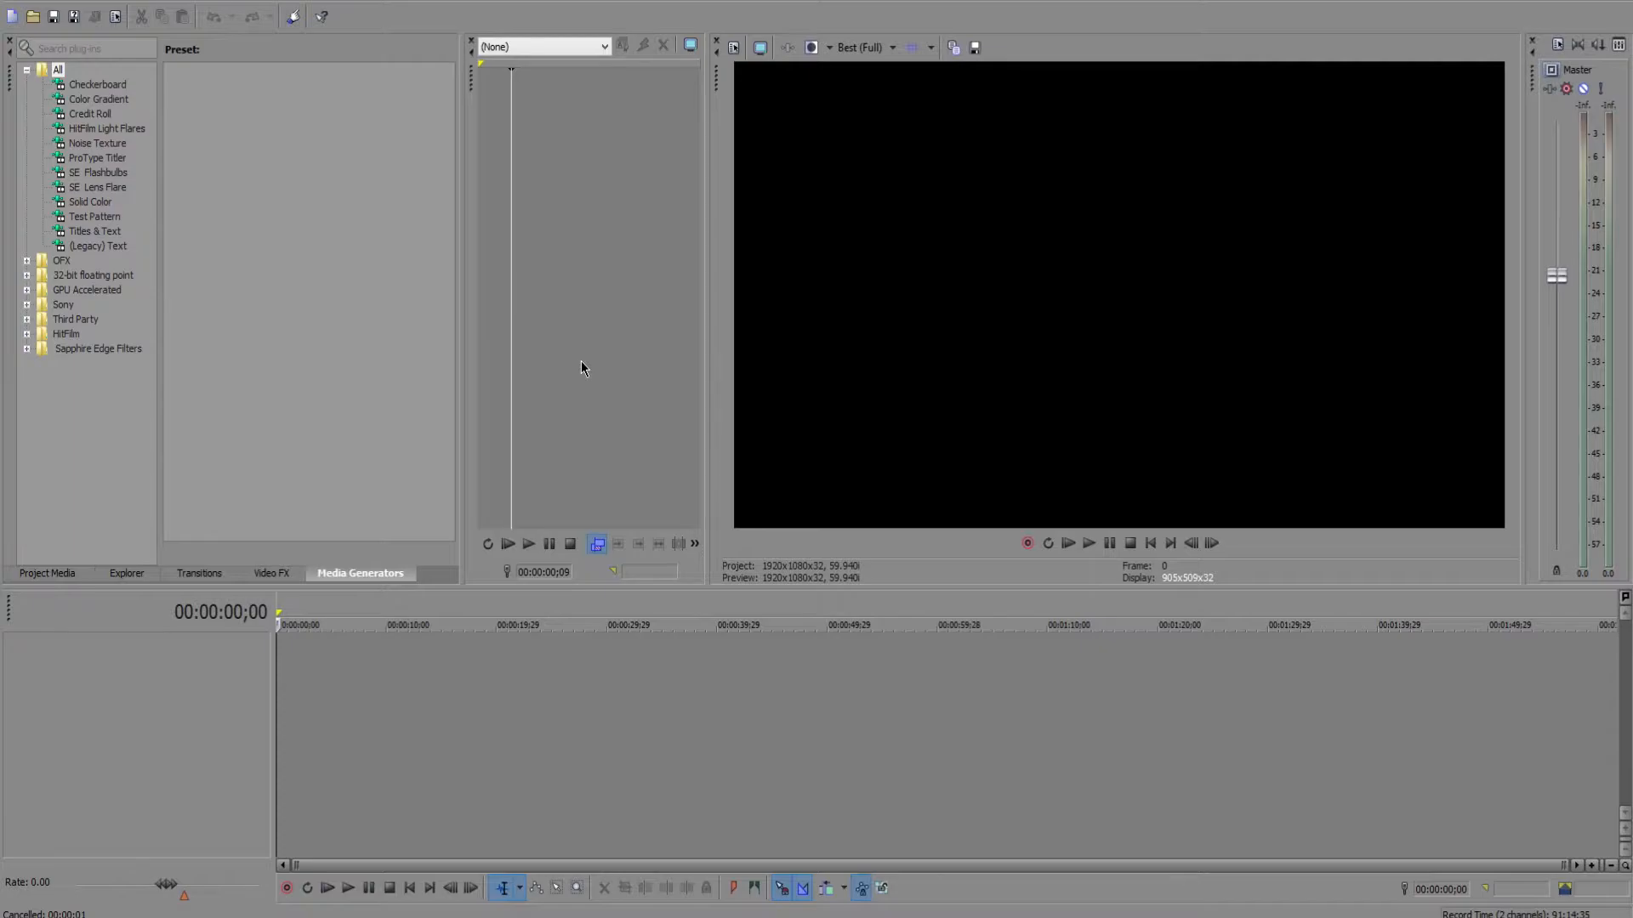
{"action": "mouse_move", "coordinate": [146, 338]}
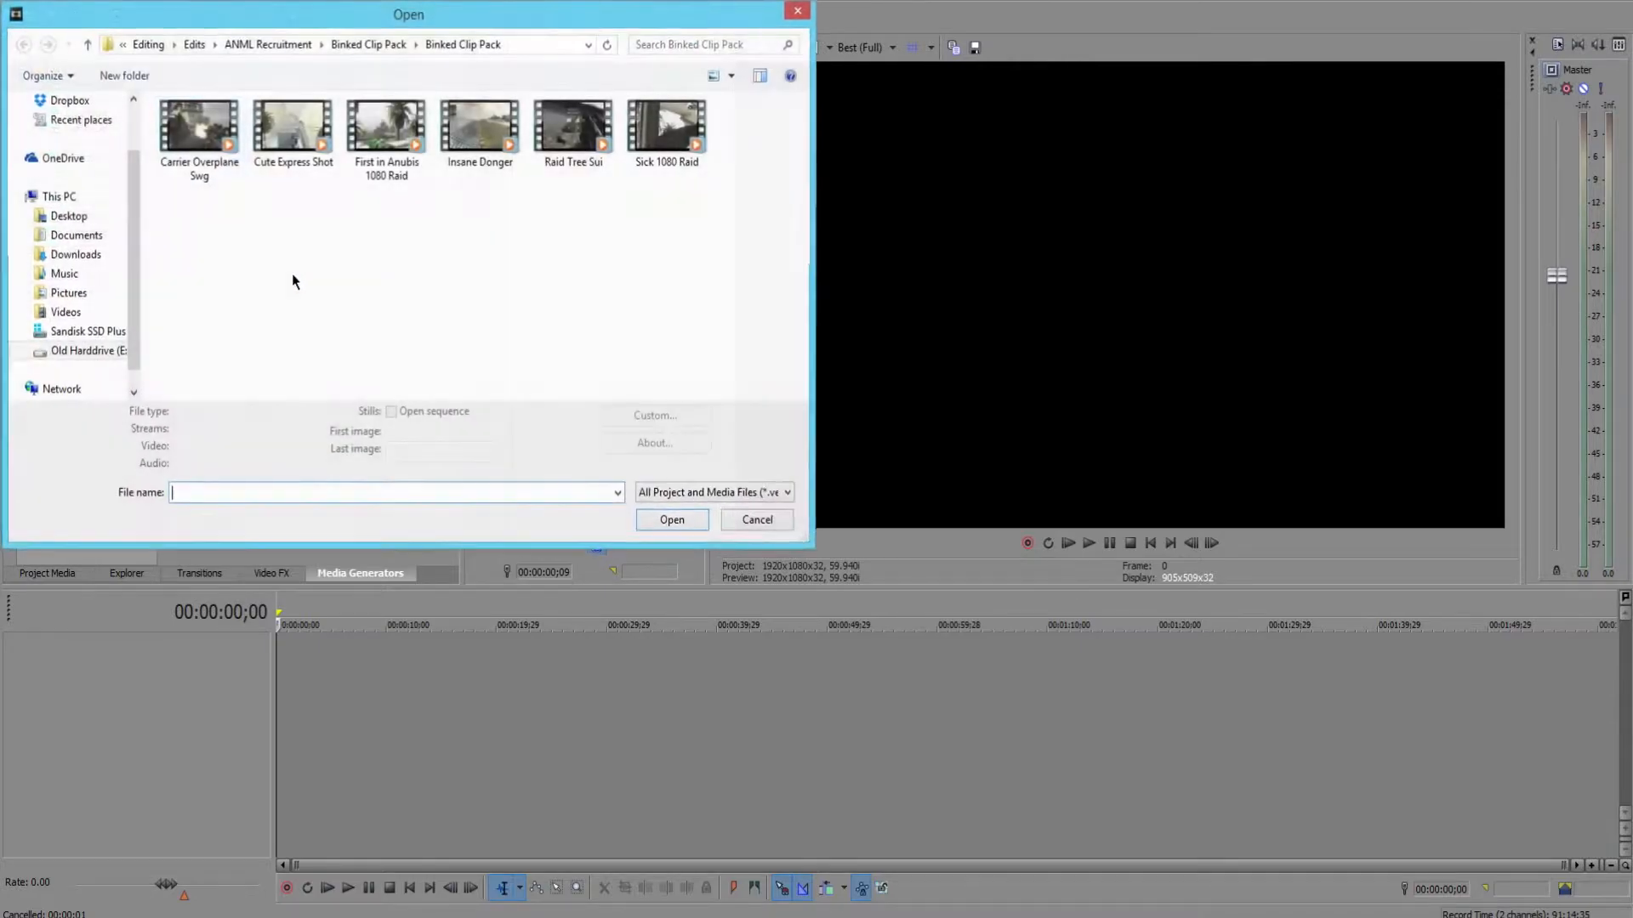
Step: Load the Carrier Overplane Swg gameplay clip onto the timeline and confirm its properties
{"action": "left_click", "coordinate": [199, 124]}
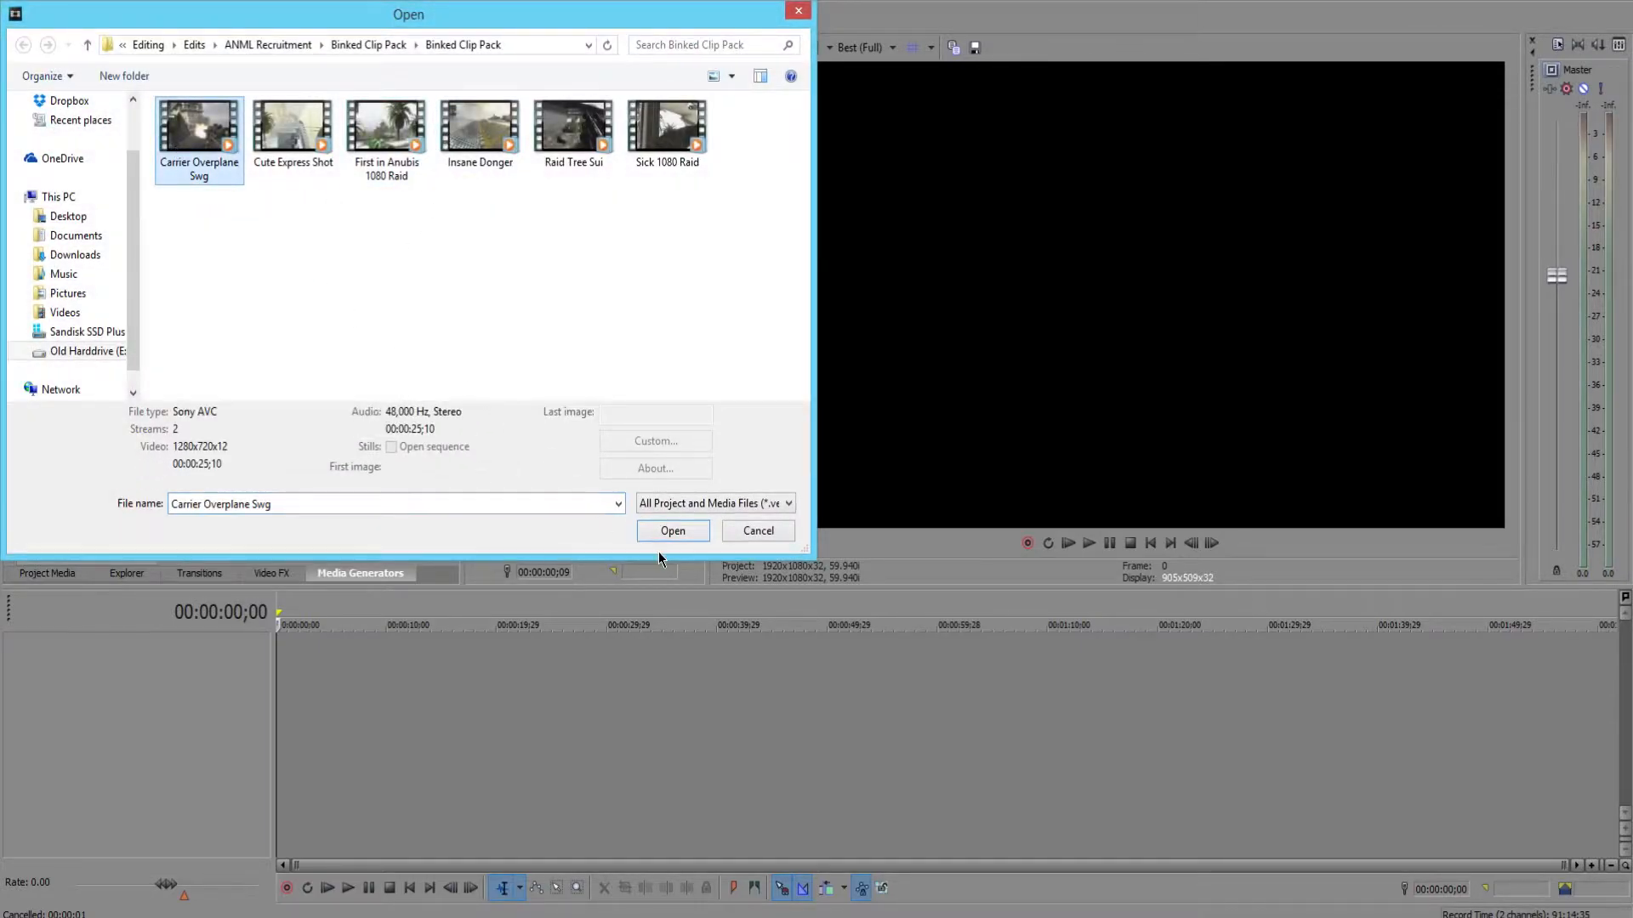
{"action": "left_click", "coordinate": [672, 530]}
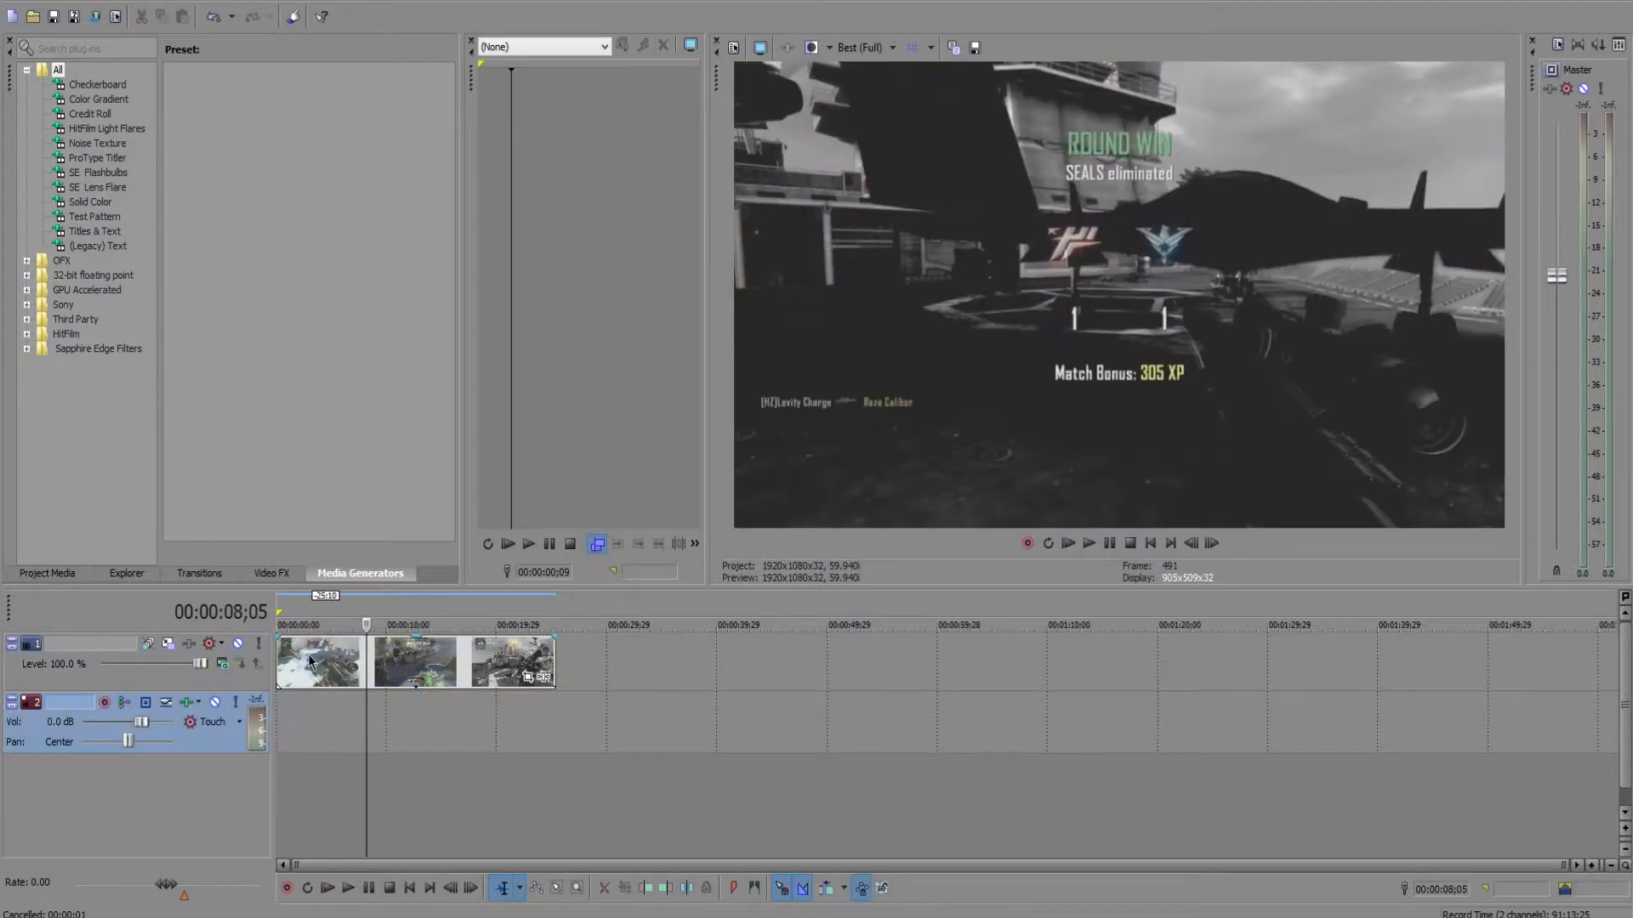
{"action": "mouse_move", "coordinate": [755, 112]}
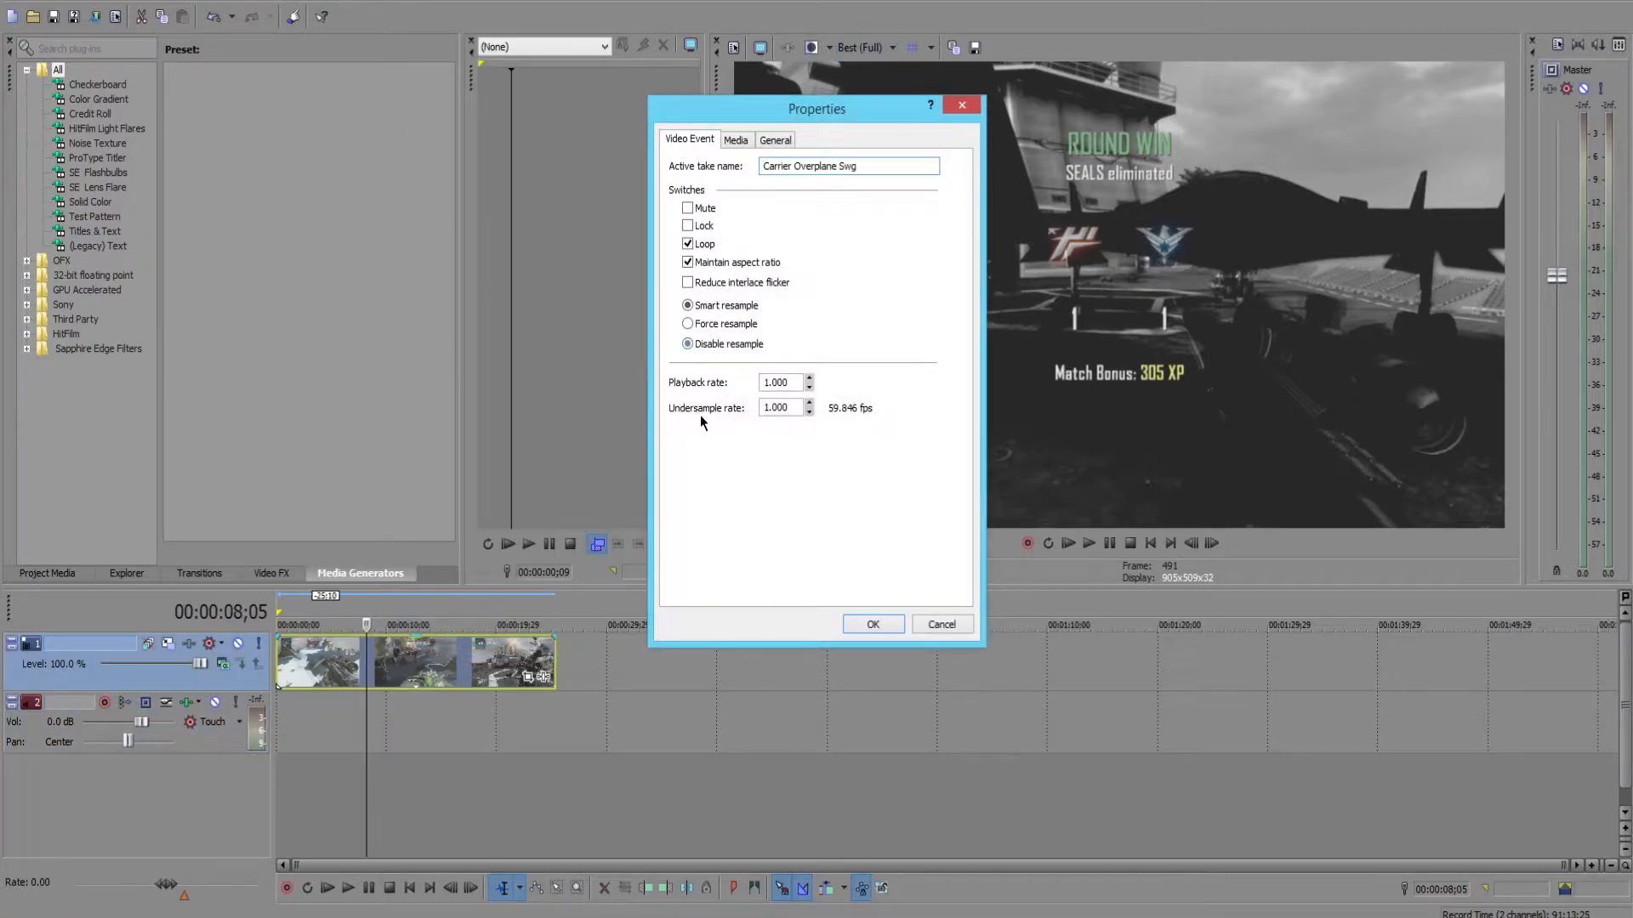
{"action": "left_click", "coordinate": [872, 624]}
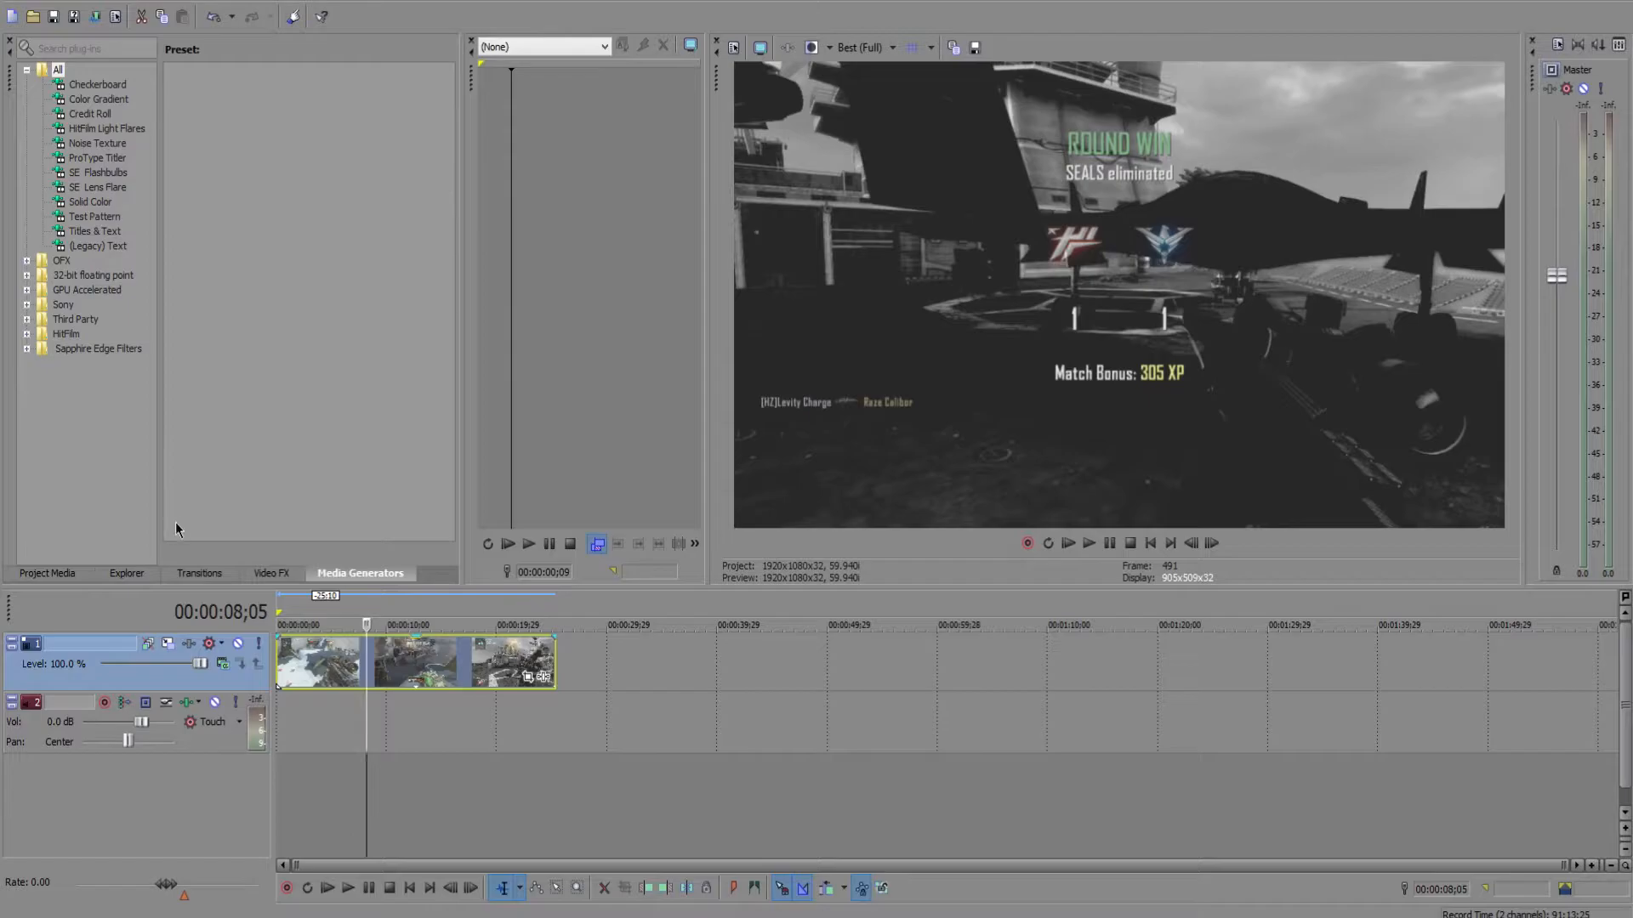
Step: Show the Video FX library and position the playhead near four seconds into the clip
{"action": "left_click", "coordinate": [270, 573]}
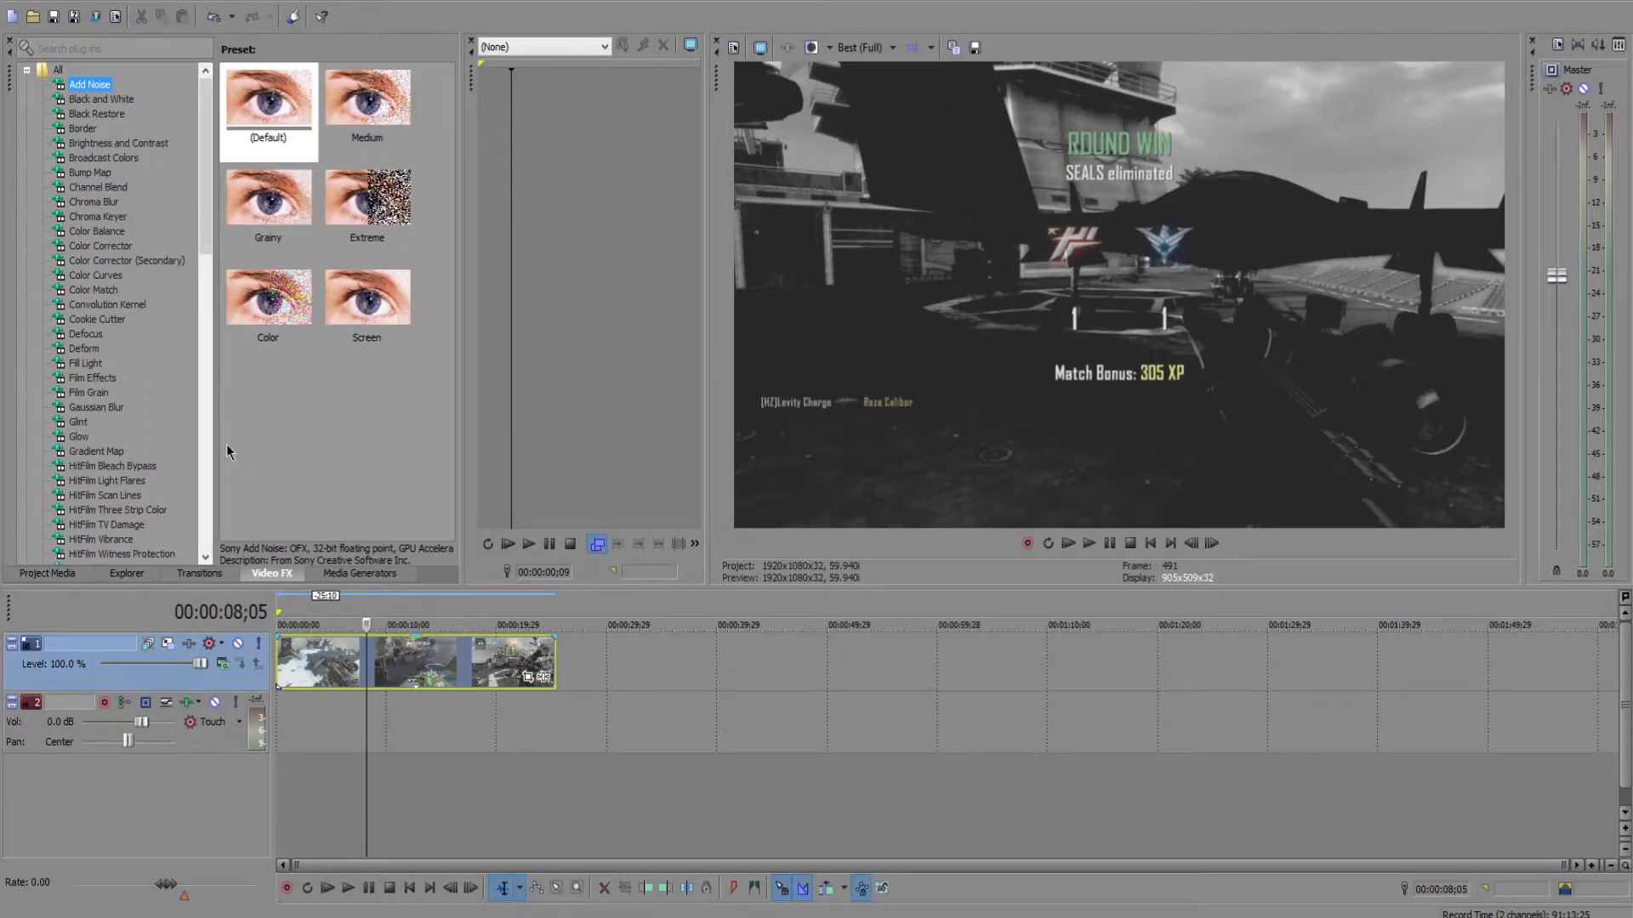
{"action": "left_click", "coordinate": [426, 665]}
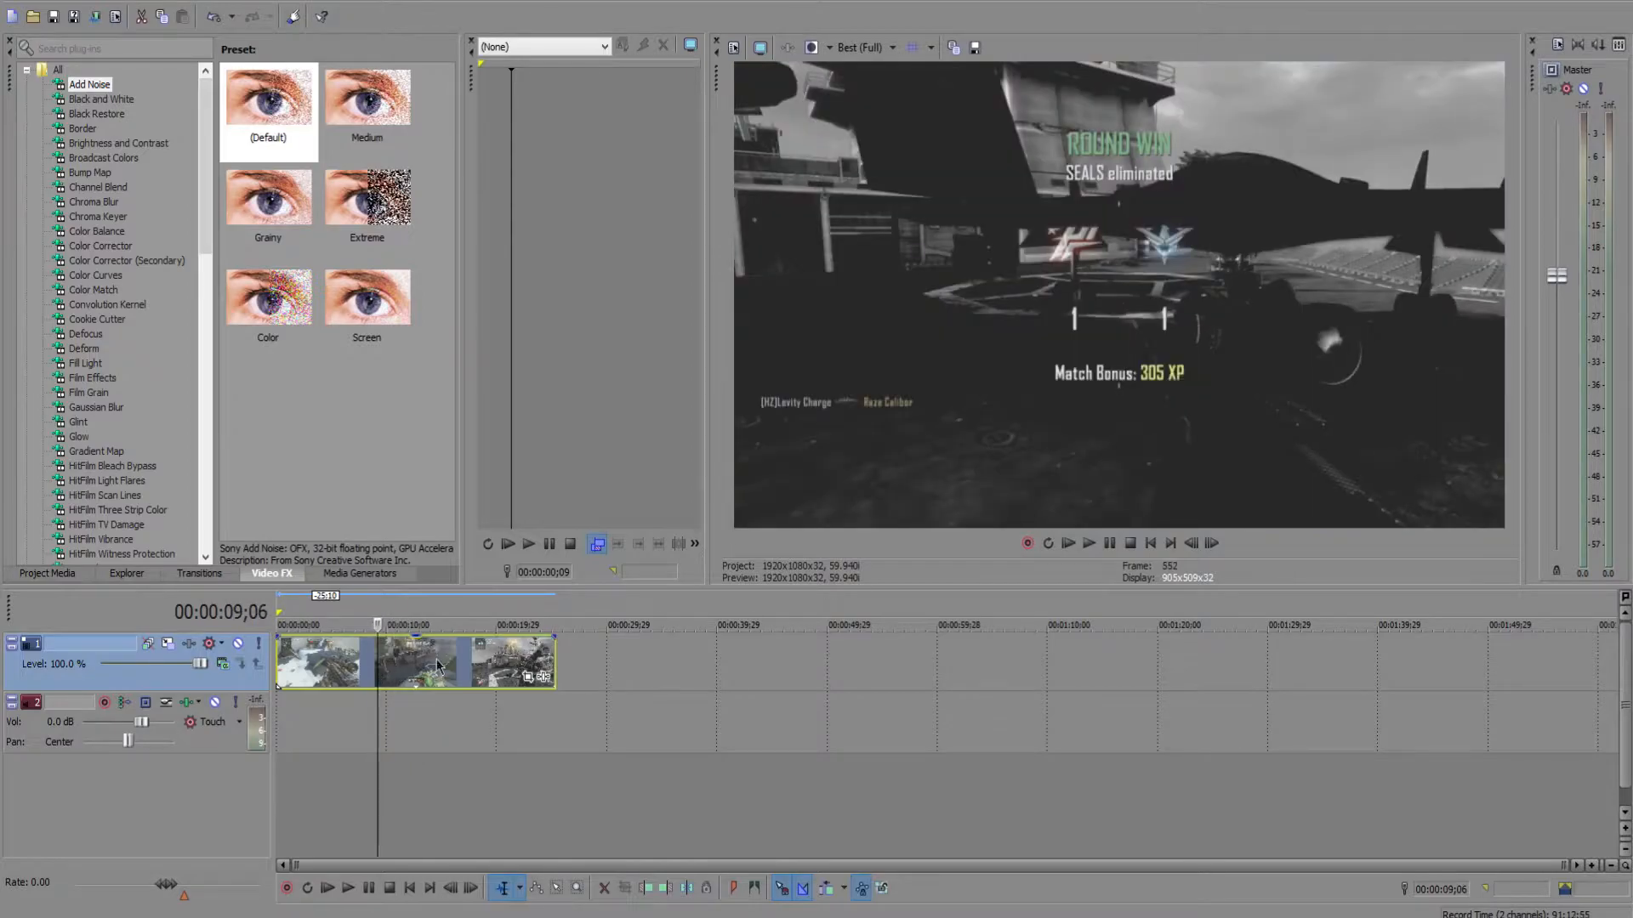
{"action": "left_click", "coordinate": [324, 624]}
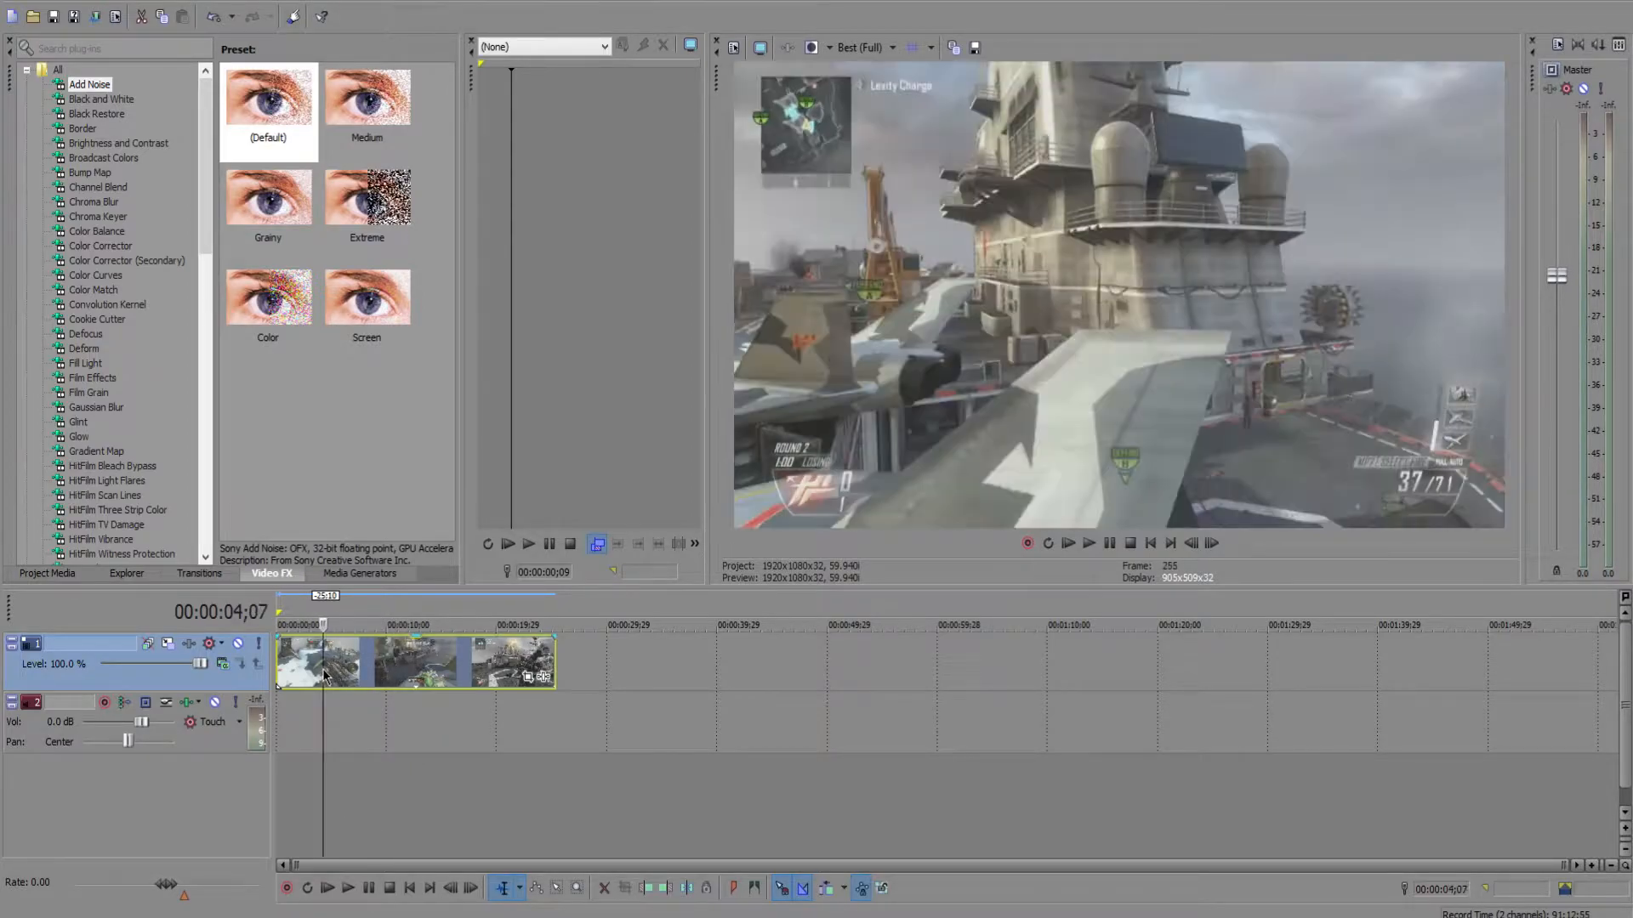
Step: Step forward frame by frame to land on the muzzle-flash frame at 00:00:05;00
{"action": "left_click", "coordinate": [1211, 542]}
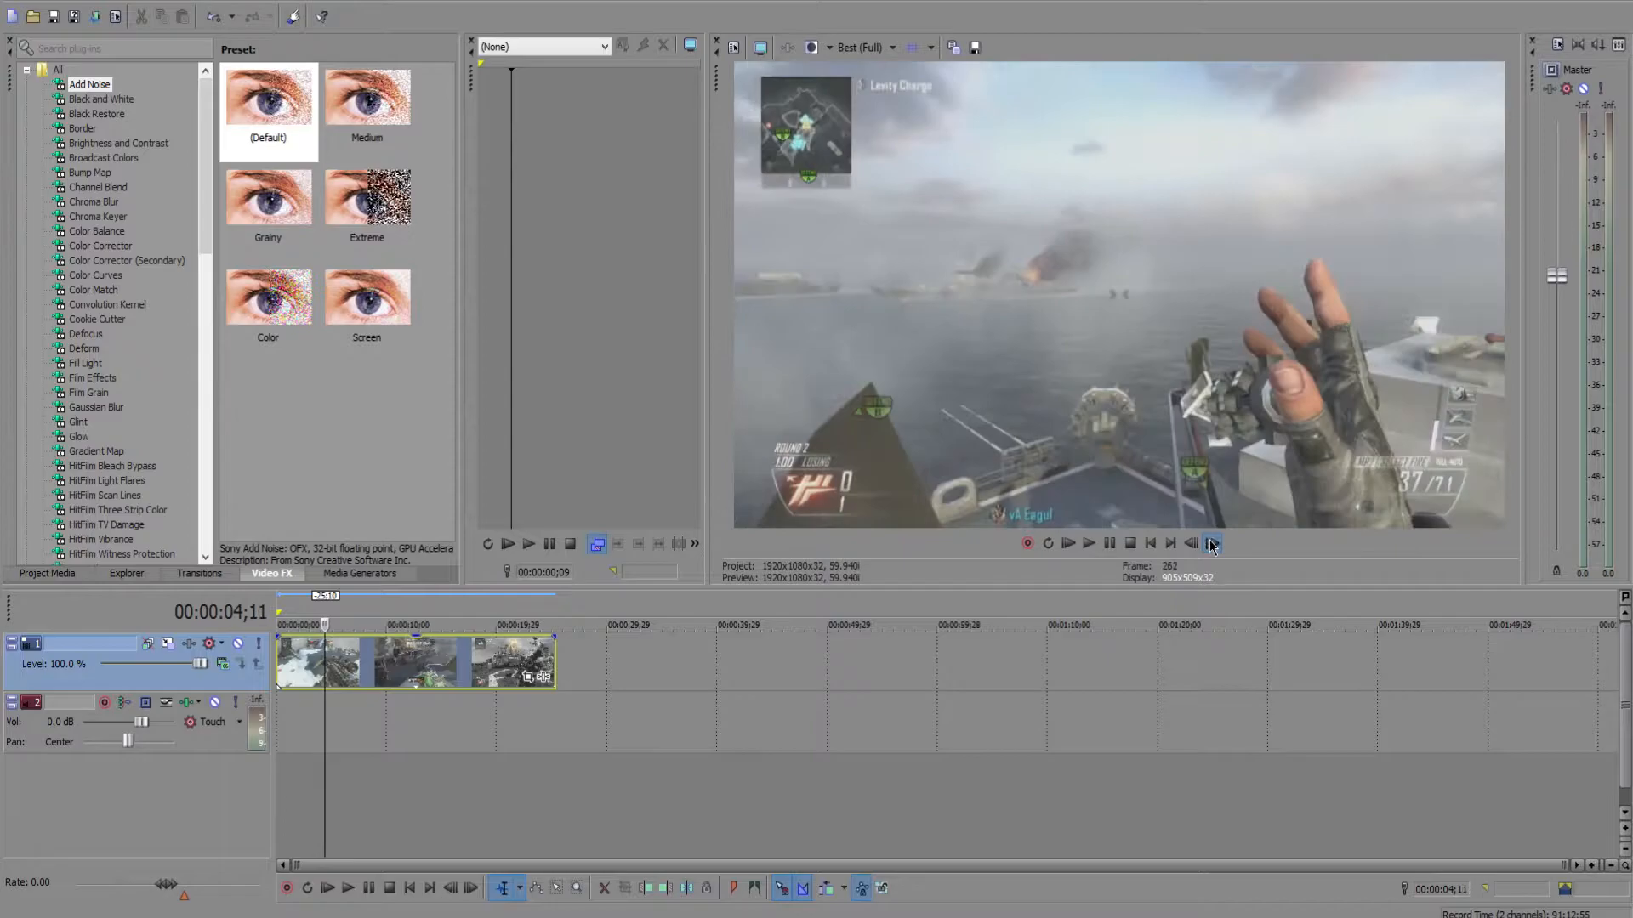
{"action": "left_click", "coordinate": [1211, 543]}
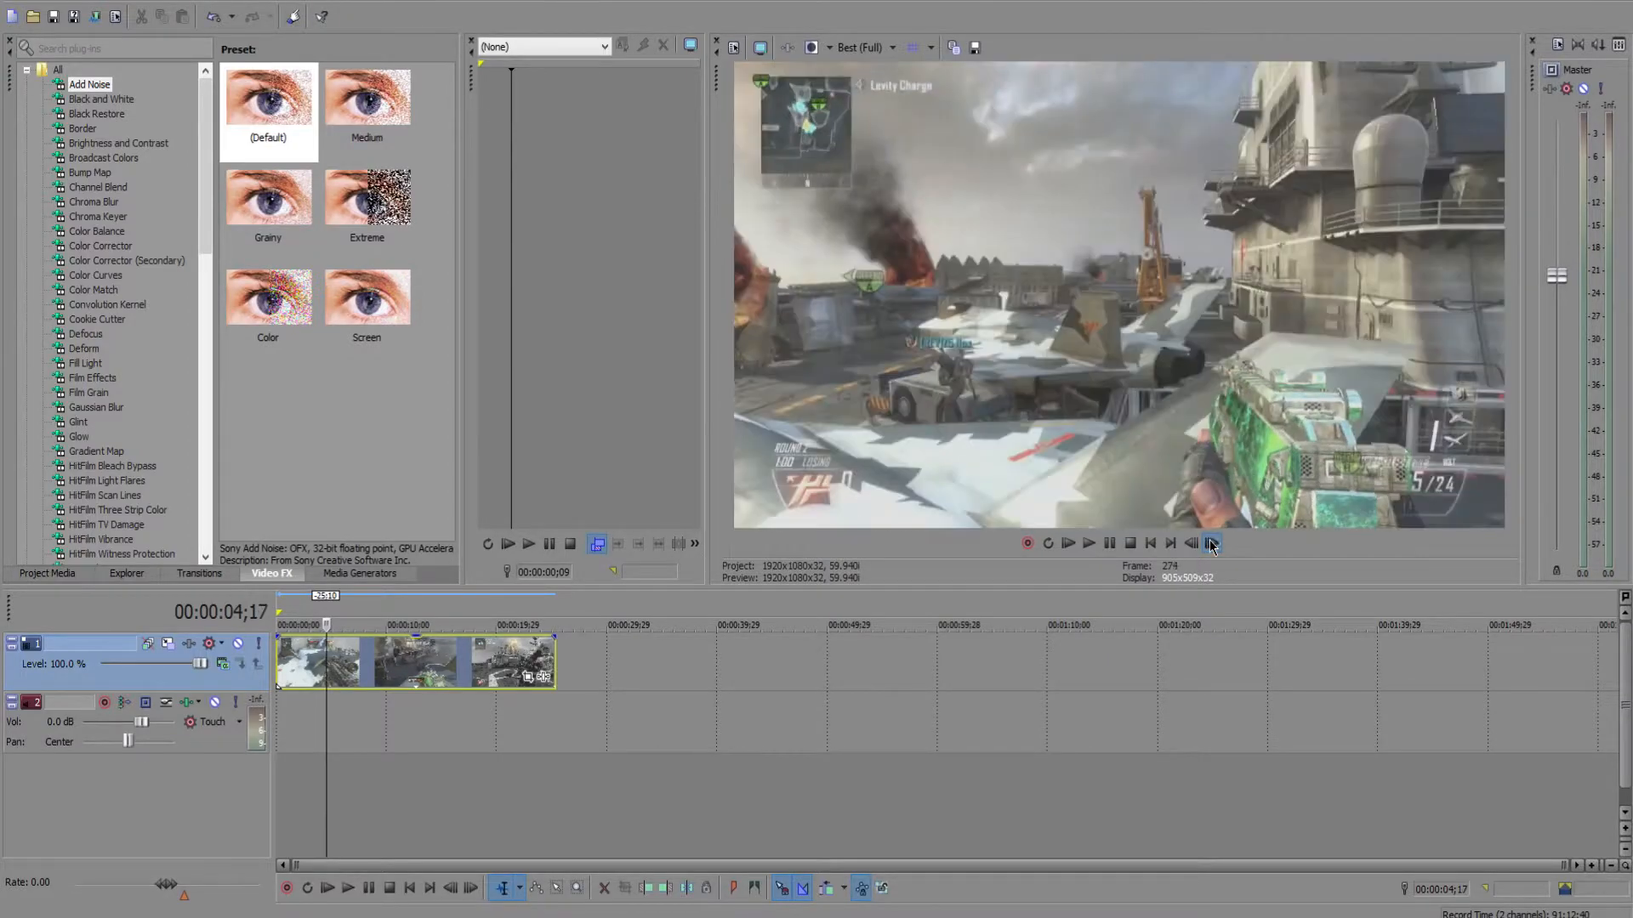
{"action": "left_click", "coordinate": [1211, 542]}
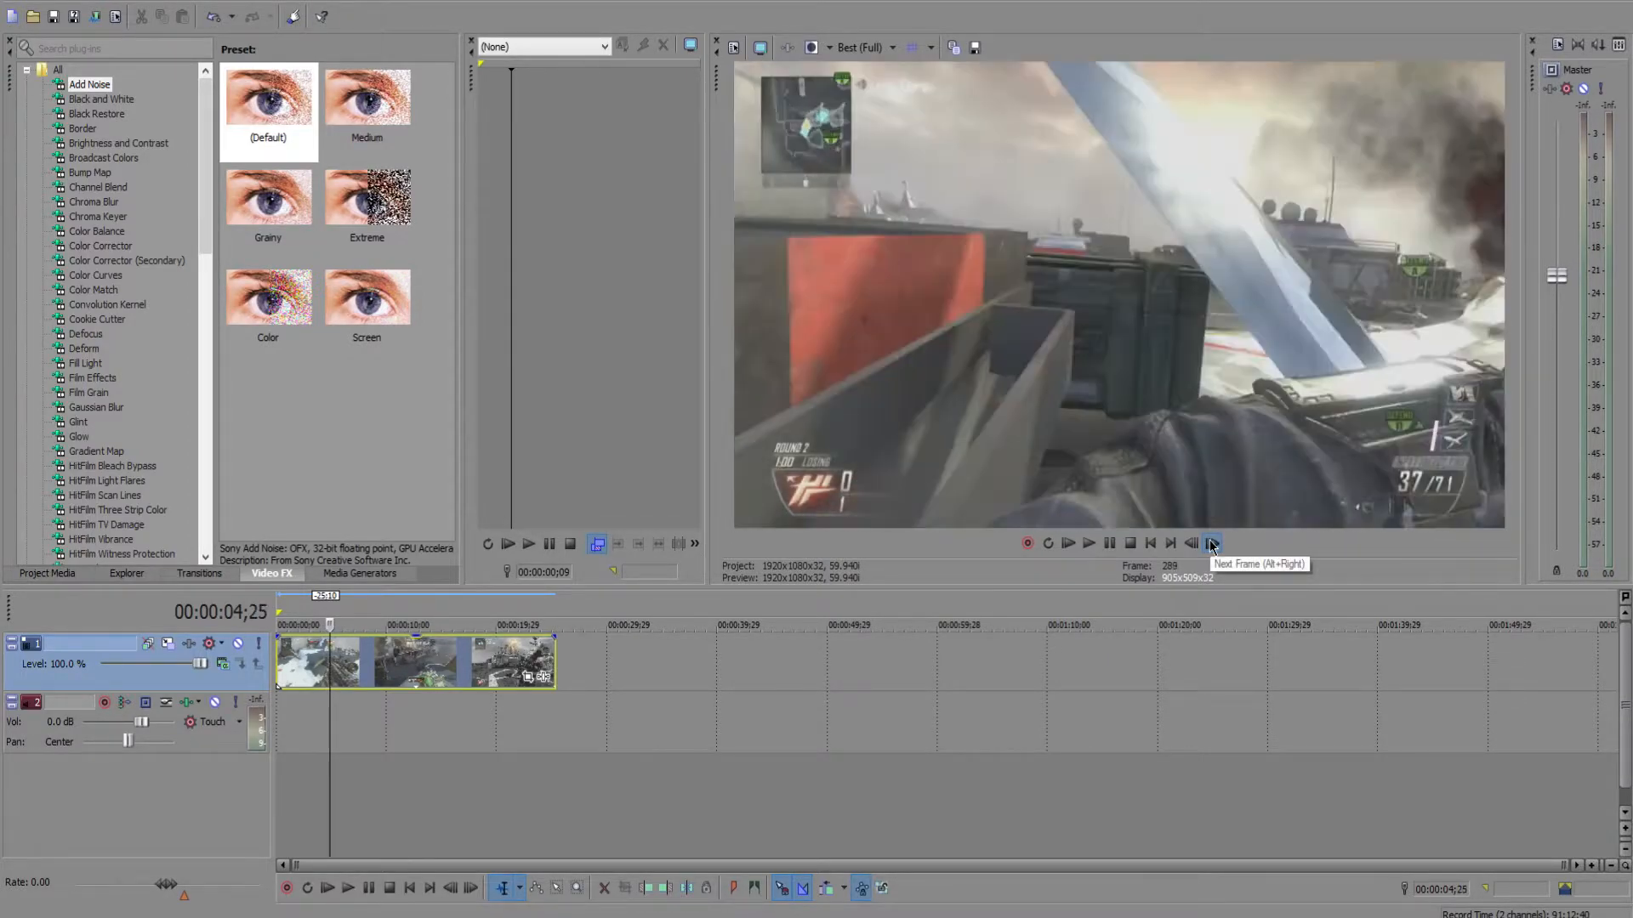
{"action": "left_click", "coordinate": [1210, 542]}
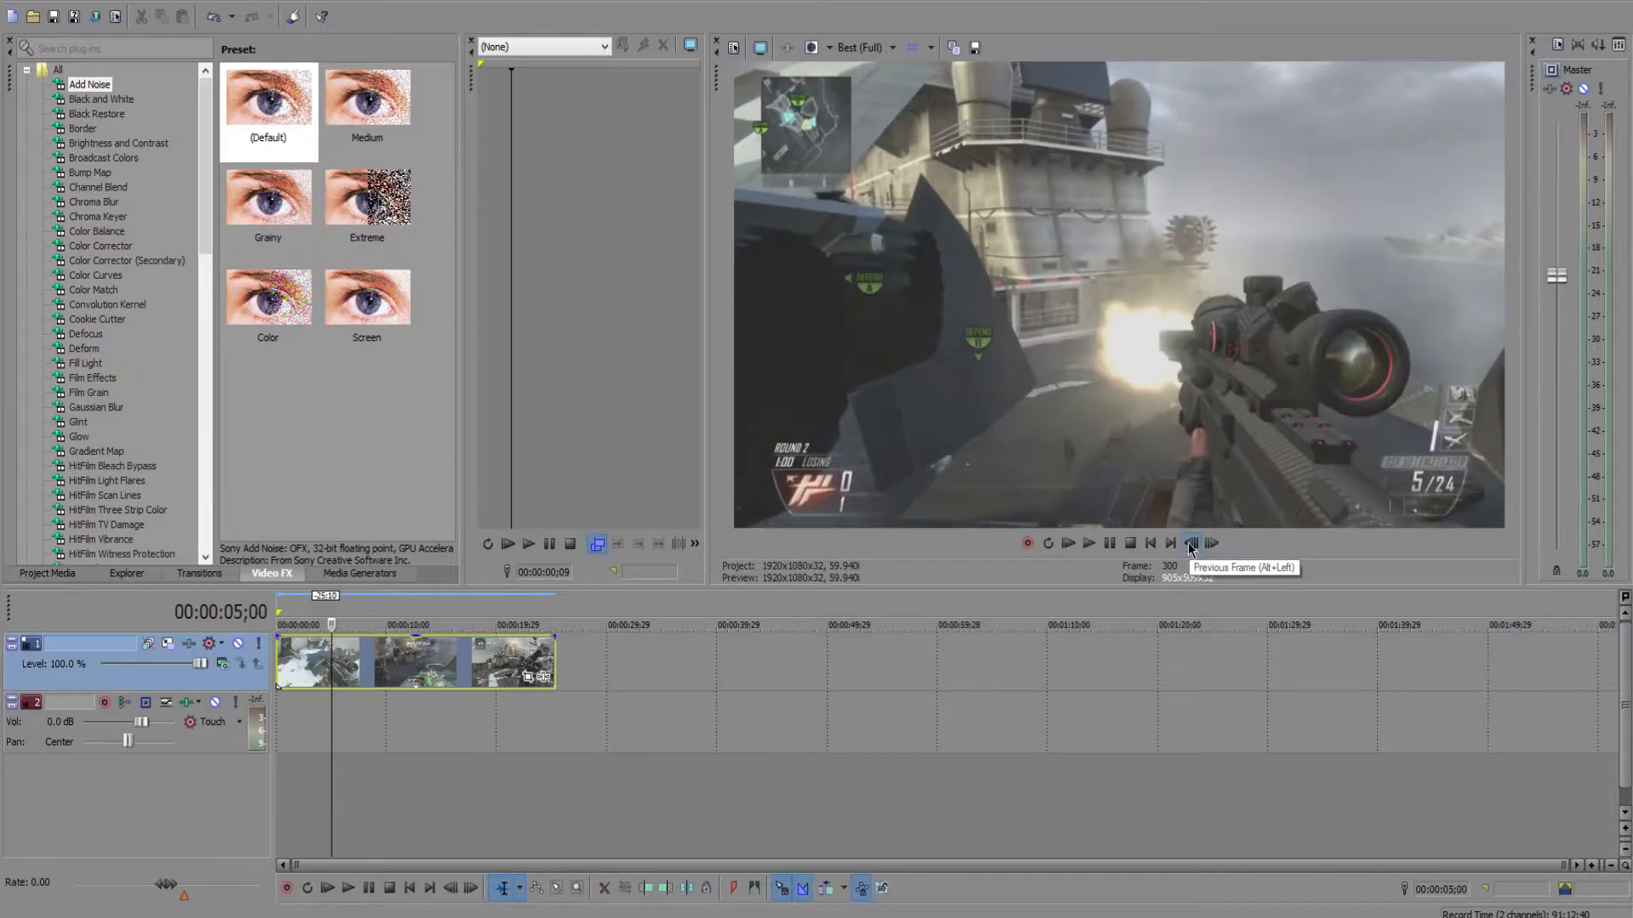
{"action": "mouse_move", "coordinate": [278, 507]}
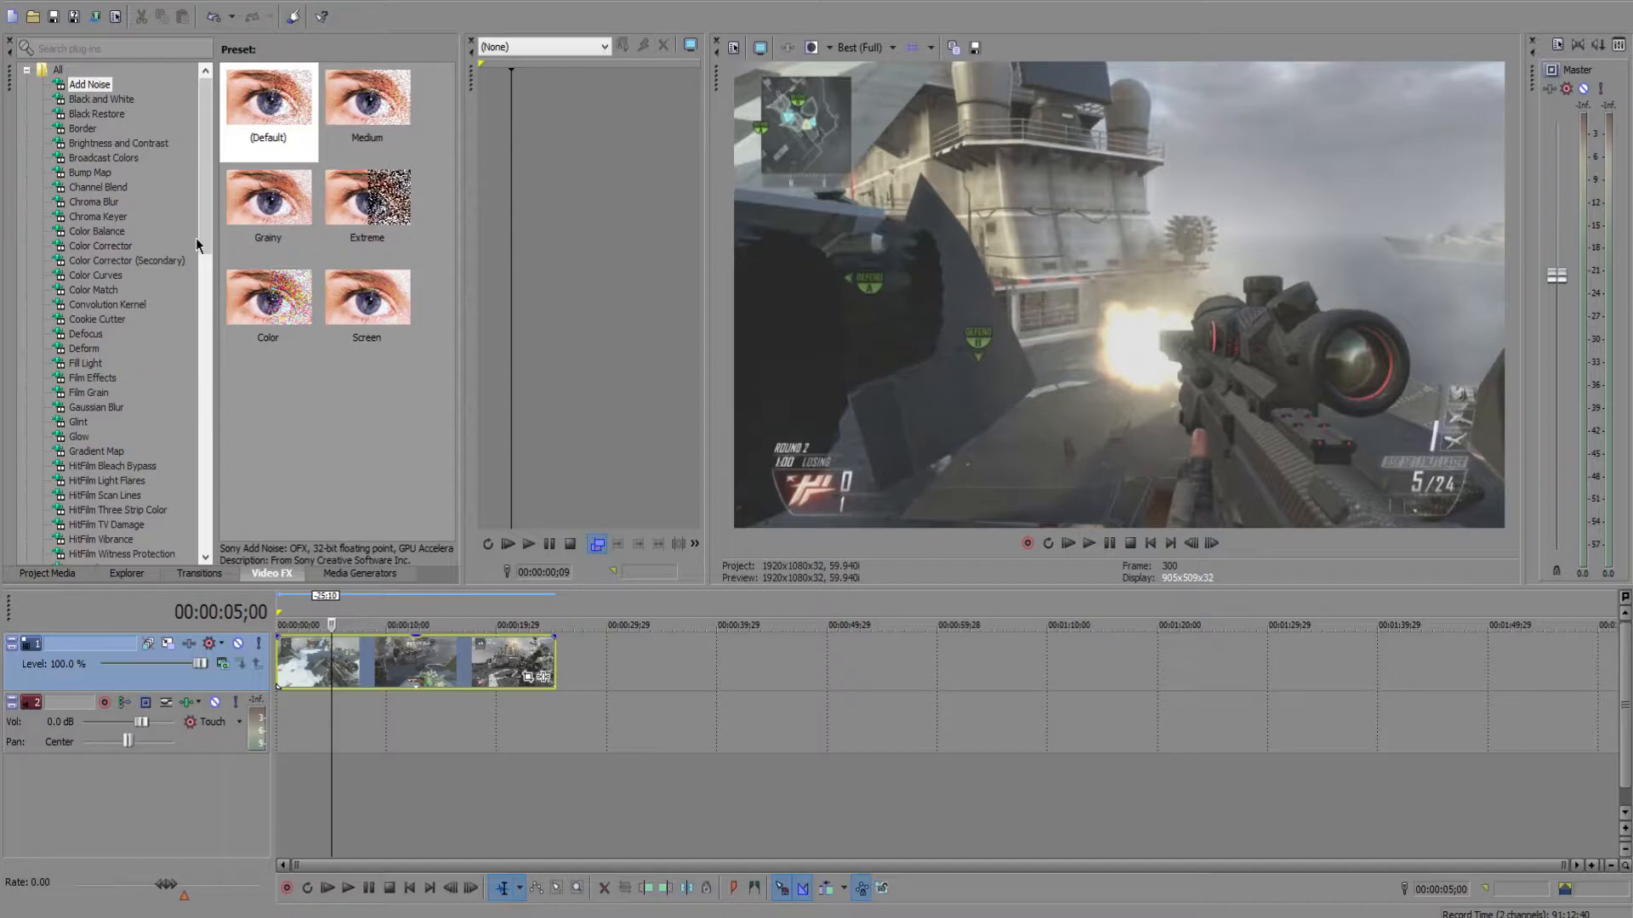
{"action": "scroll", "scroll_direction": "down", "scroll_amount": 3}
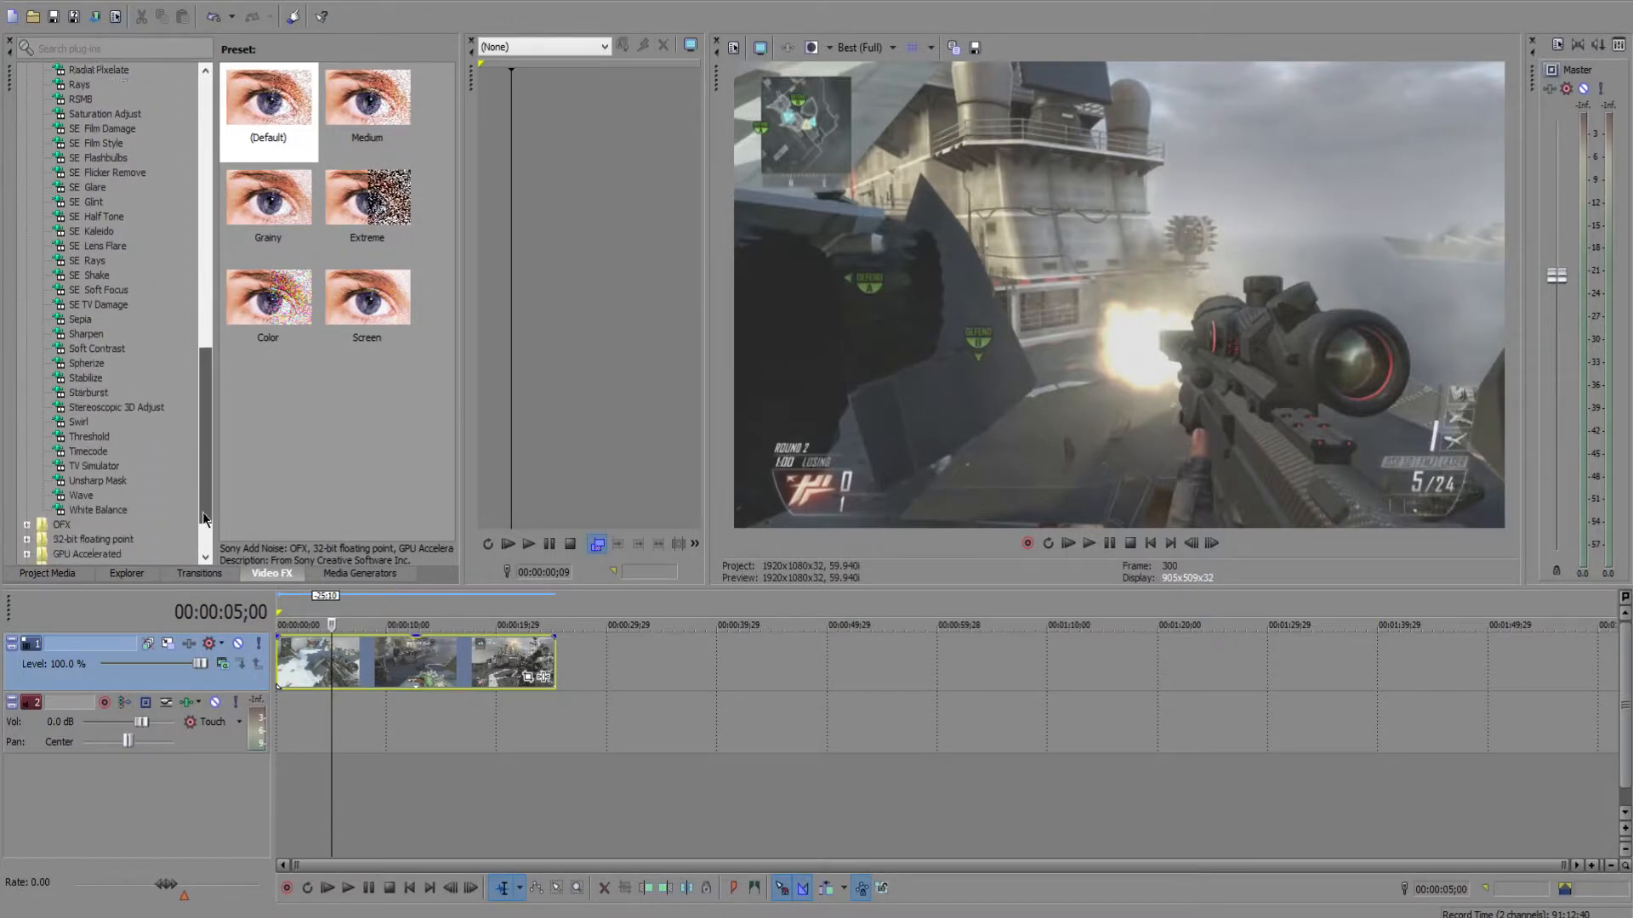
{"action": "scroll", "scroll_direction": "up", "scroll_amount": 3}
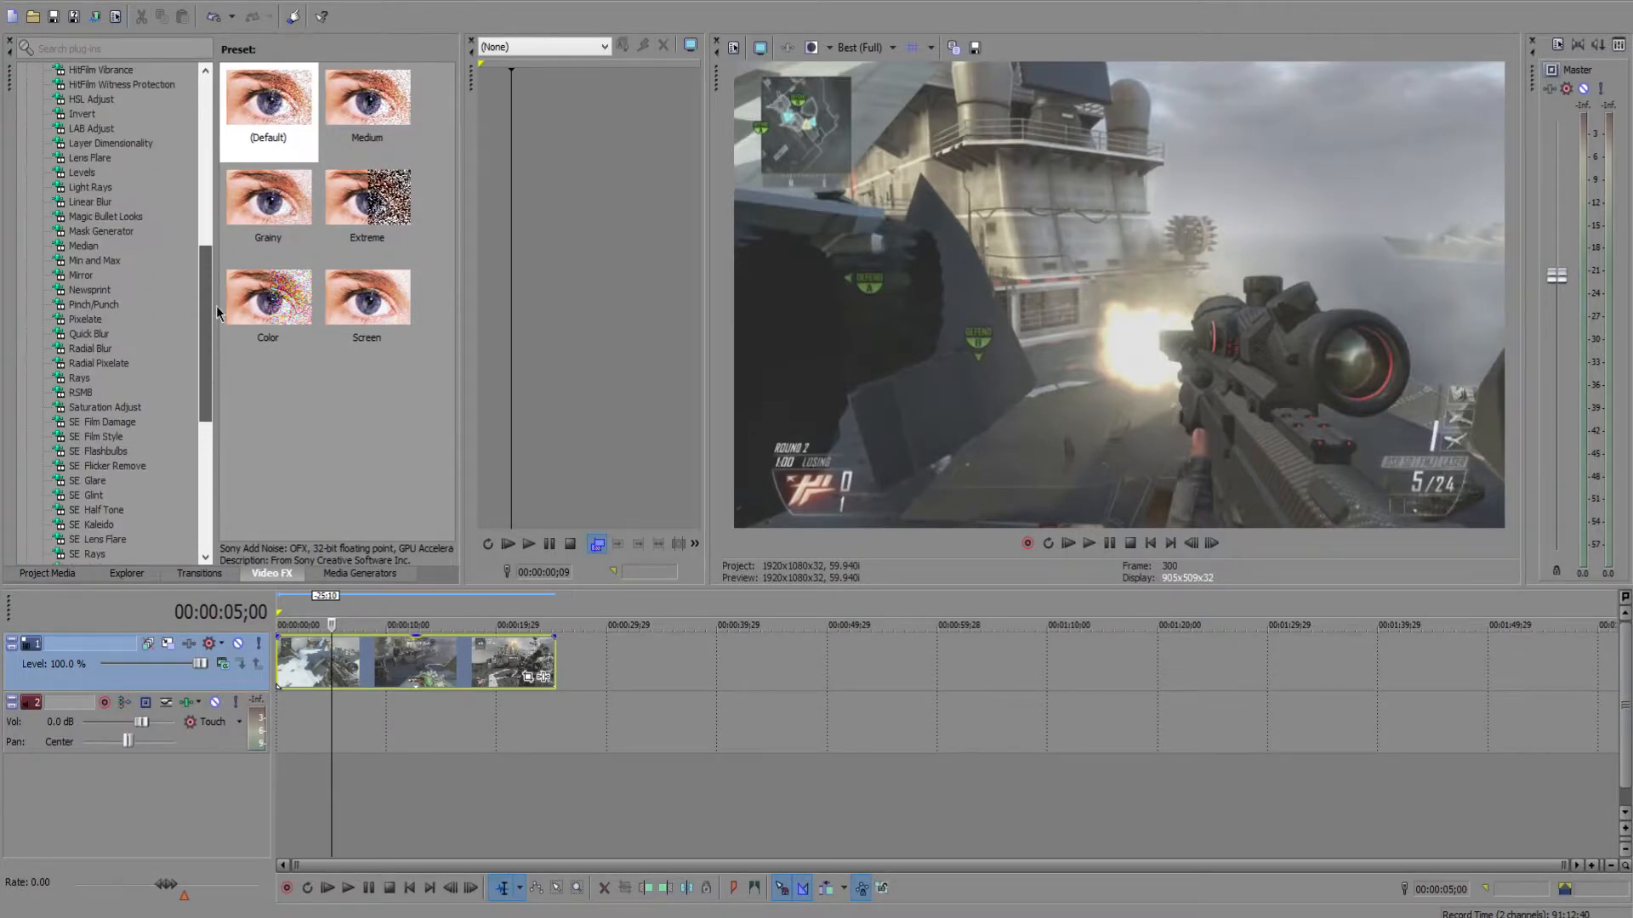
Step: Apply Magic Bullet Looks to the clip and launch its Looks editor
{"action": "left_click", "coordinate": [105, 216]}
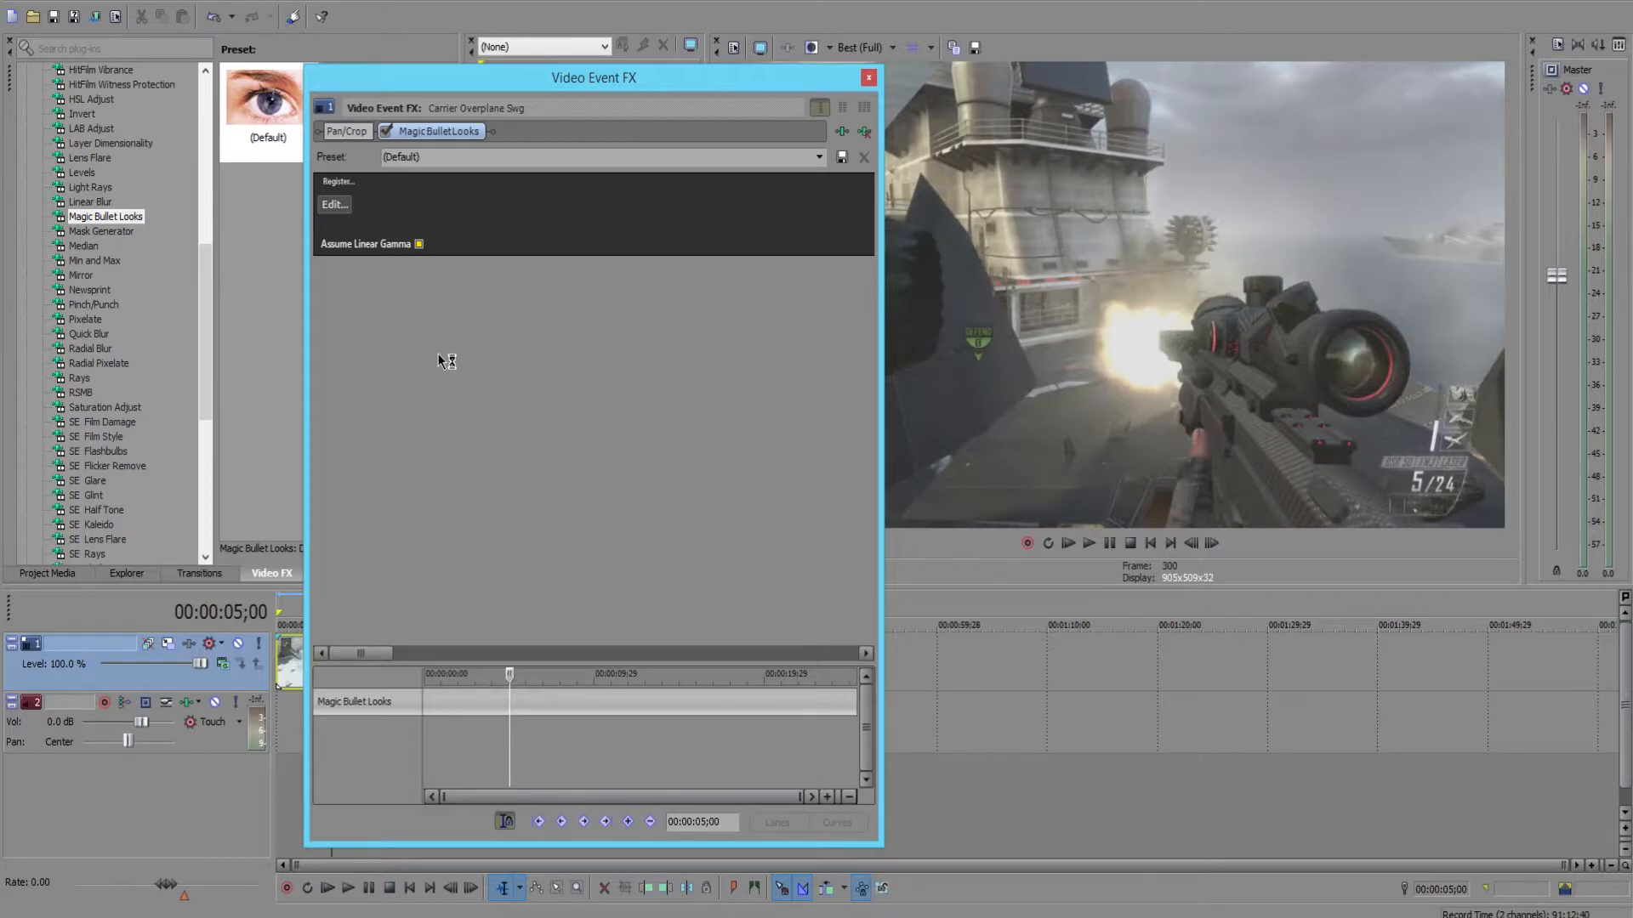
{"action": "left_click", "coordinate": [336, 204]}
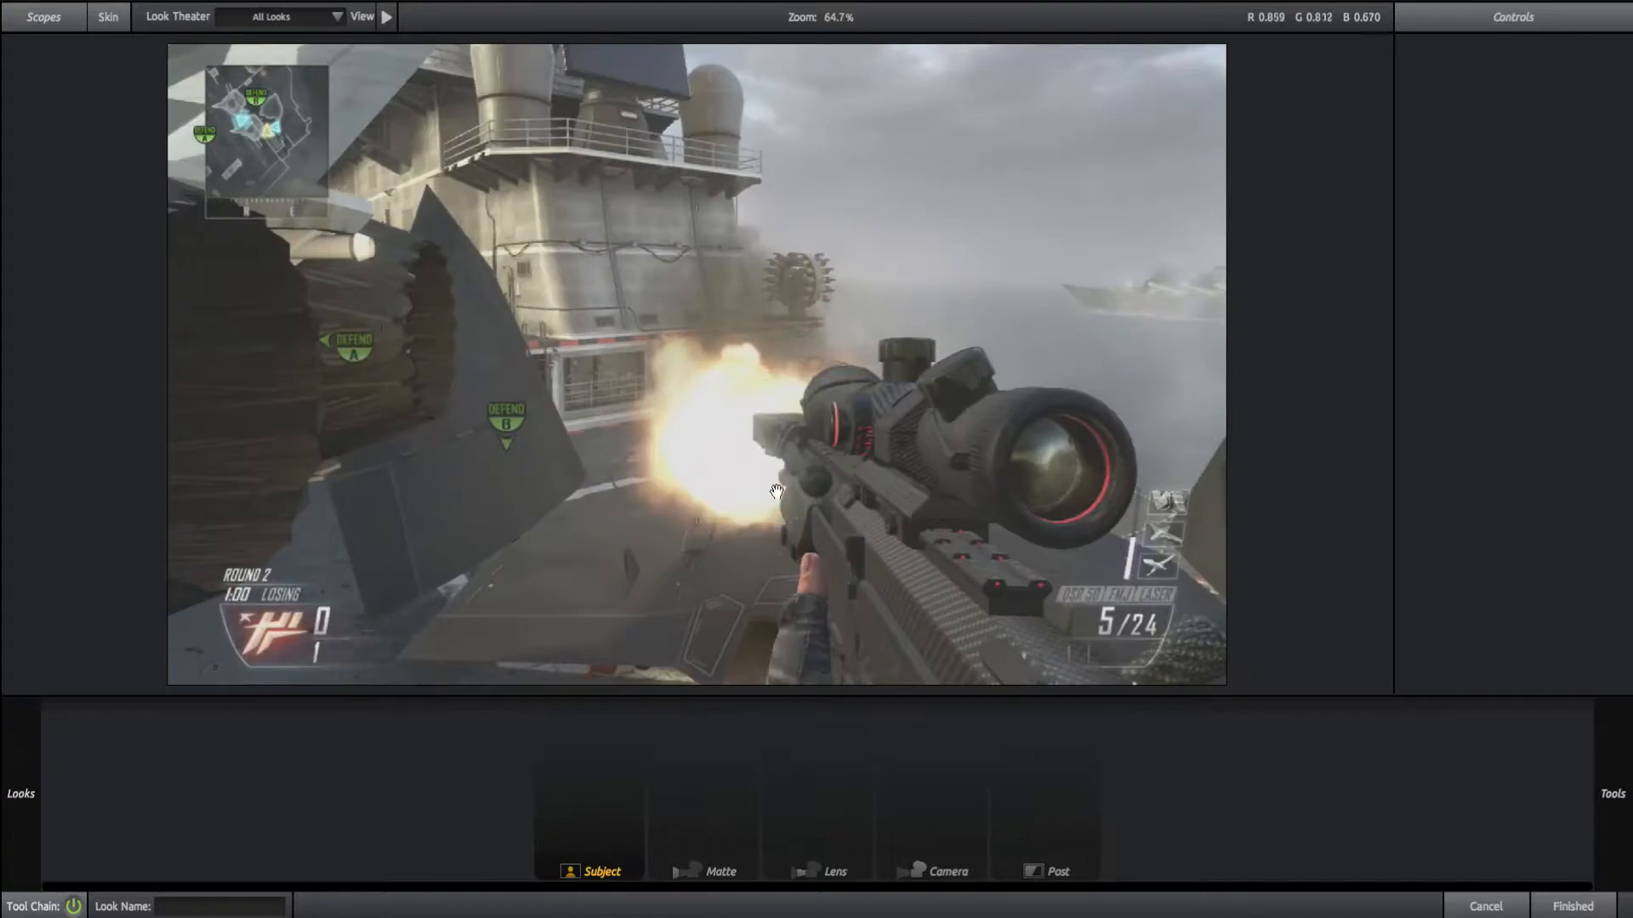
Step: Add a Saturation tool to the Subject chain to turn the footage black and white
{"action": "left_click", "coordinate": [1612, 794]}
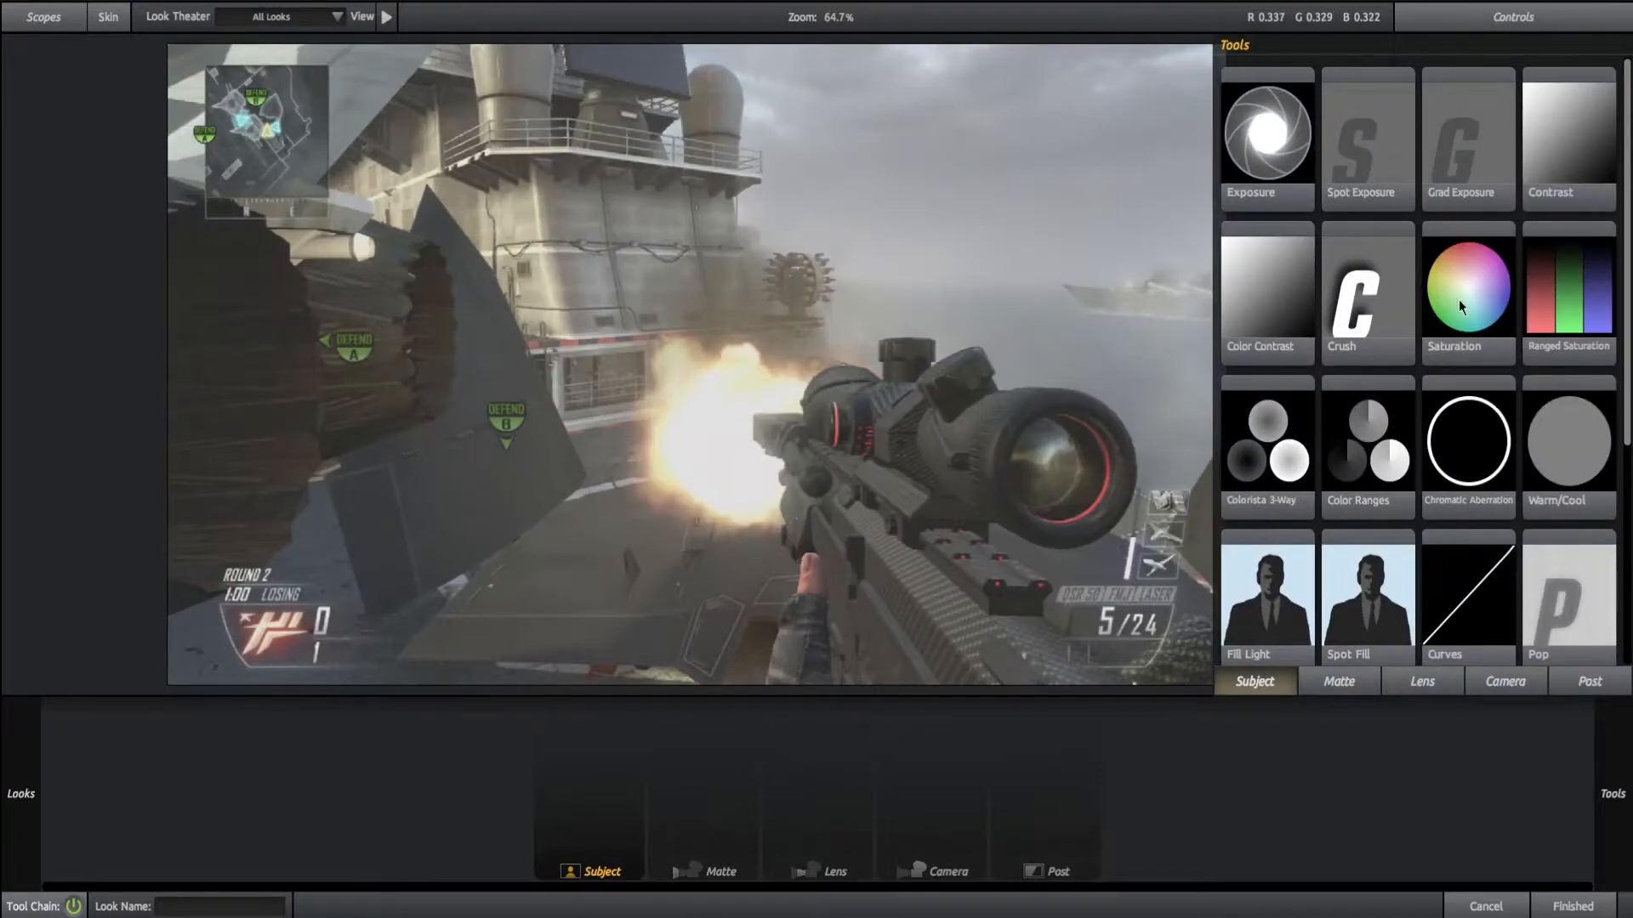
{"action": "mouse_move", "coordinate": [1366, 533]}
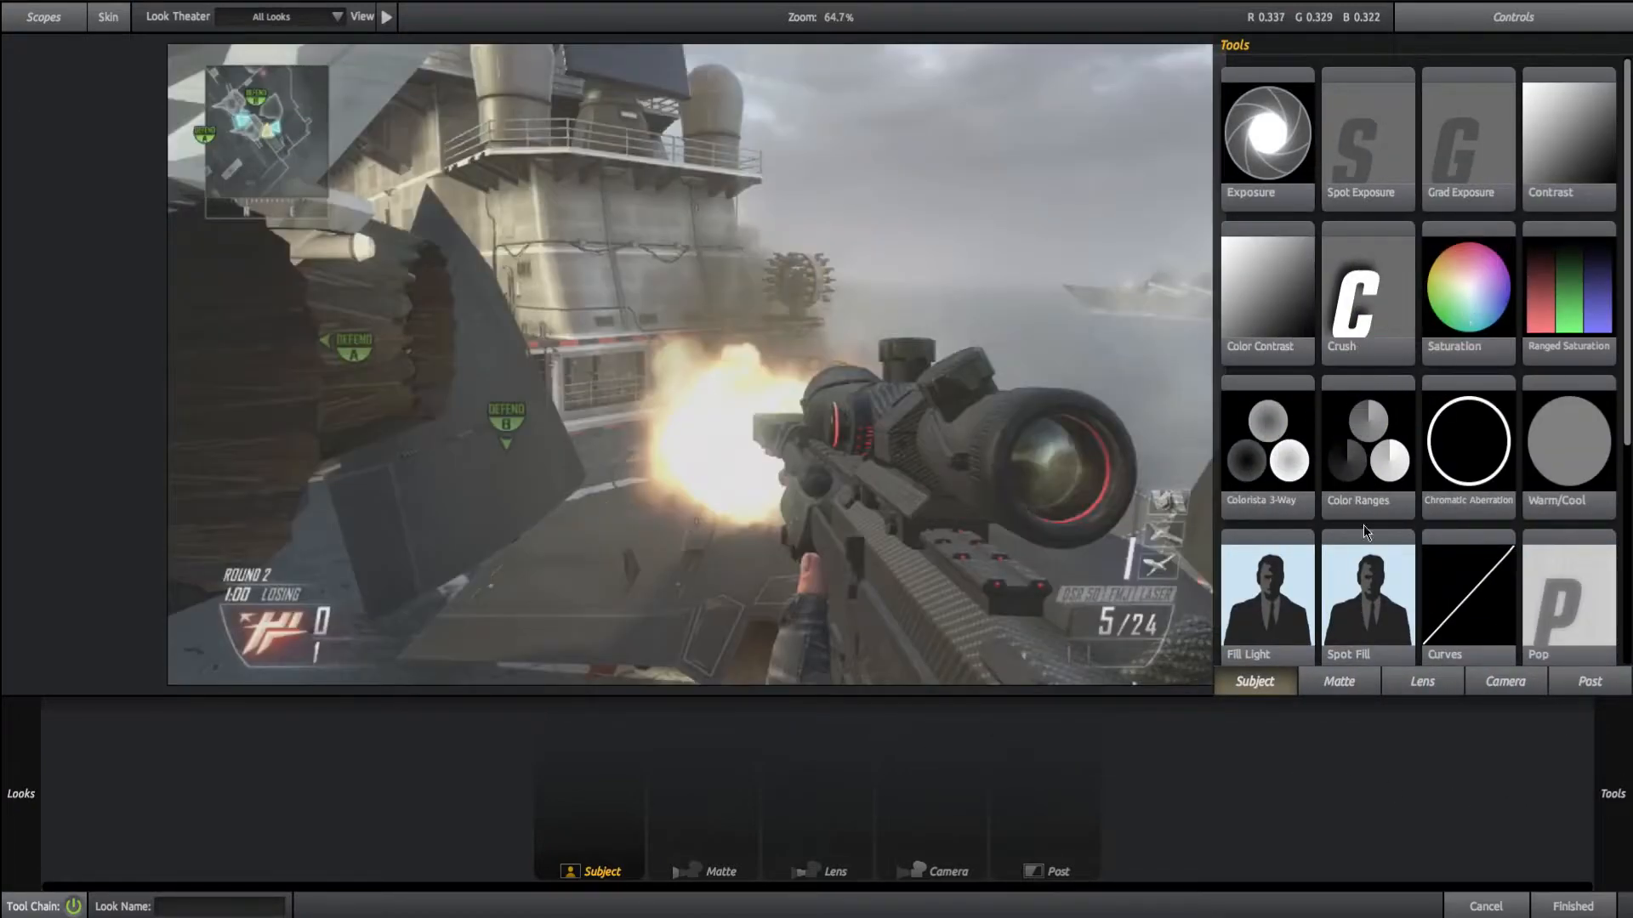
{"action": "left_click", "coordinate": [1468, 289]}
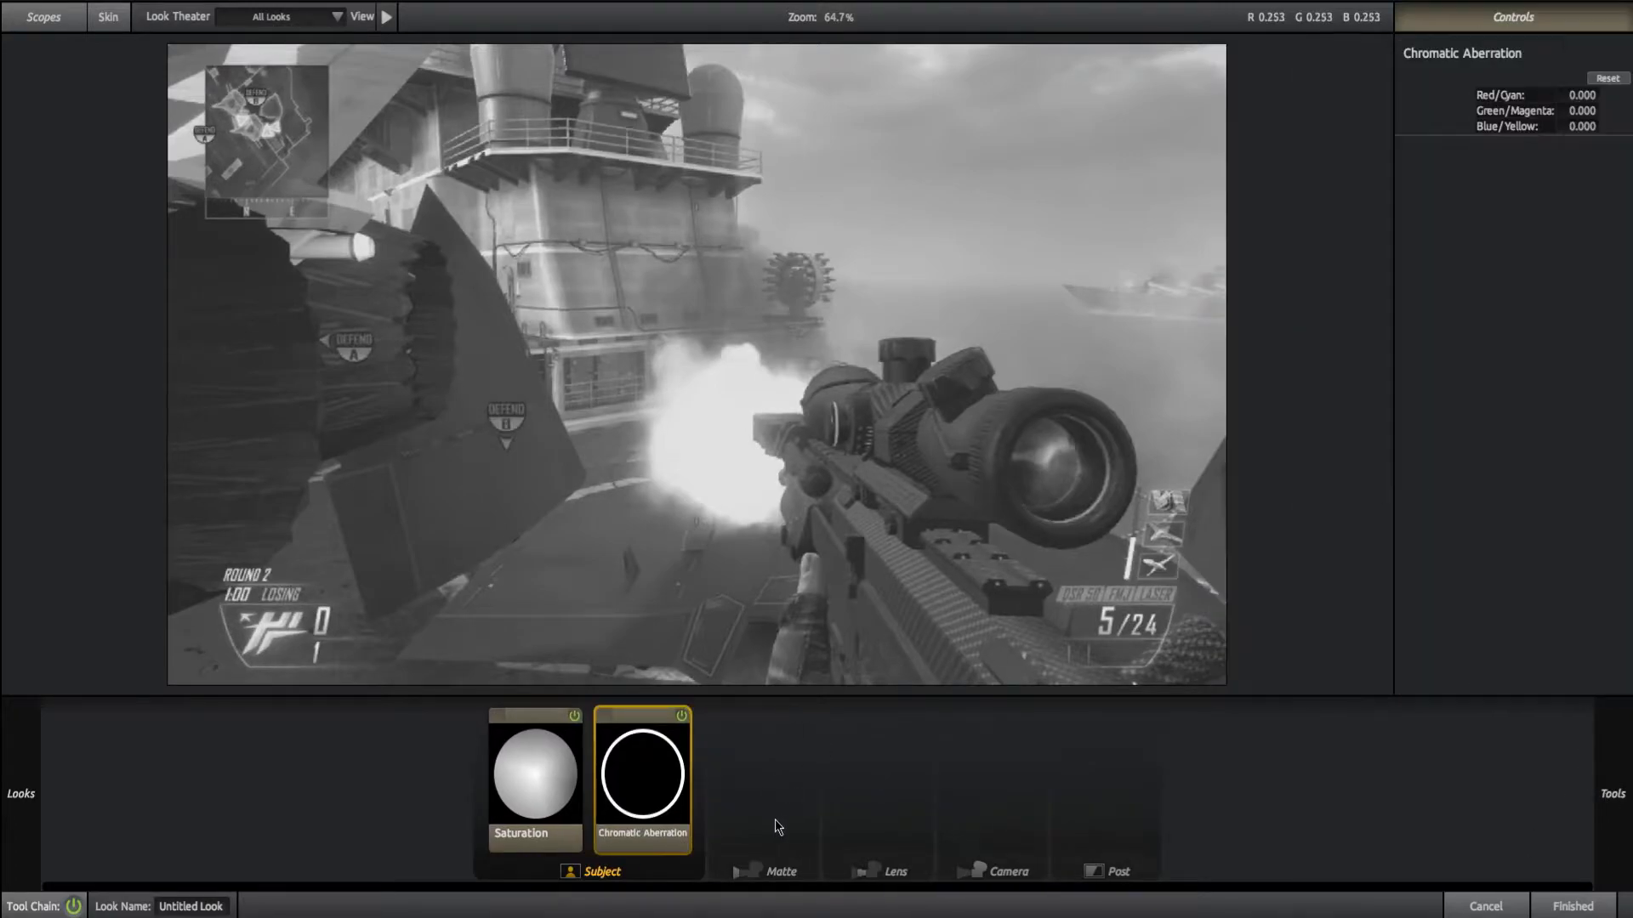
{"action": "mouse_move", "coordinate": [646, 789]}
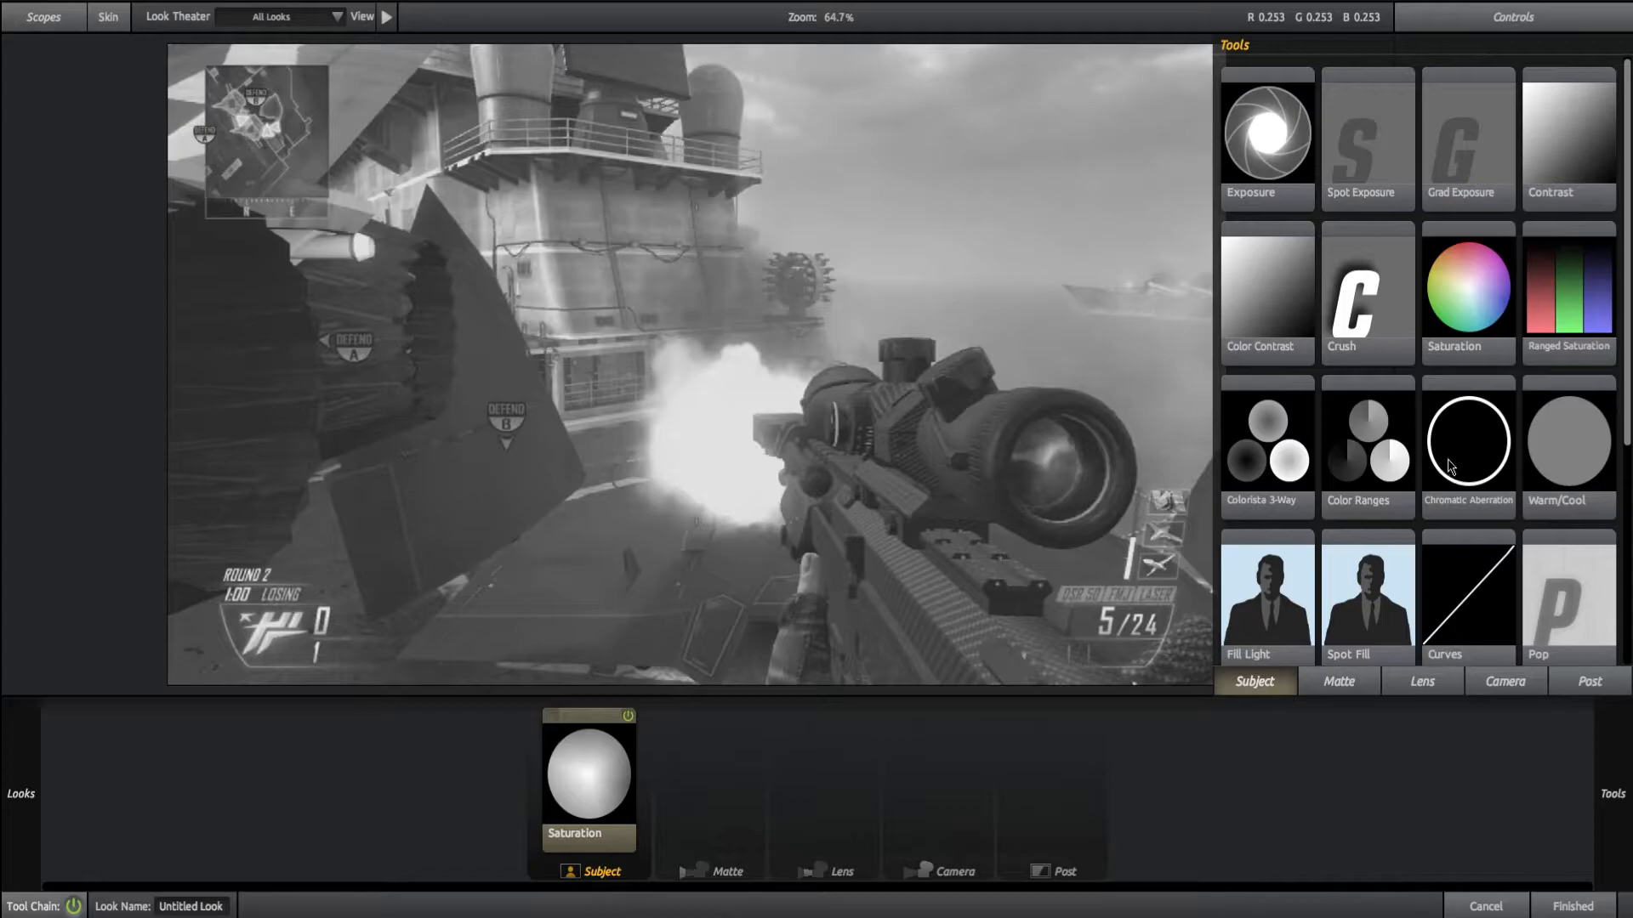
{"action": "left_click", "coordinate": [1422, 681]}
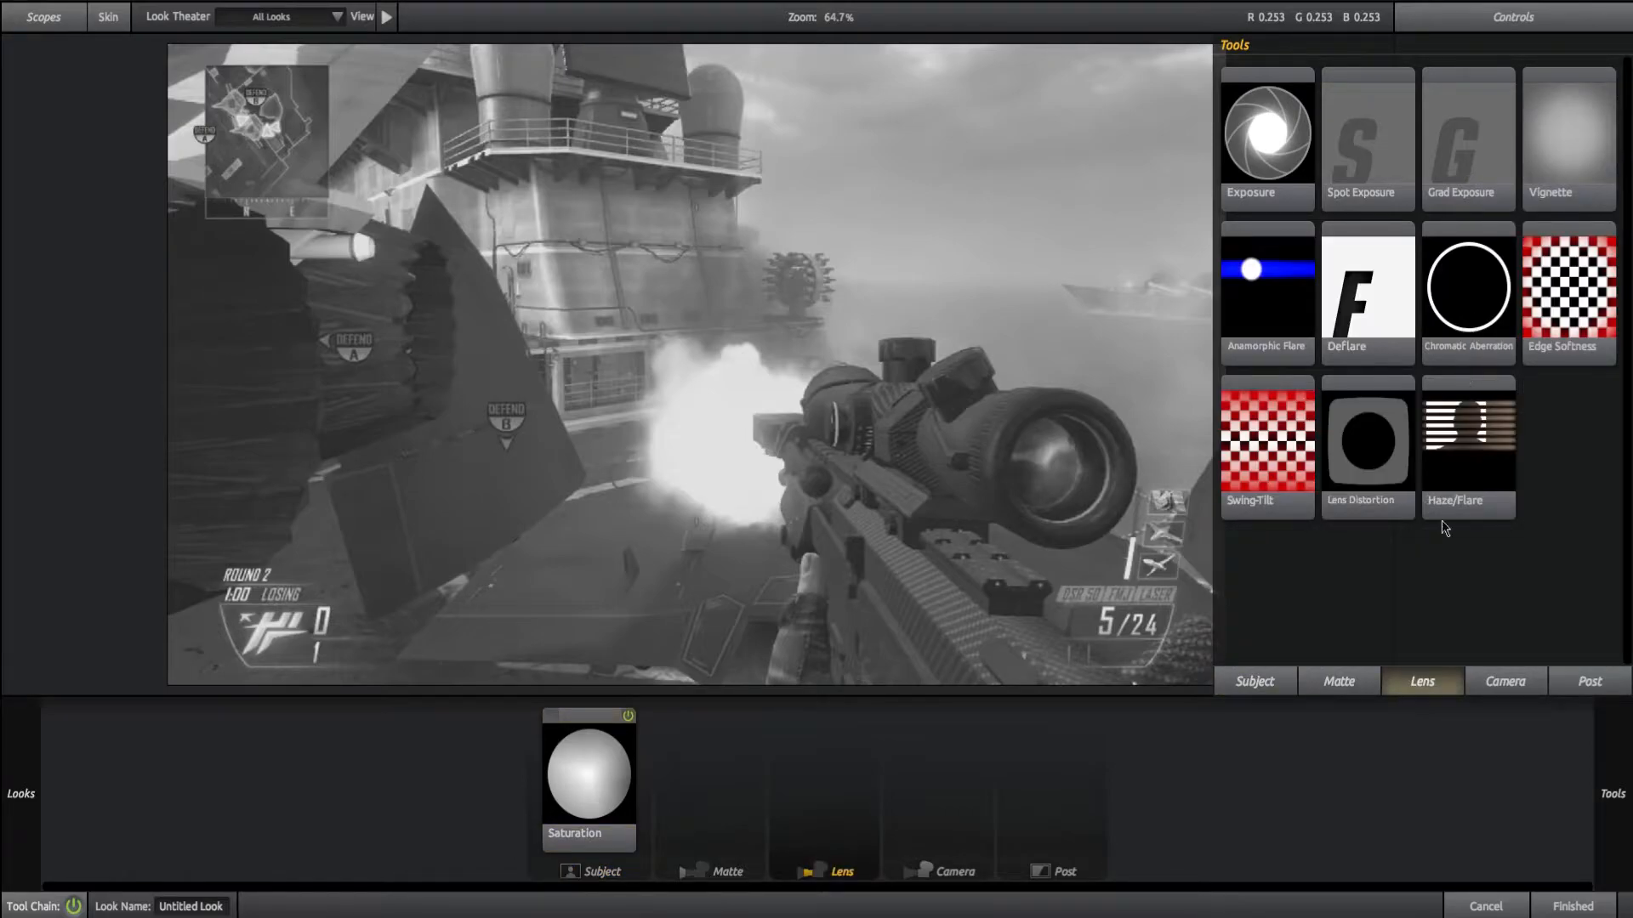
{"action": "left_click", "coordinate": [1339, 682]}
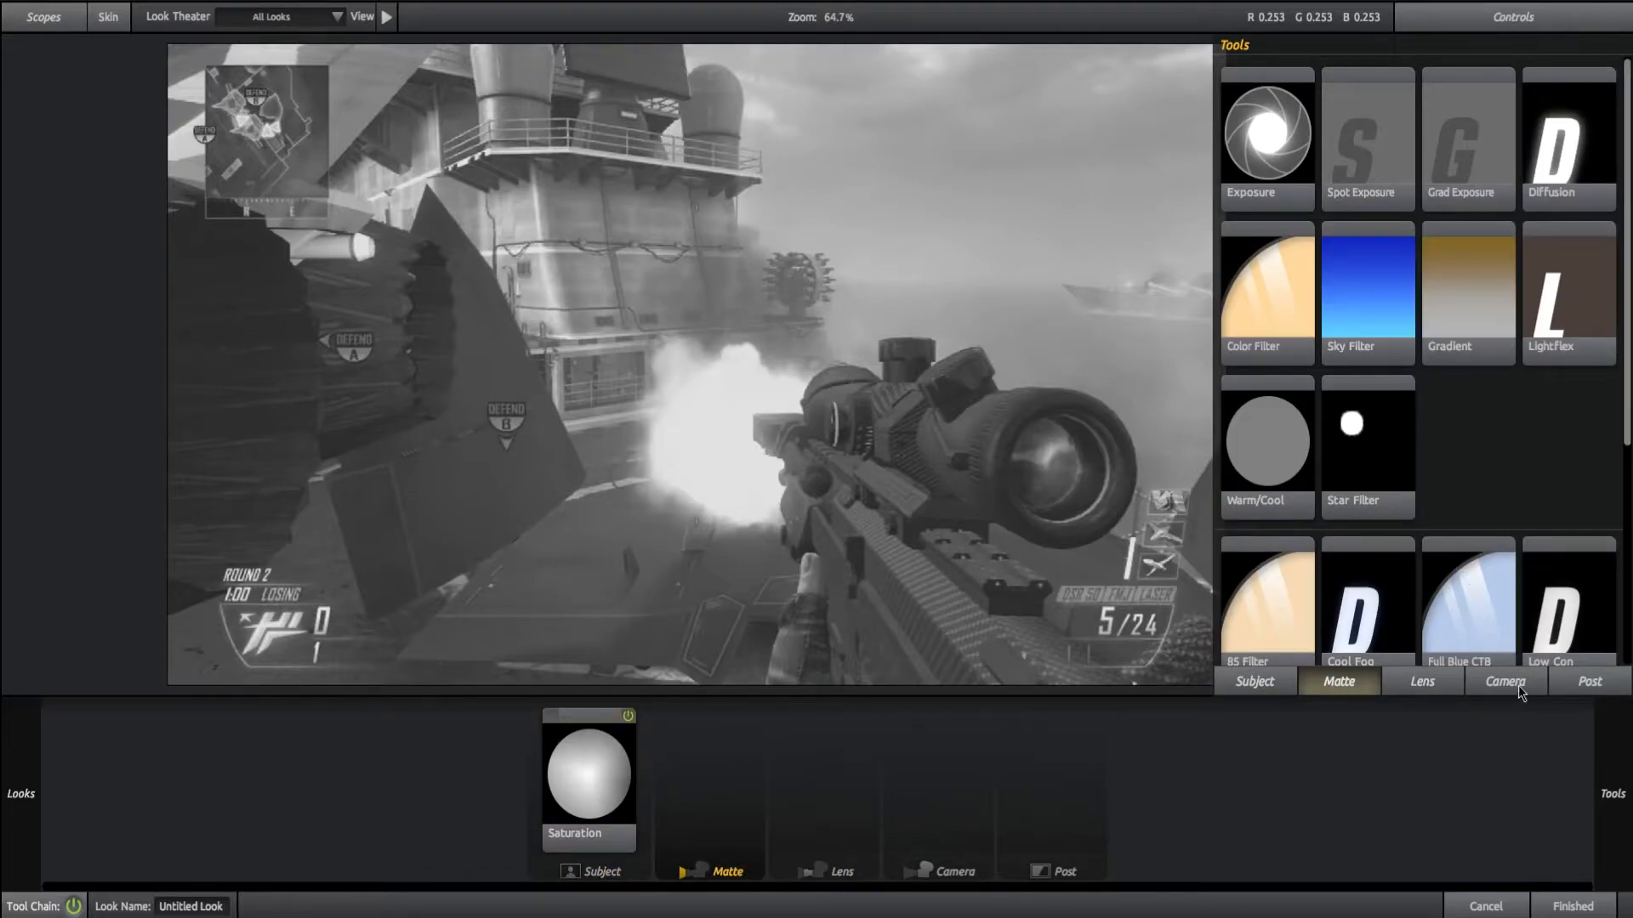
{"action": "left_click", "coordinate": [1587, 680]}
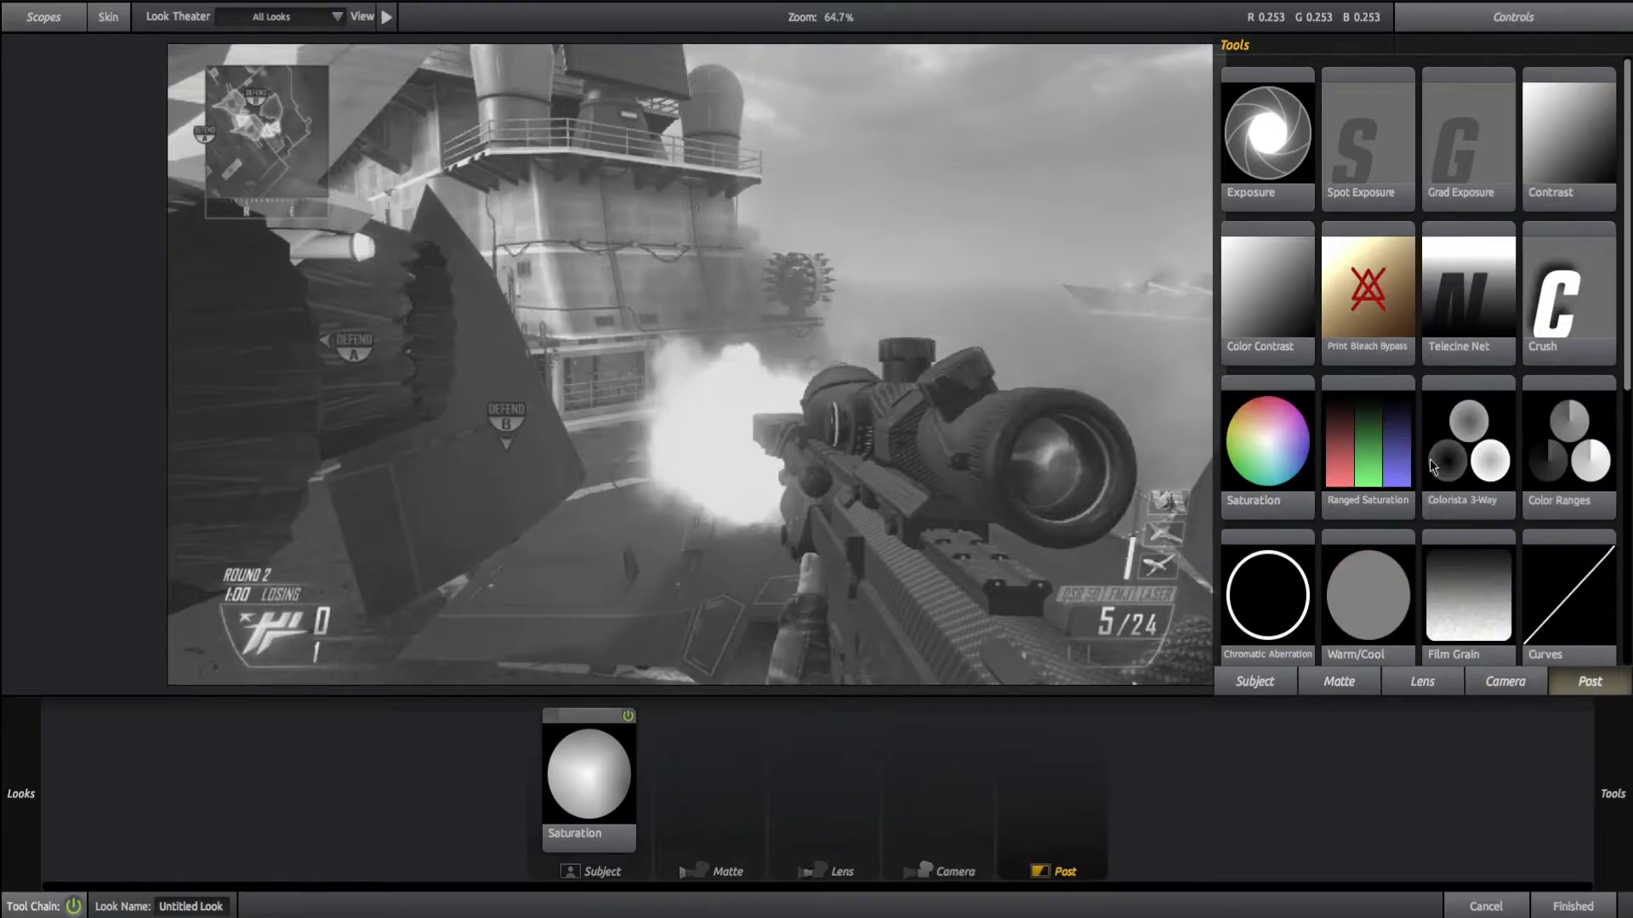
{"action": "scroll", "scroll_direction": "down", "scroll_amount": 3}
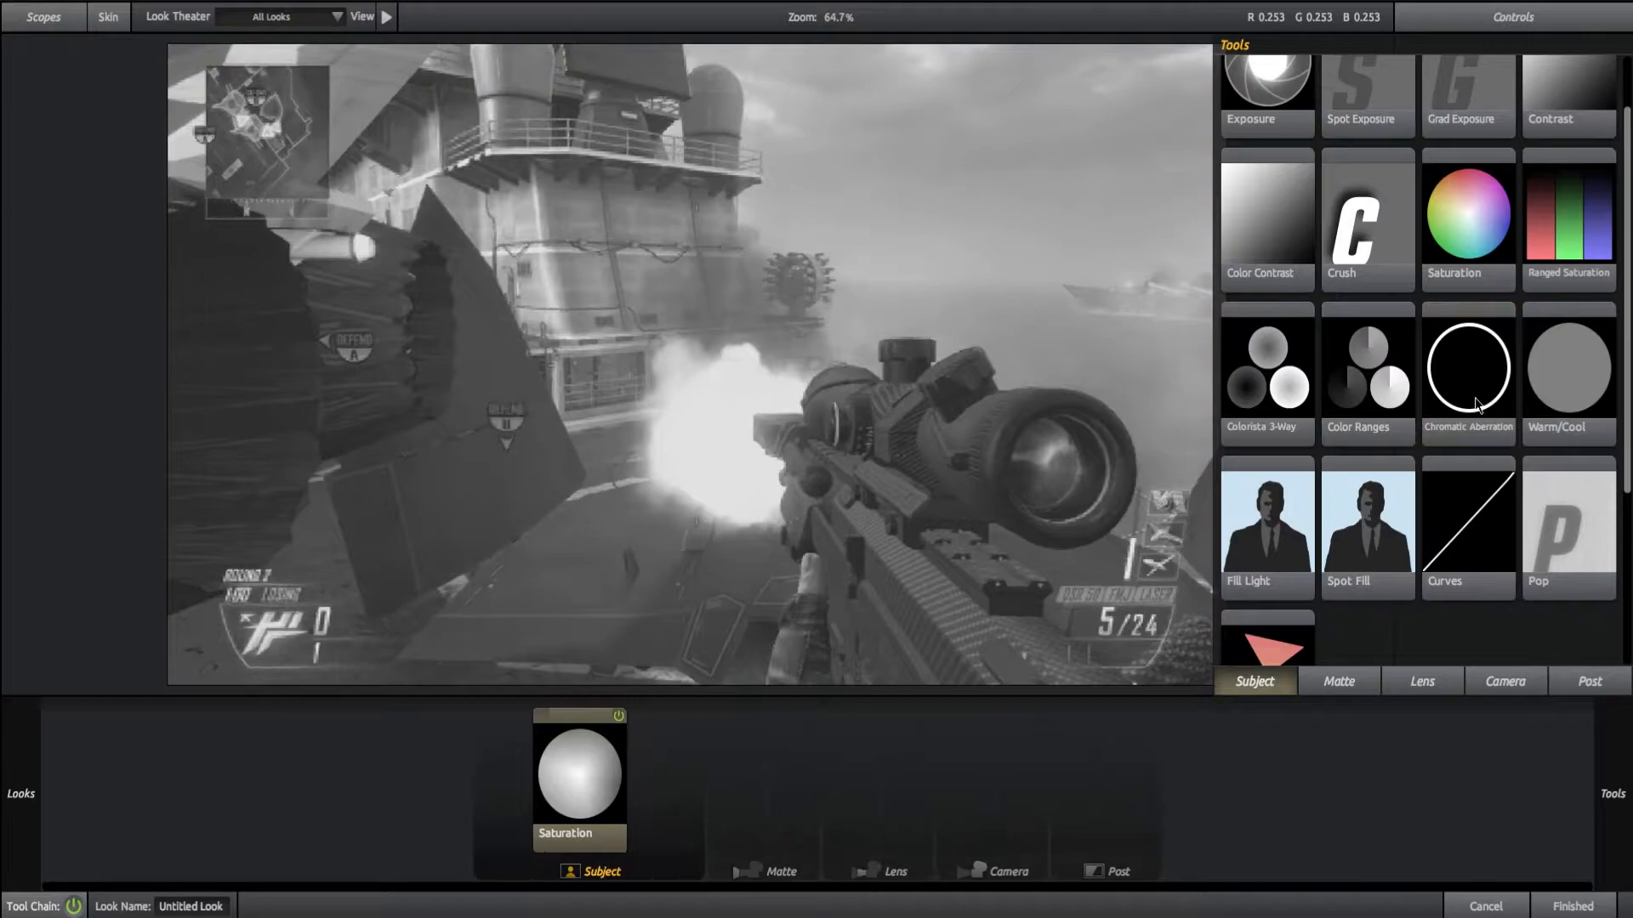
{"action": "left_click", "coordinate": [1466, 367]}
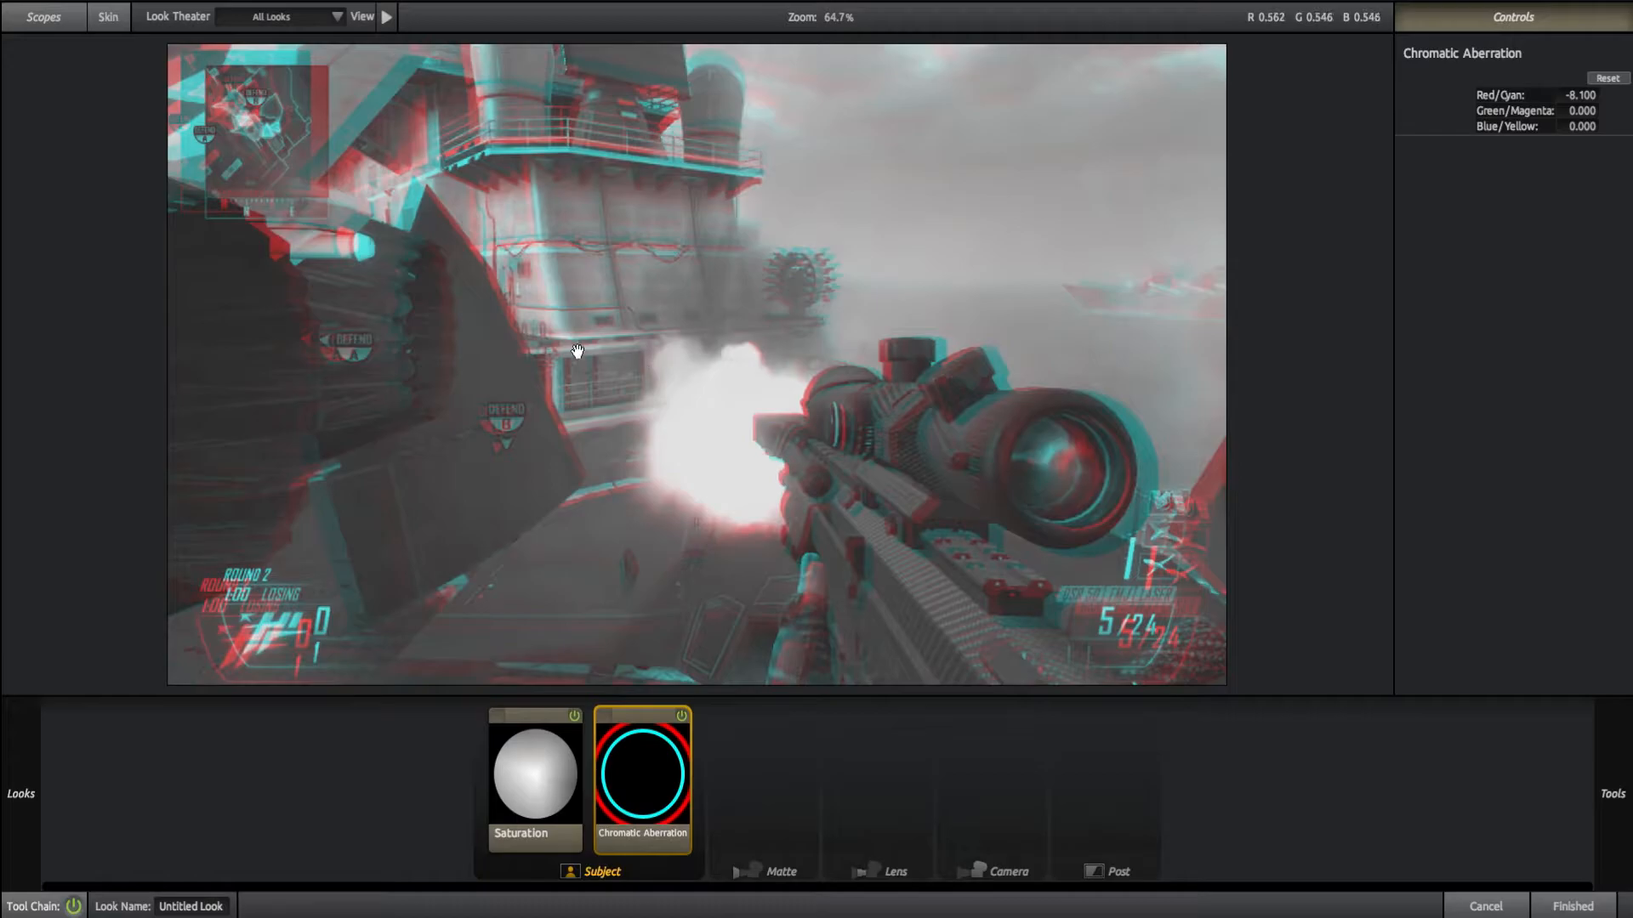
{"action": "mouse_move", "coordinate": [1093, 292]}
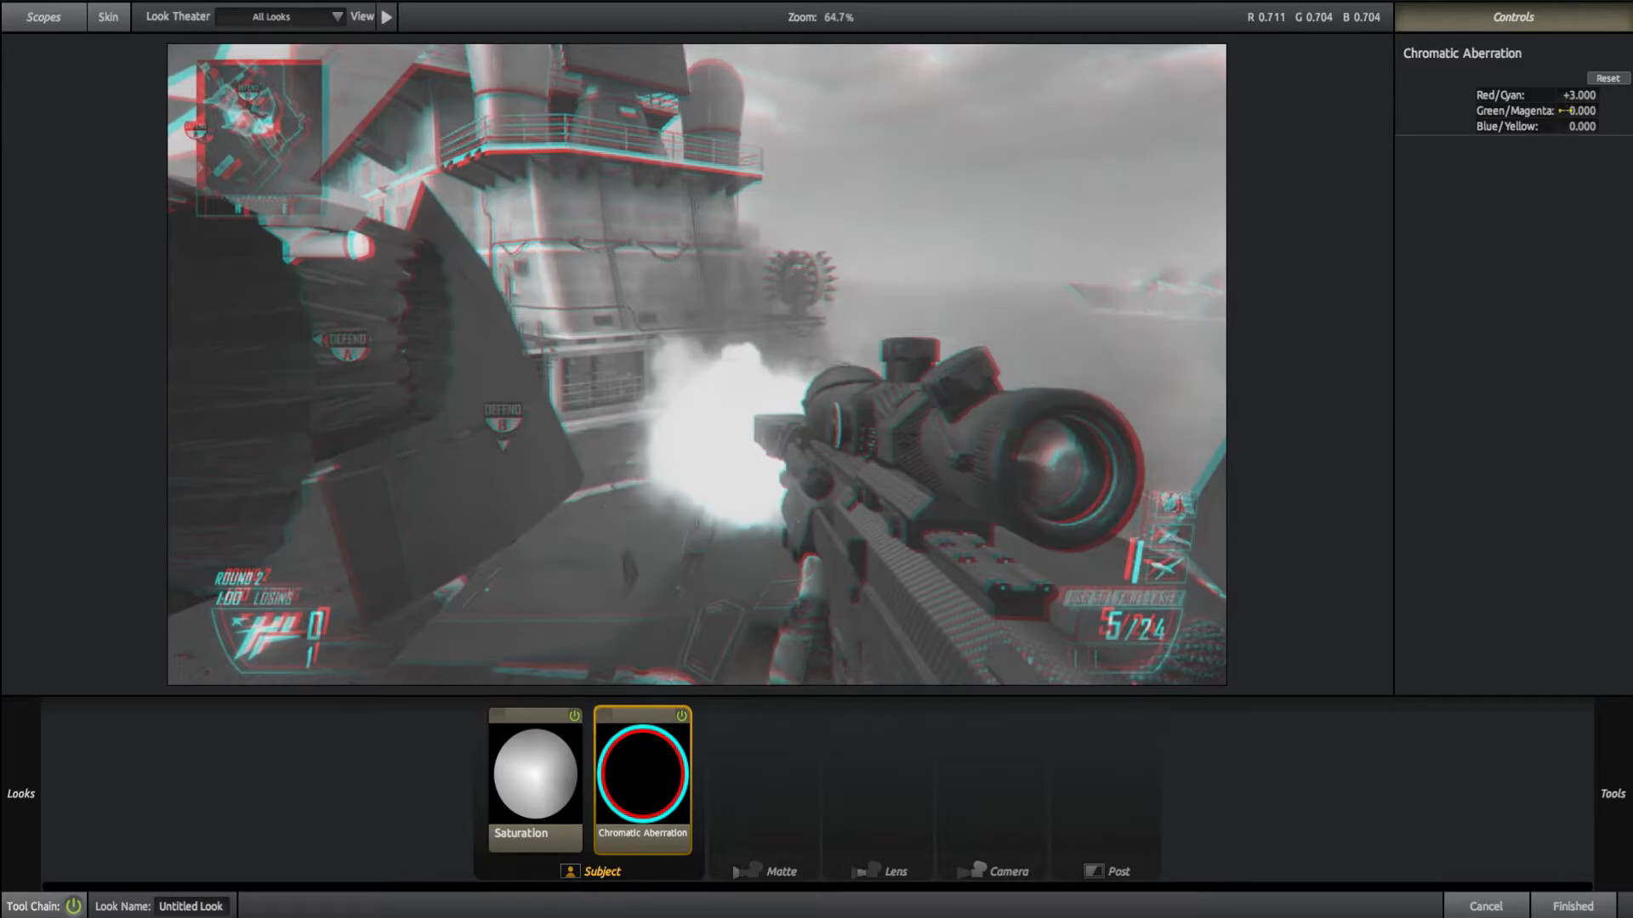
Step: Set the Chromatic Aberration Blue/Yellow offset to -5.000
{"action": "triple_click", "coordinate": [1580, 109]}
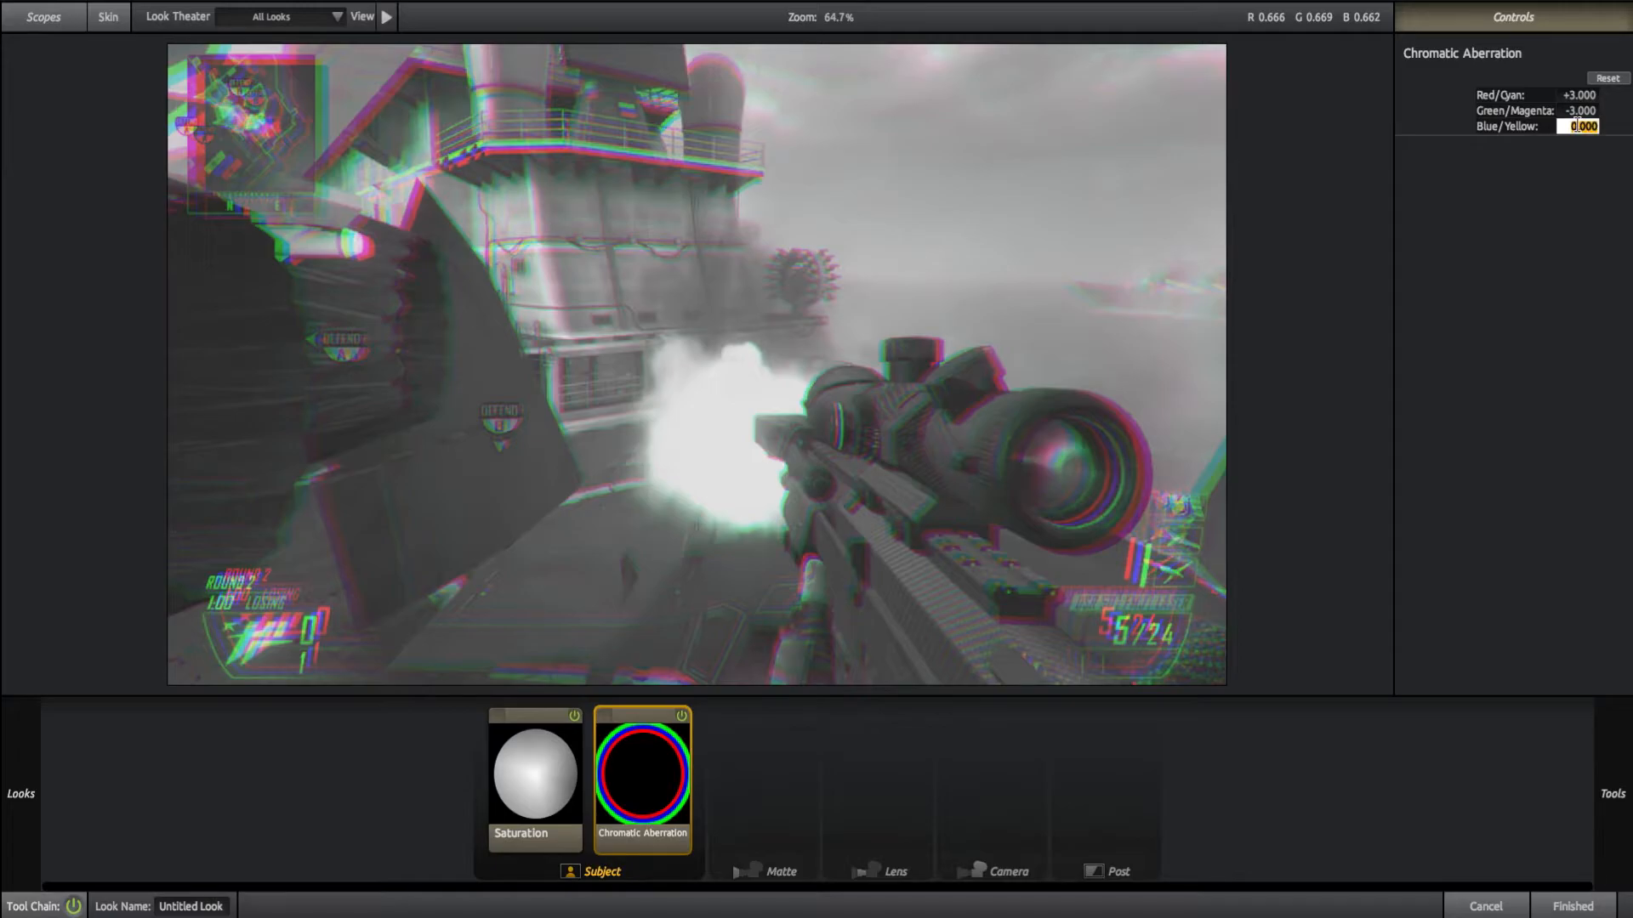
{"action": "type", "text": "-5.000"}
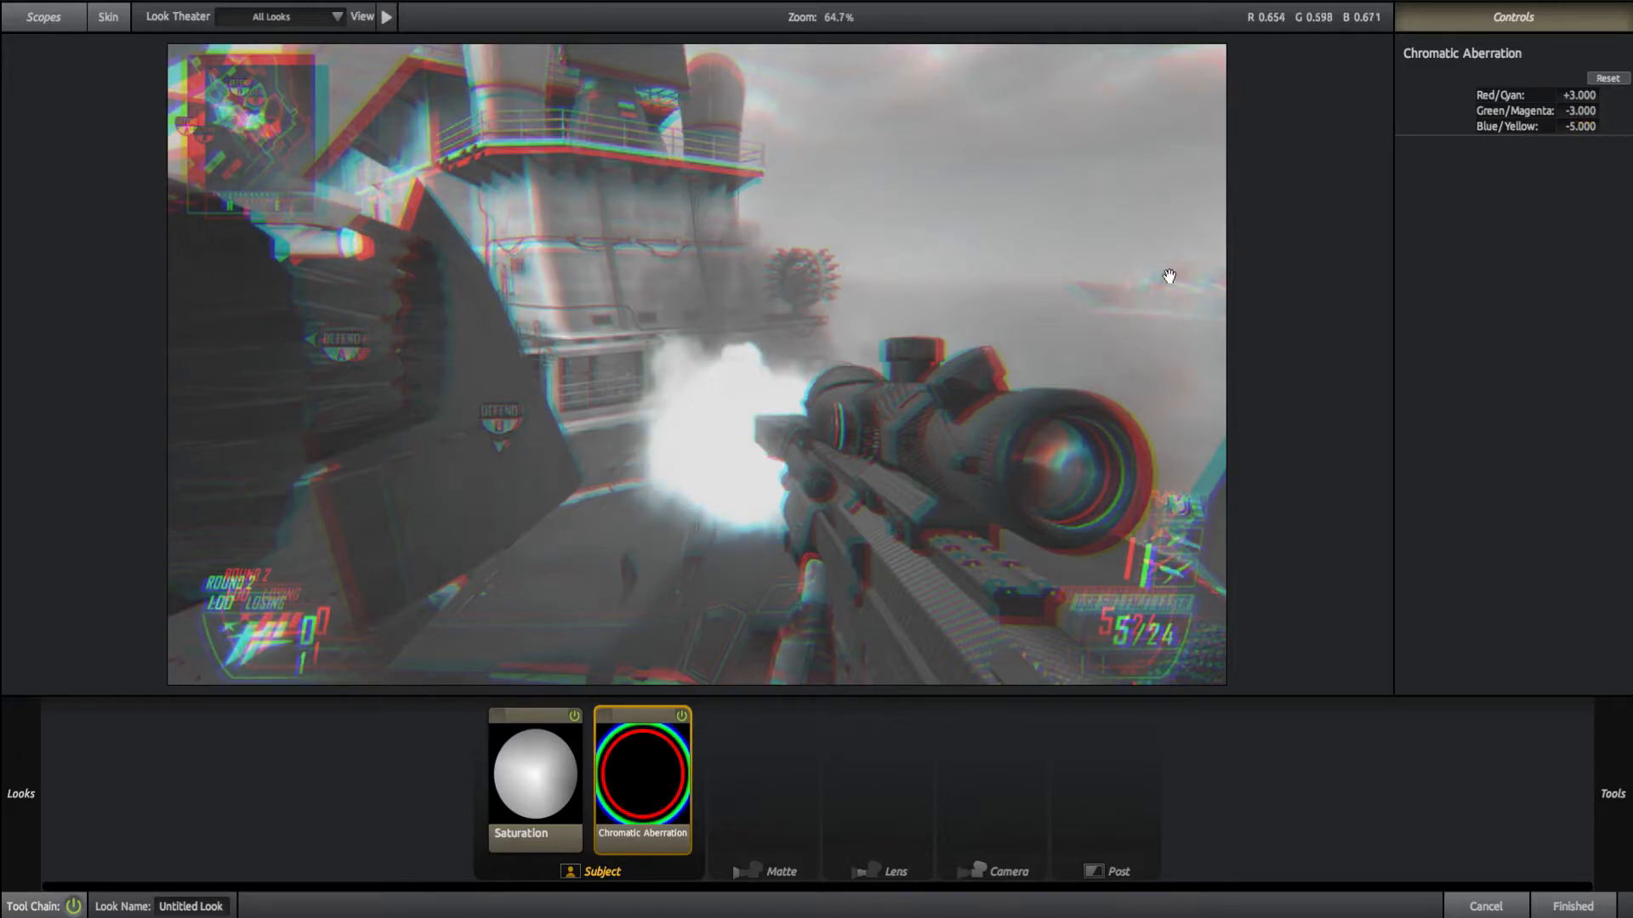
{"action": "mouse_move", "coordinate": [1126, 208]}
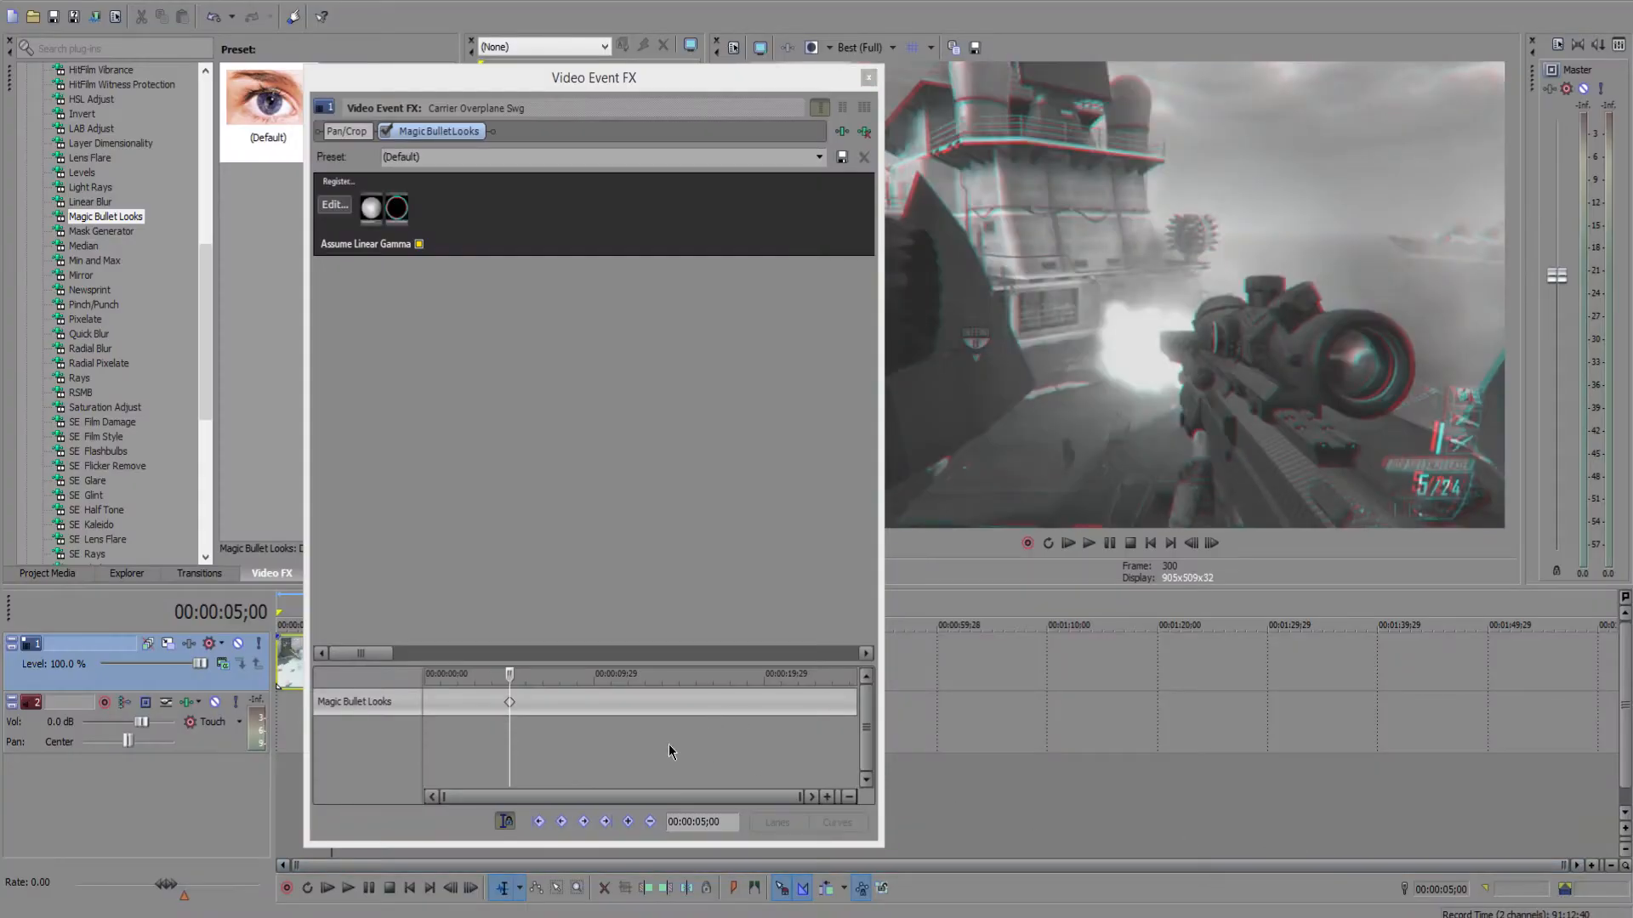
{"action": "mouse_move", "coordinate": [1160, 565]}
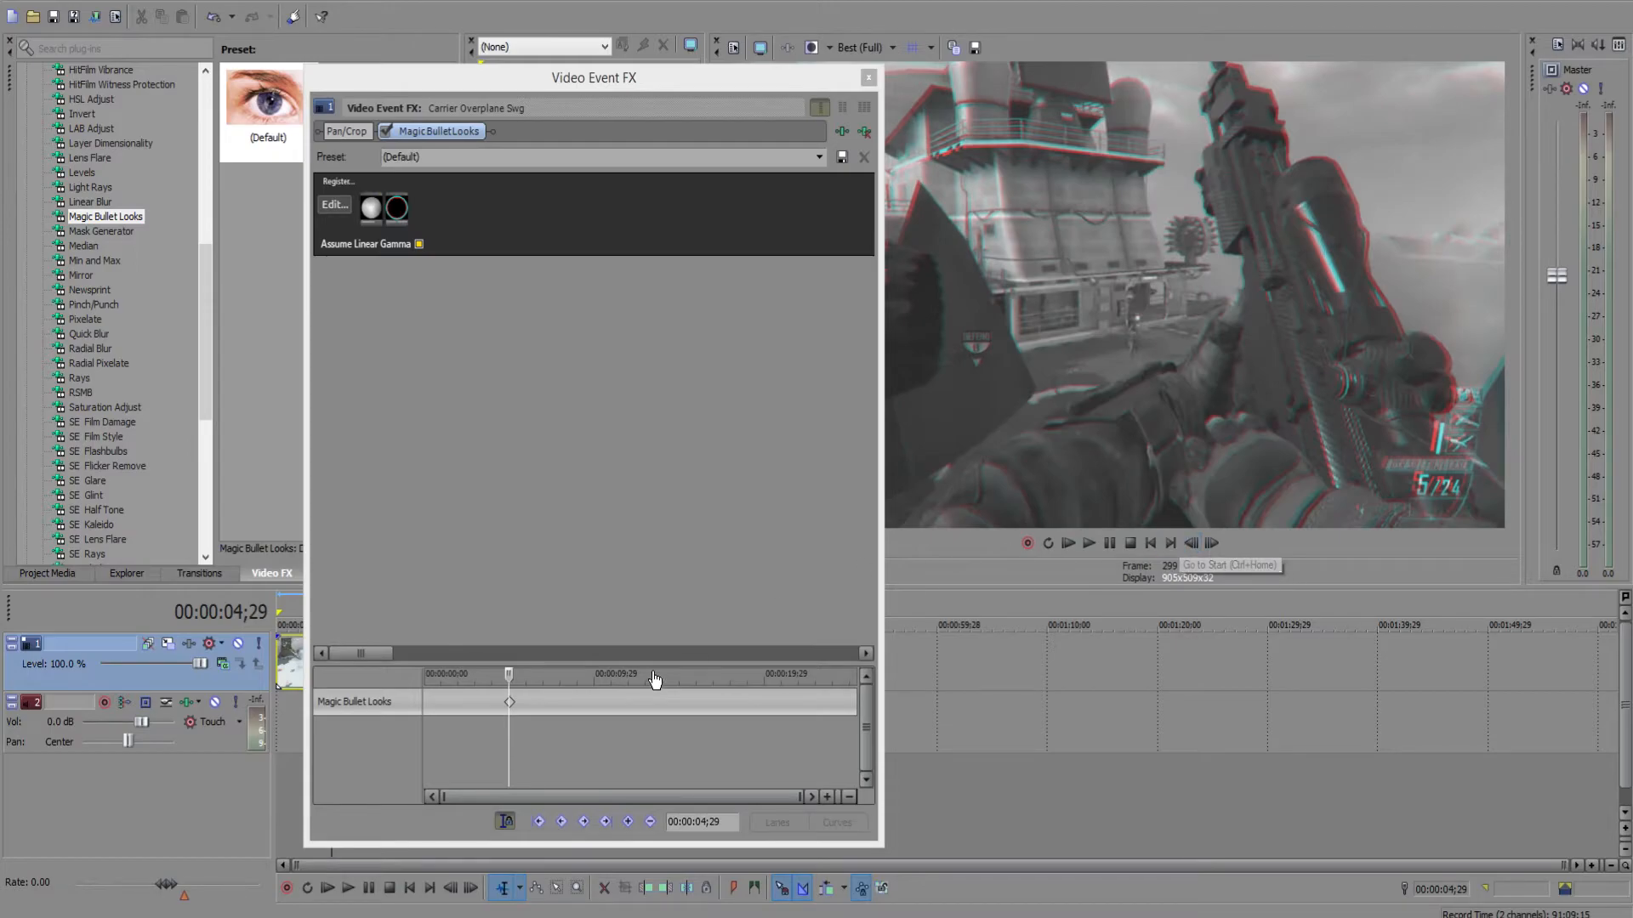
{"action": "mouse_move", "coordinate": [439, 559]}
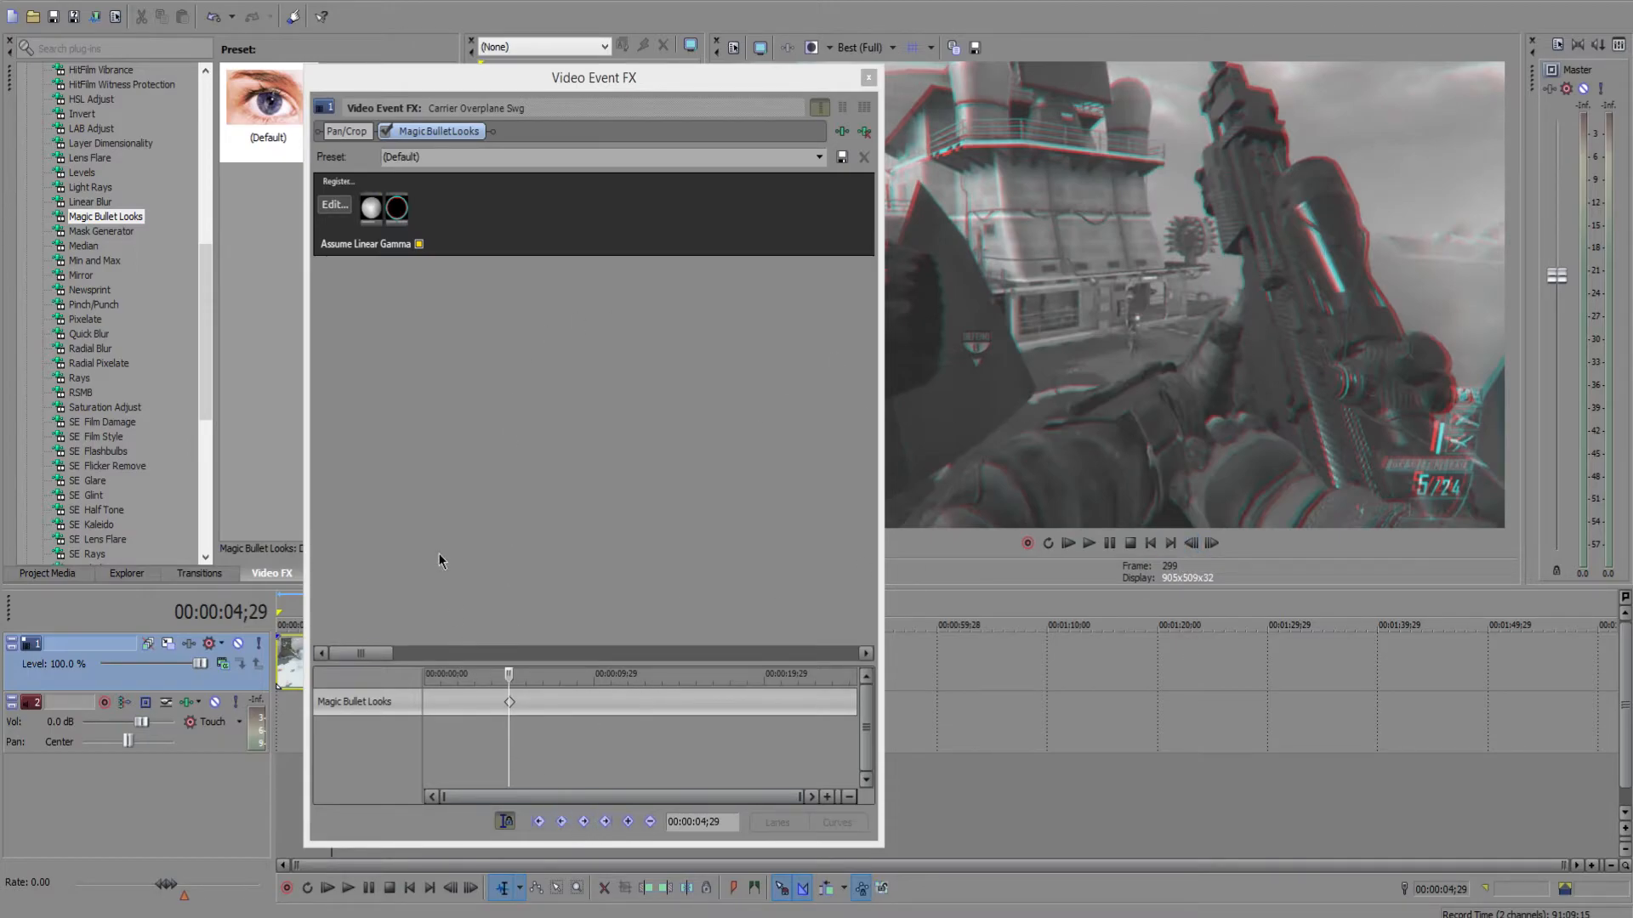
{"action": "left_click", "coordinate": [335, 204]}
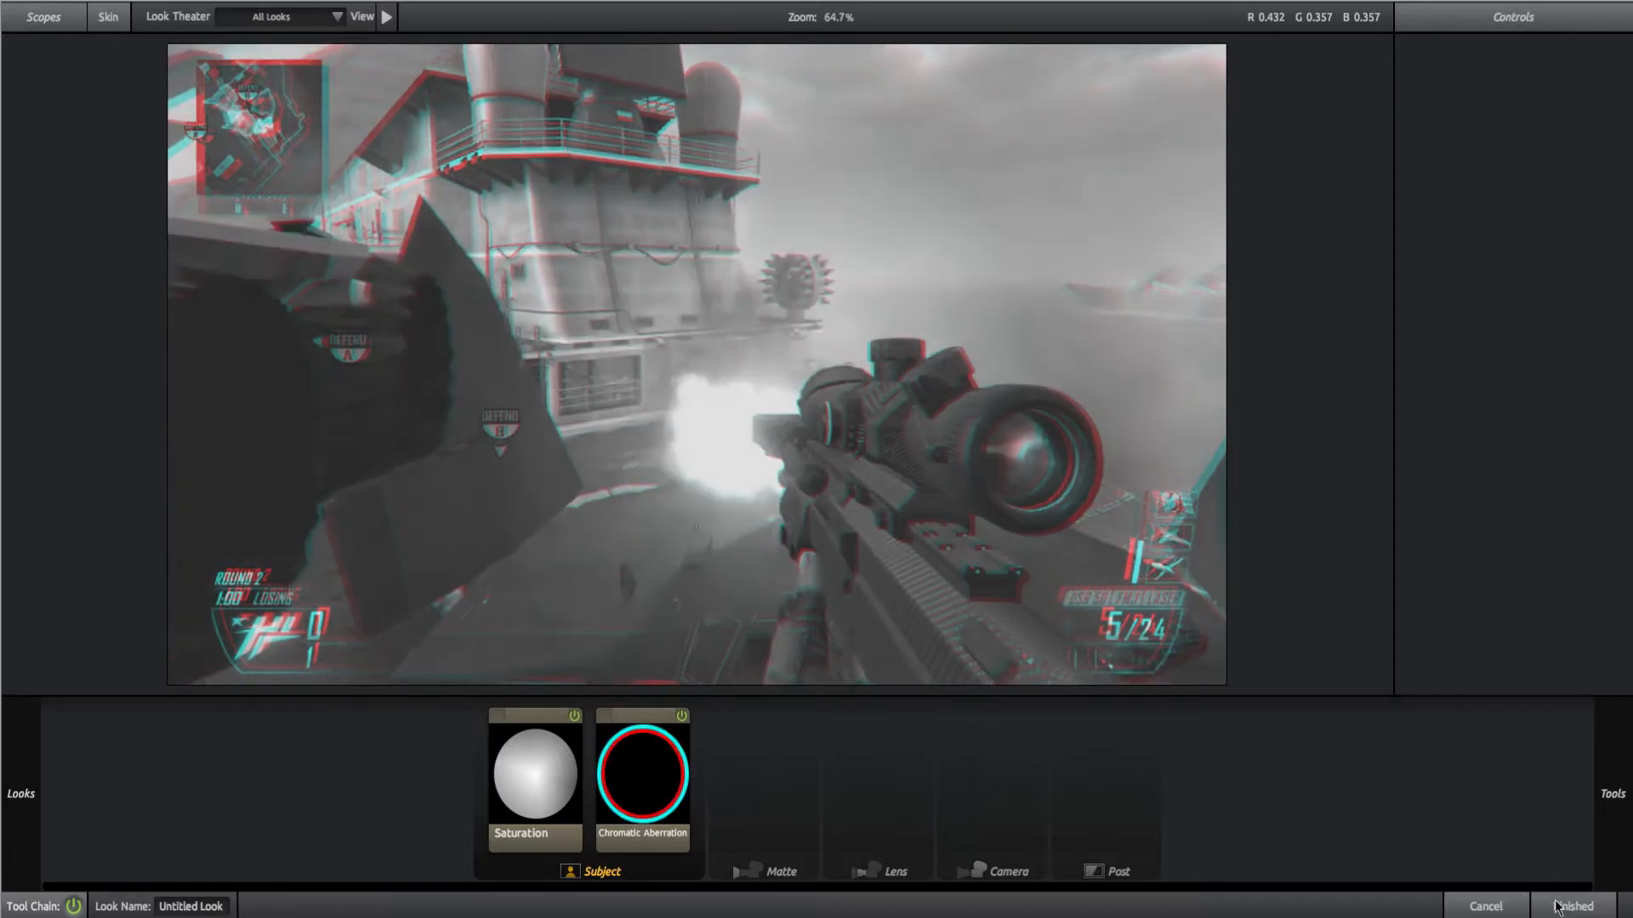
{"action": "left_click", "coordinate": [1575, 906]}
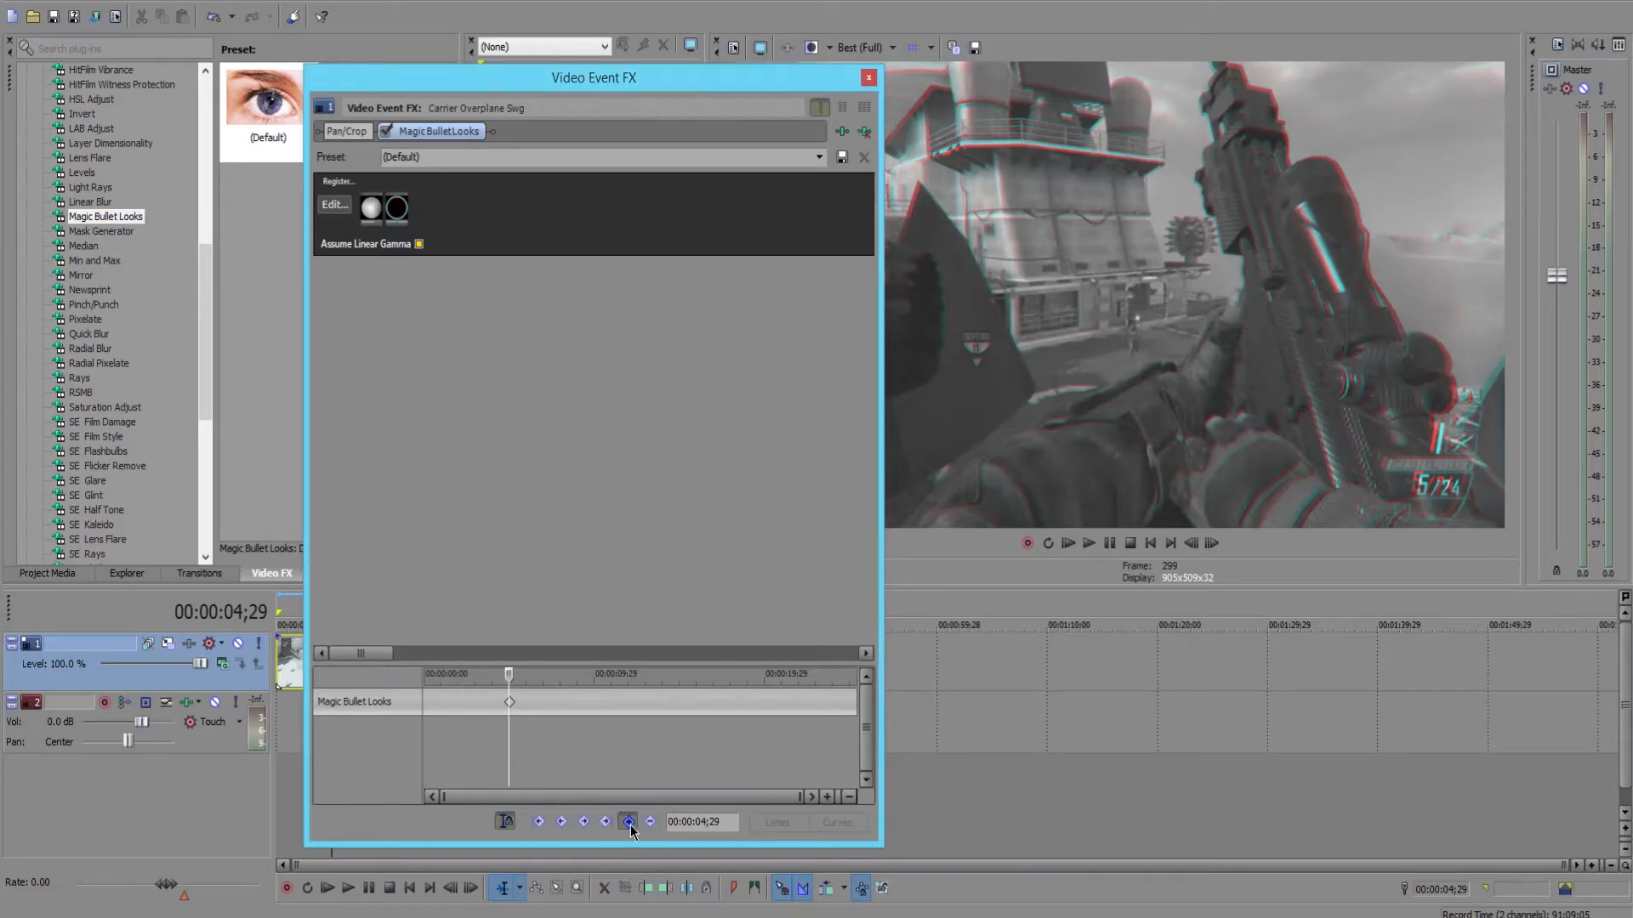
{"action": "left_click", "coordinate": [335, 205]}
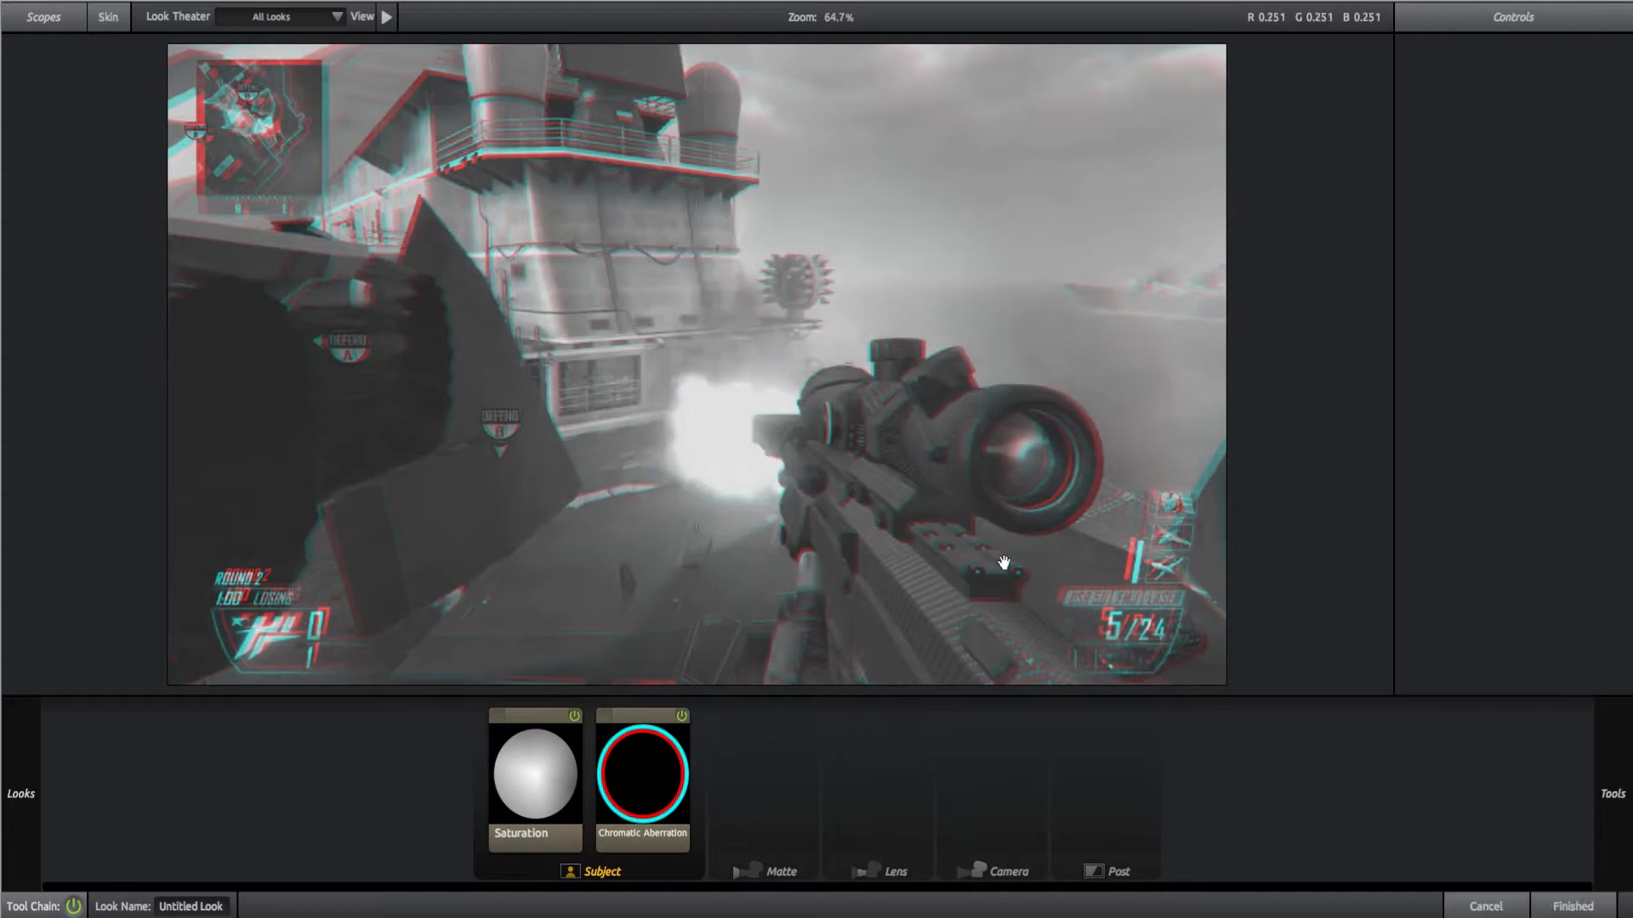
{"action": "left_click", "coordinate": [641, 772]}
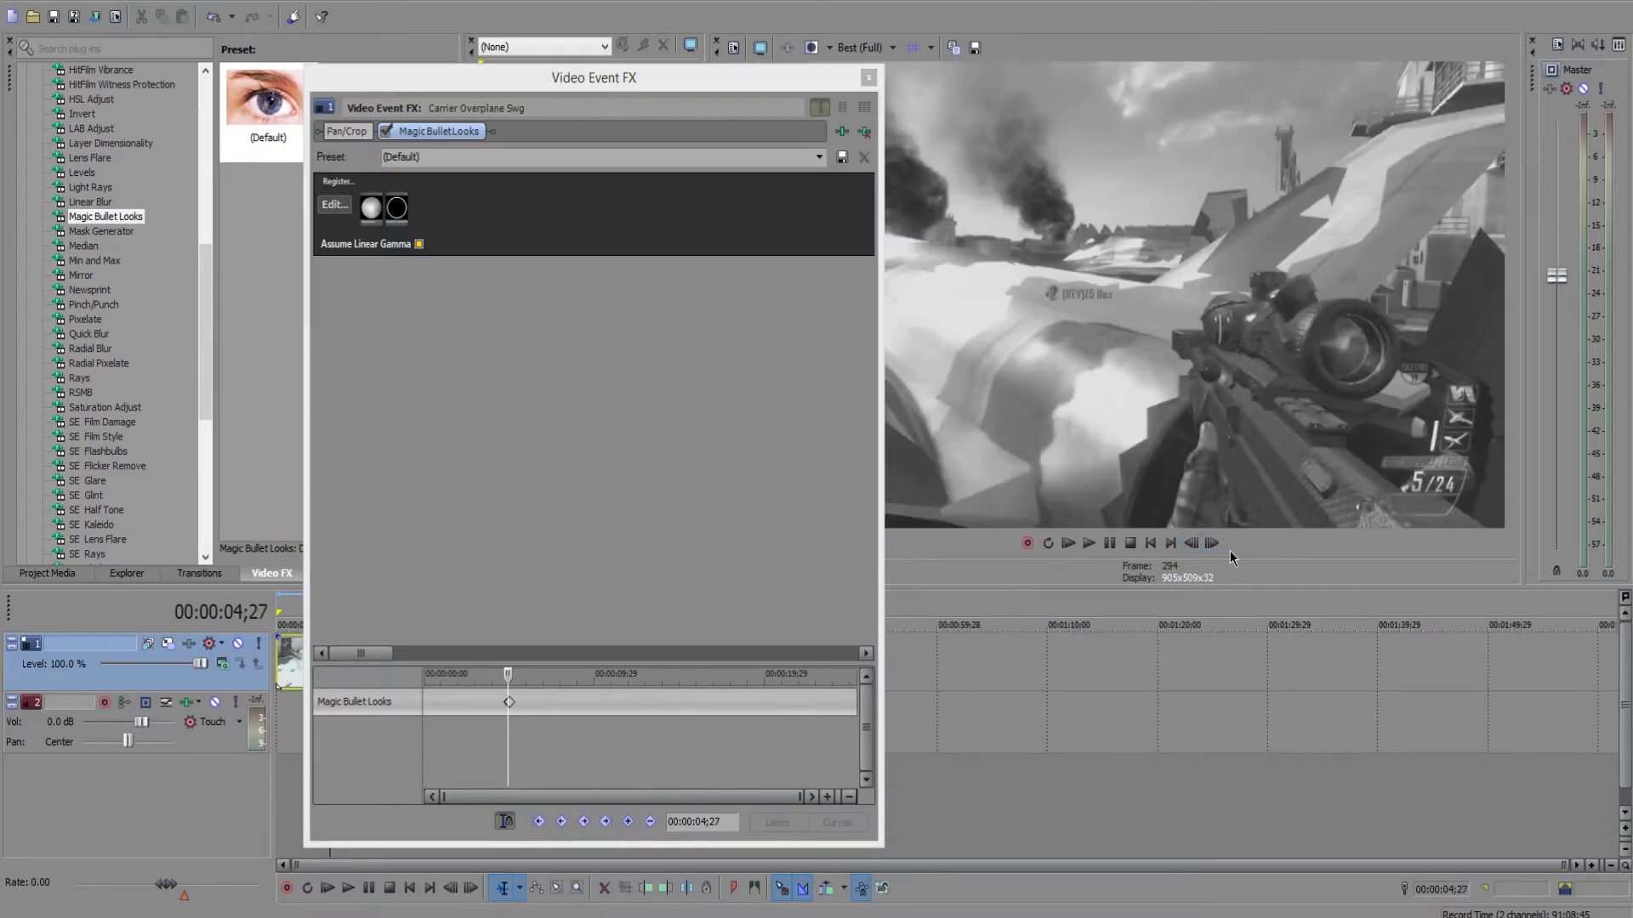
{"action": "left_click", "coordinate": [1209, 543]}
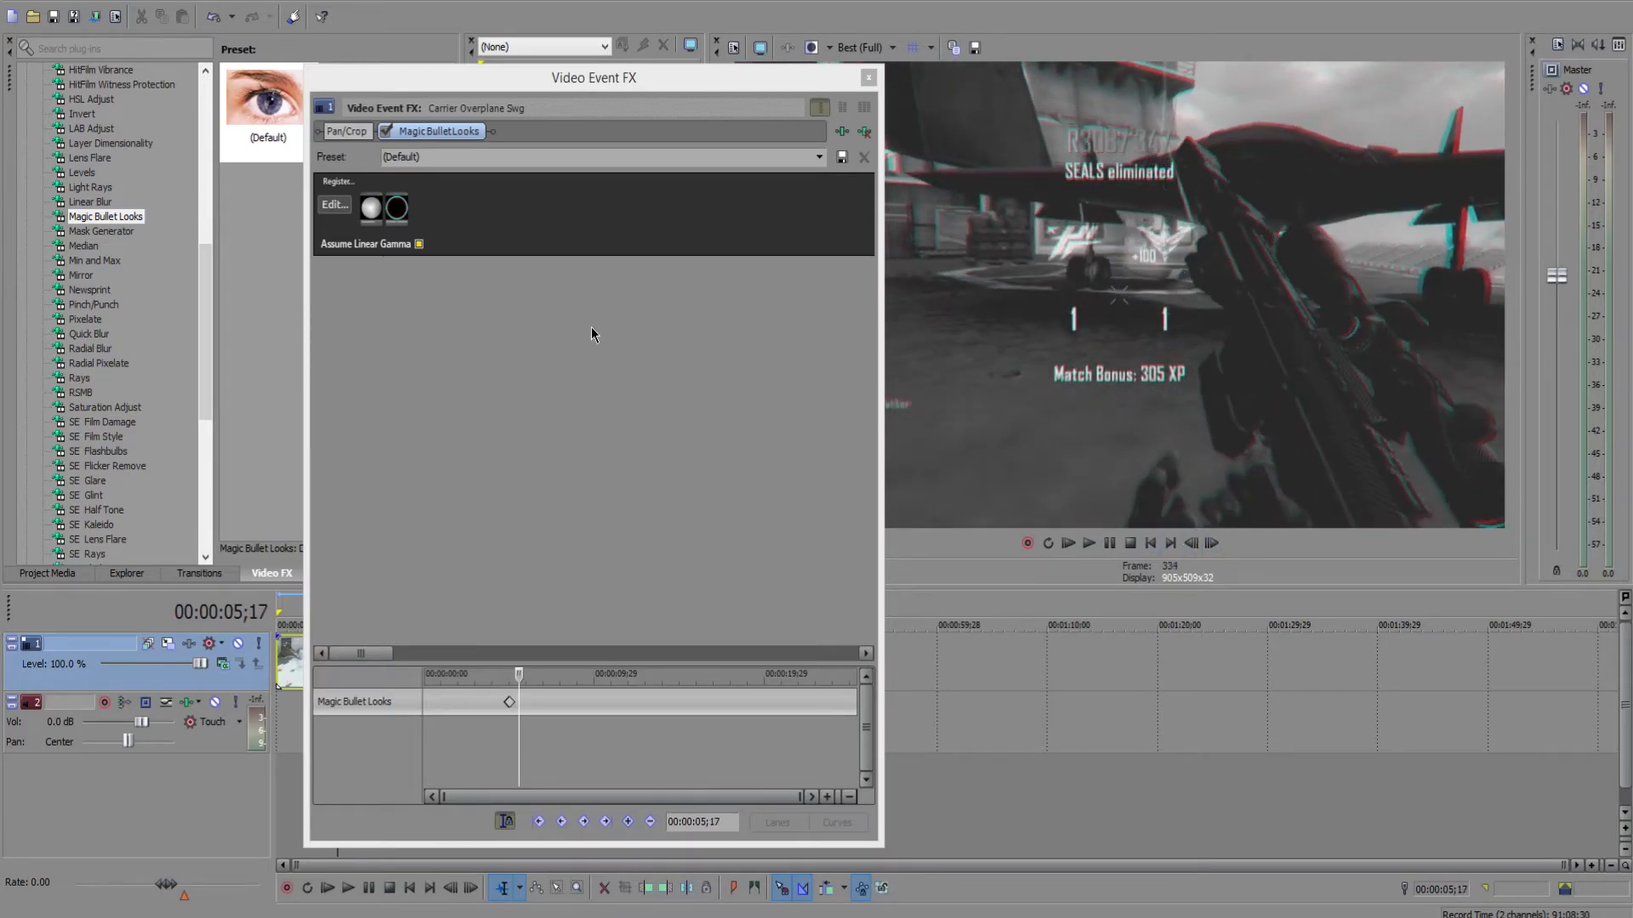
Step: Create a Looks keyframe at 00:00:05;17 with Chromatic Aberration disabled, then check adjacent frames
{"action": "left_click", "coordinate": [336, 204]}
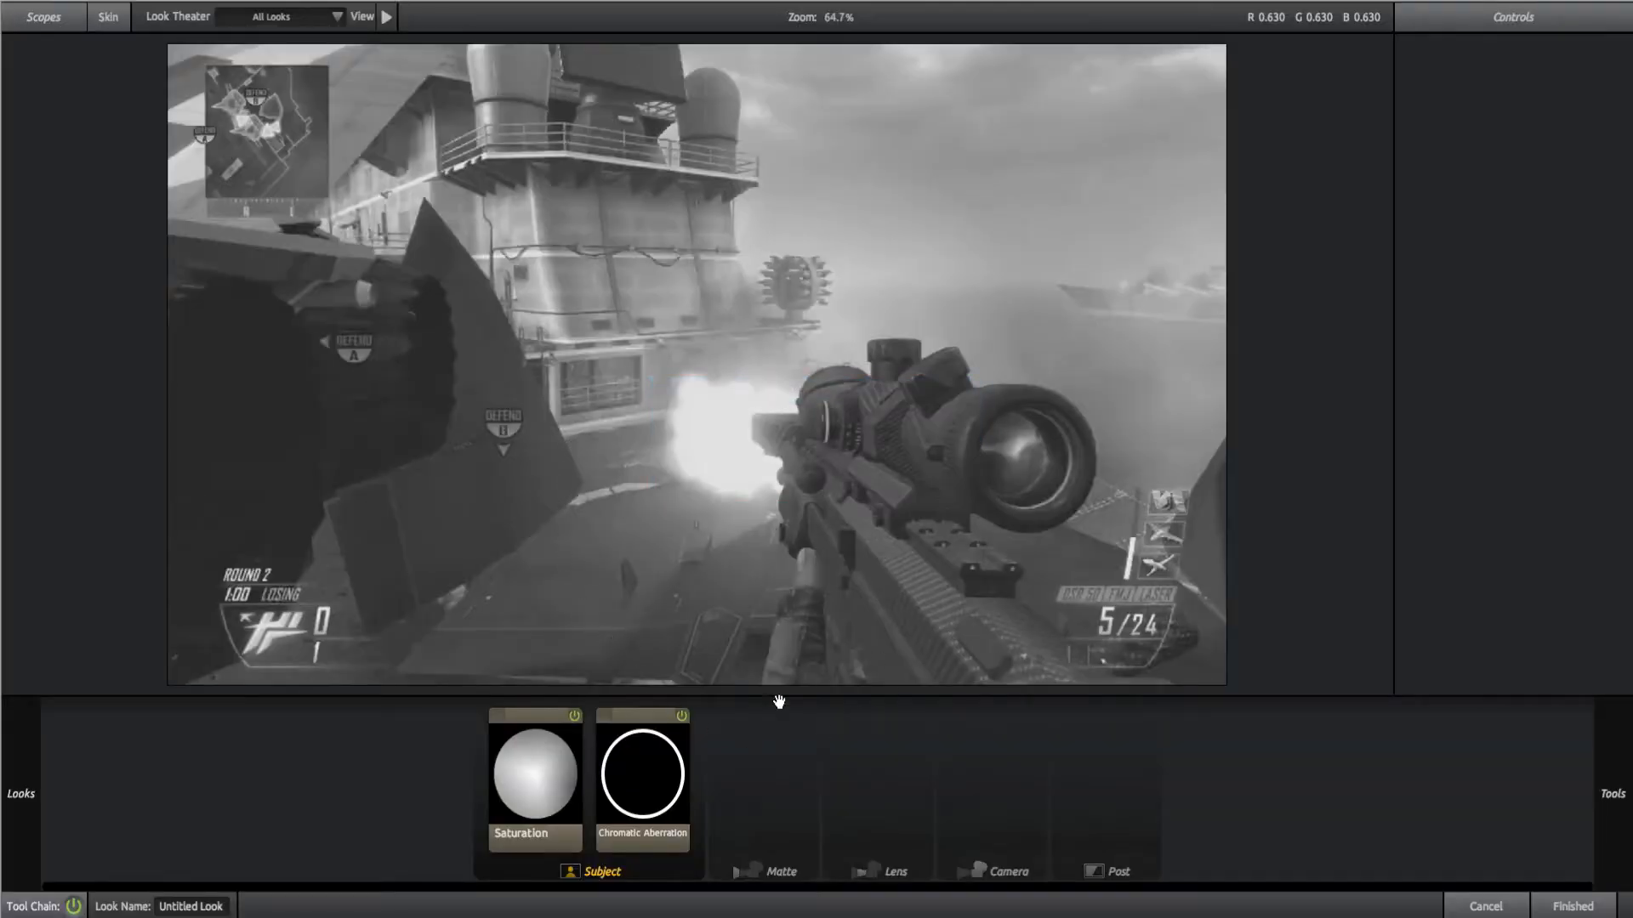
{"action": "left_click", "coordinate": [641, 772]}
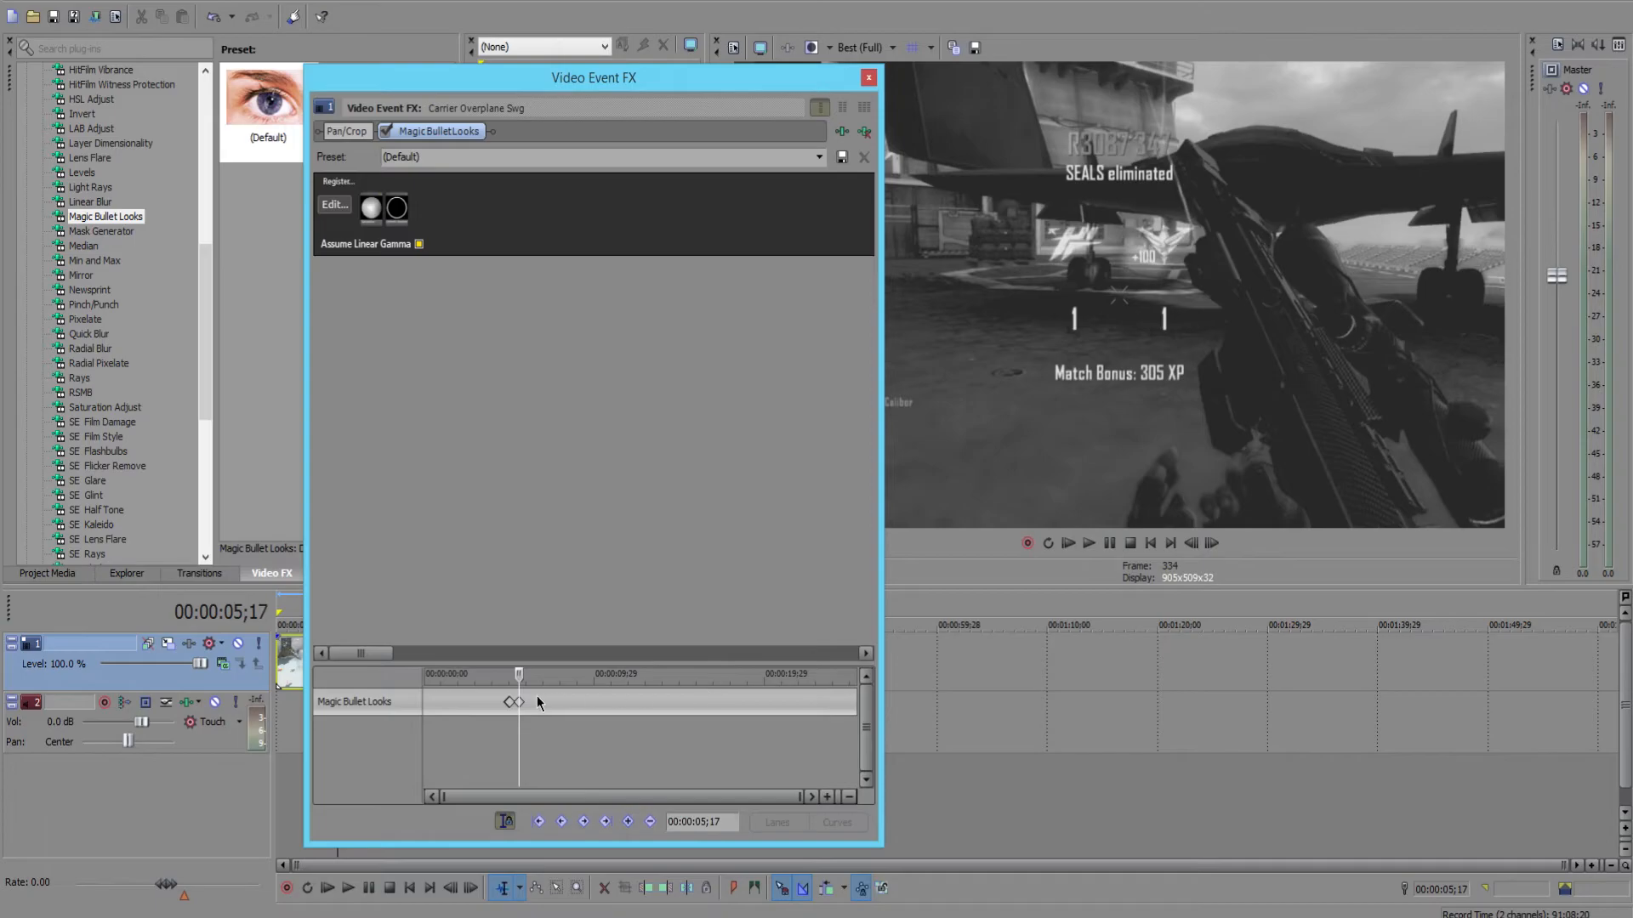
{"action": "left_click", "coordinate": [1189, 543]}
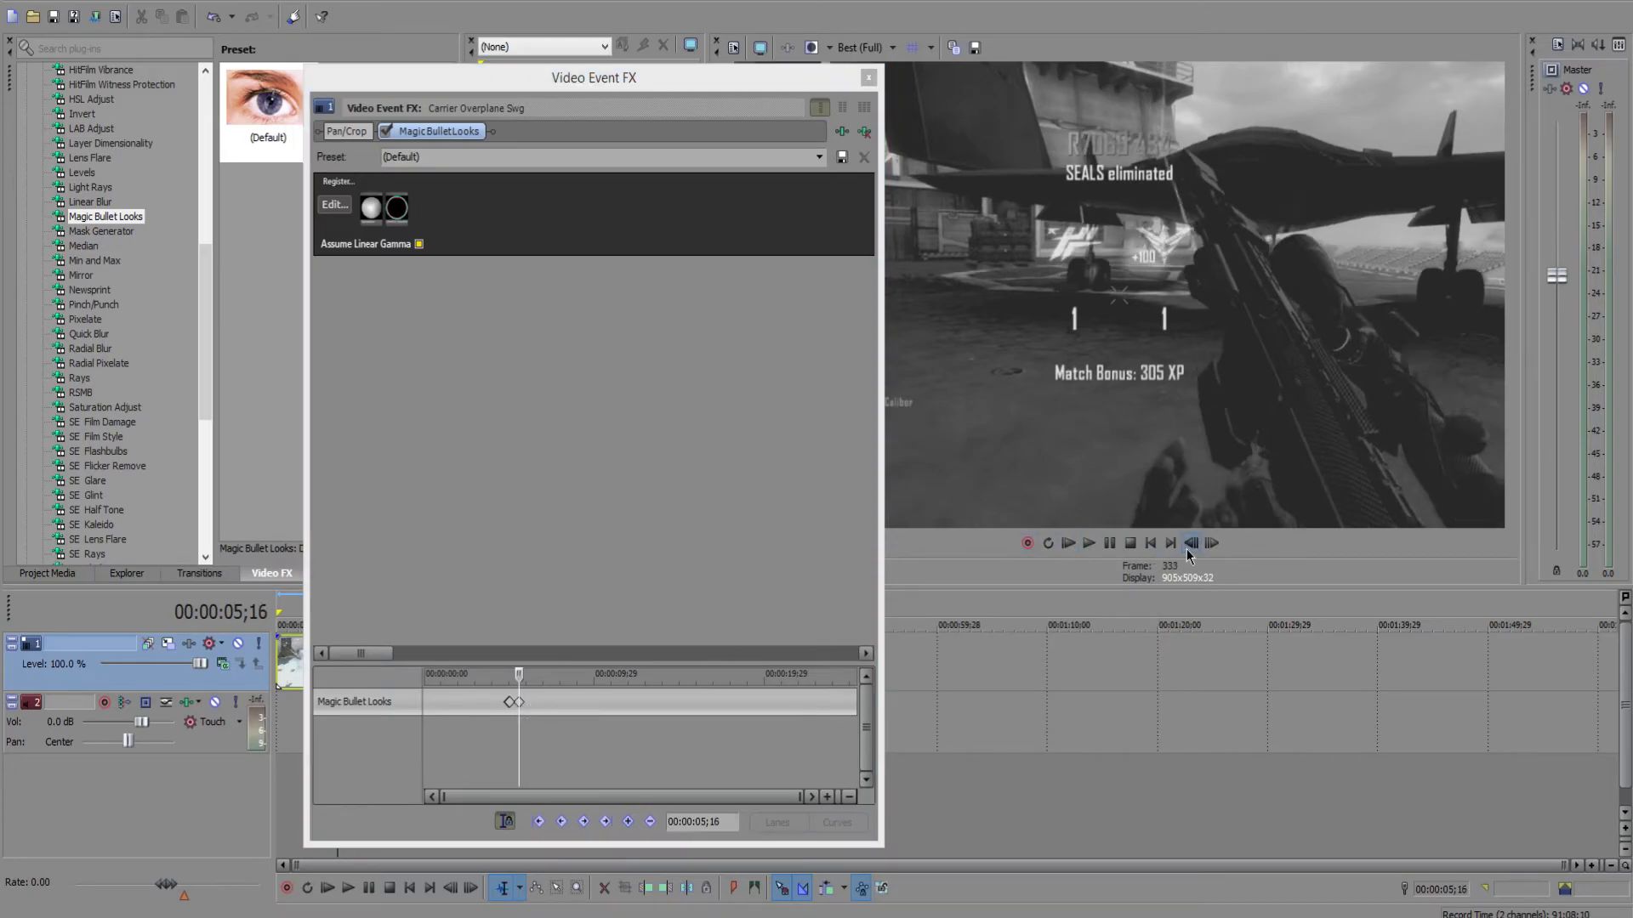
{"action": "left_click", "coordinate": [1191, 542]}
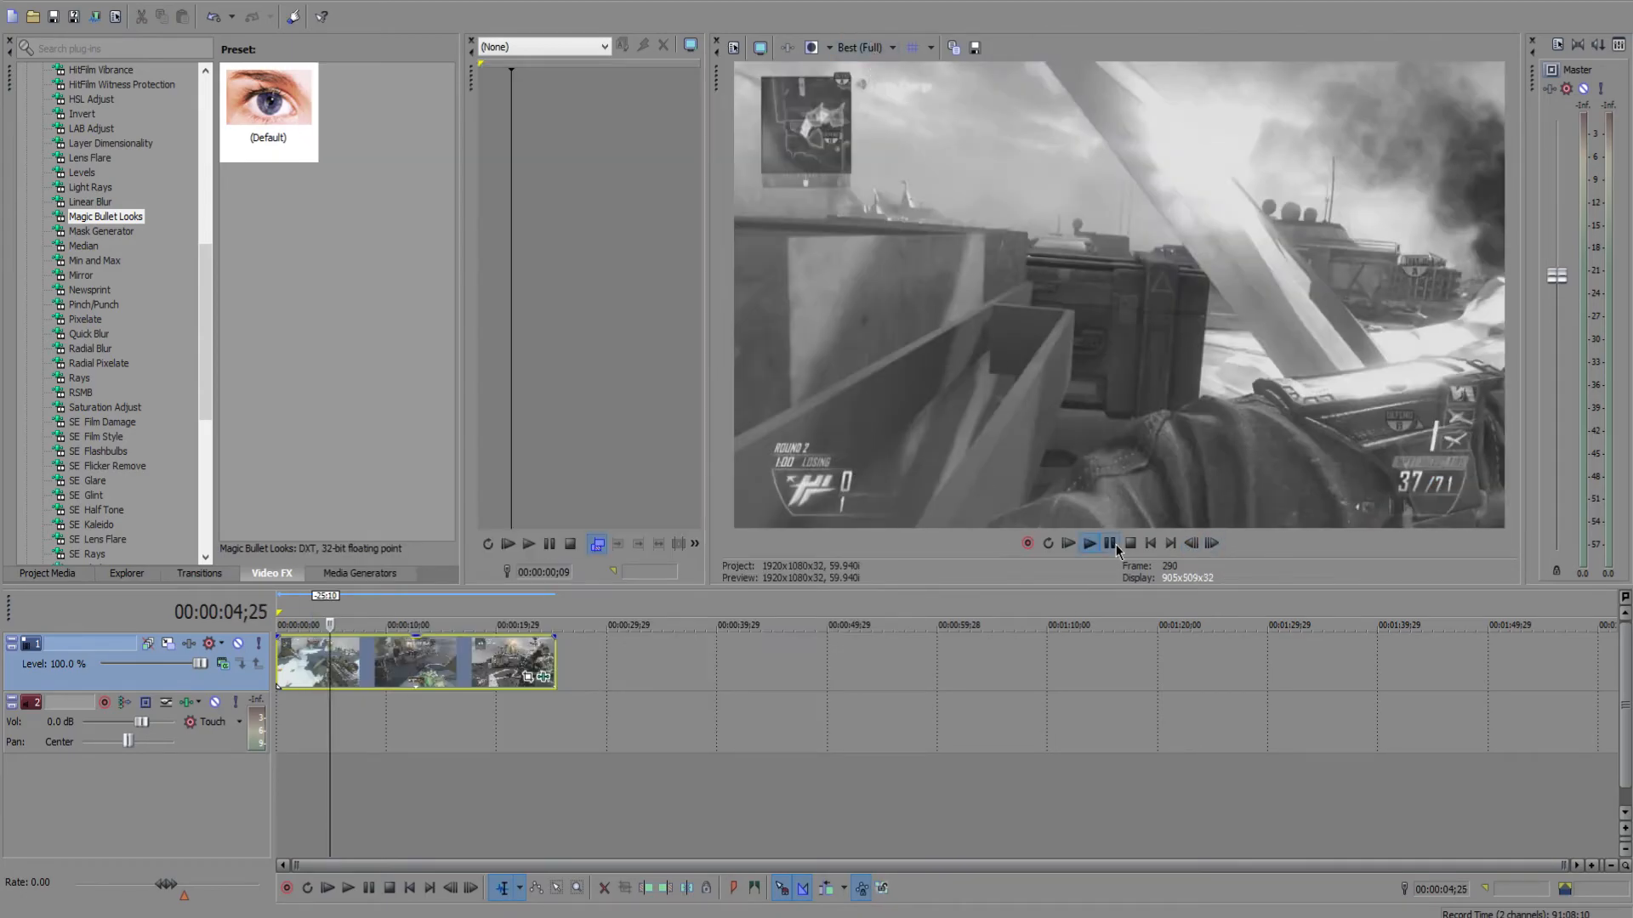
Step: Move the ending aberration keyframe later, close Video Event FX and play the clip
{"action": "left_click", "coordinate": [1088, 542]}
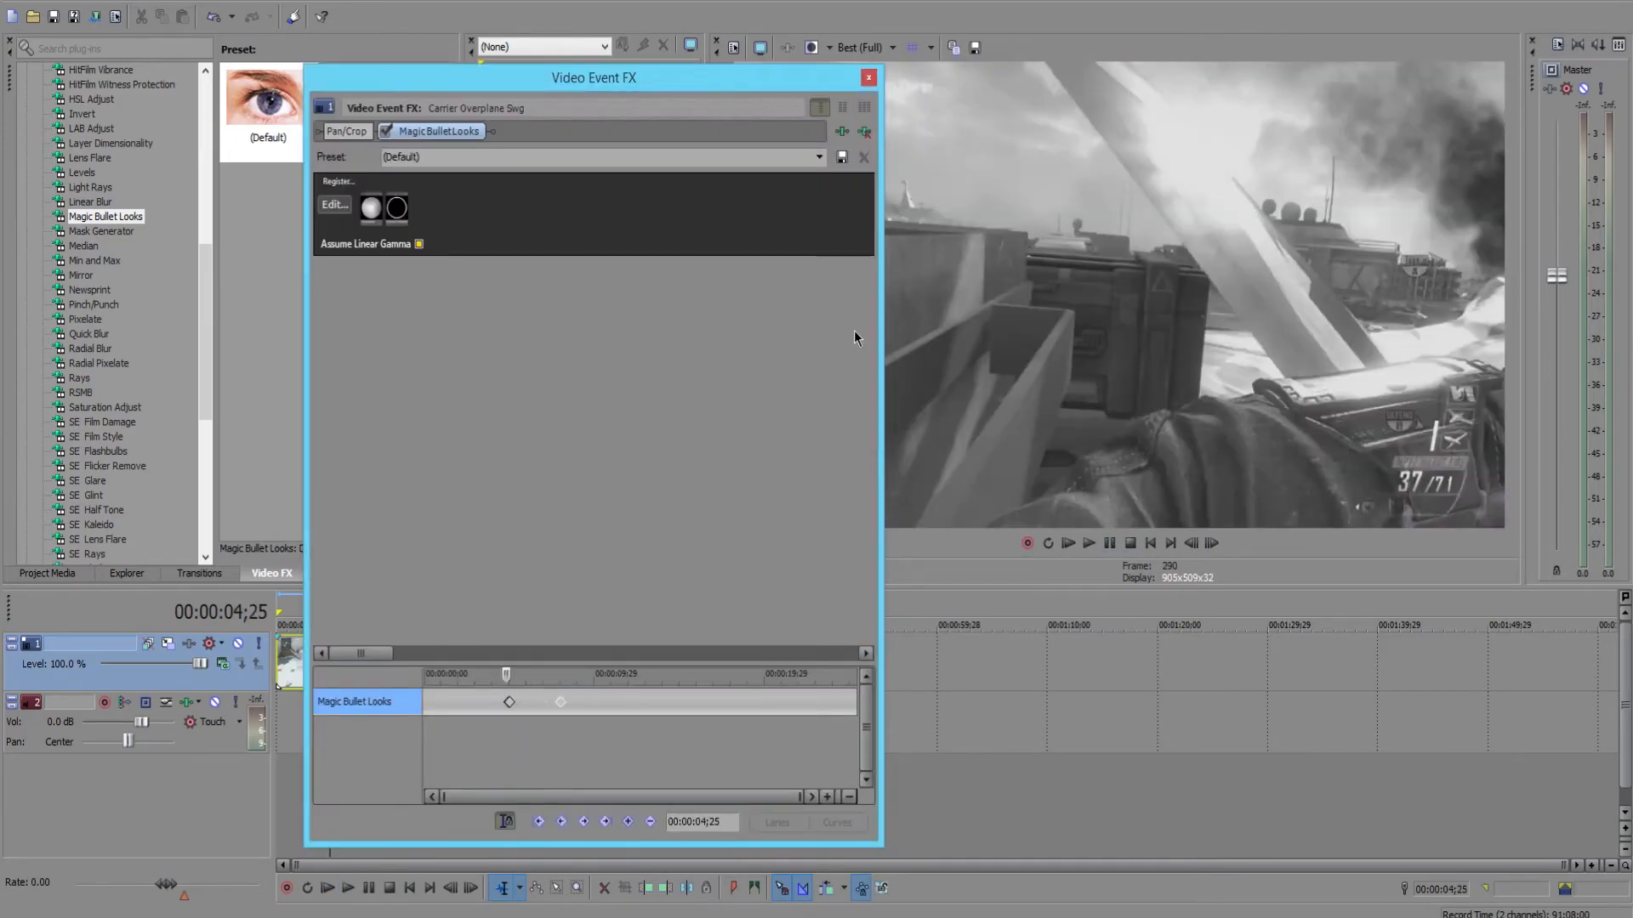
{"action": "left_click", "coordinate": [867, 76]}
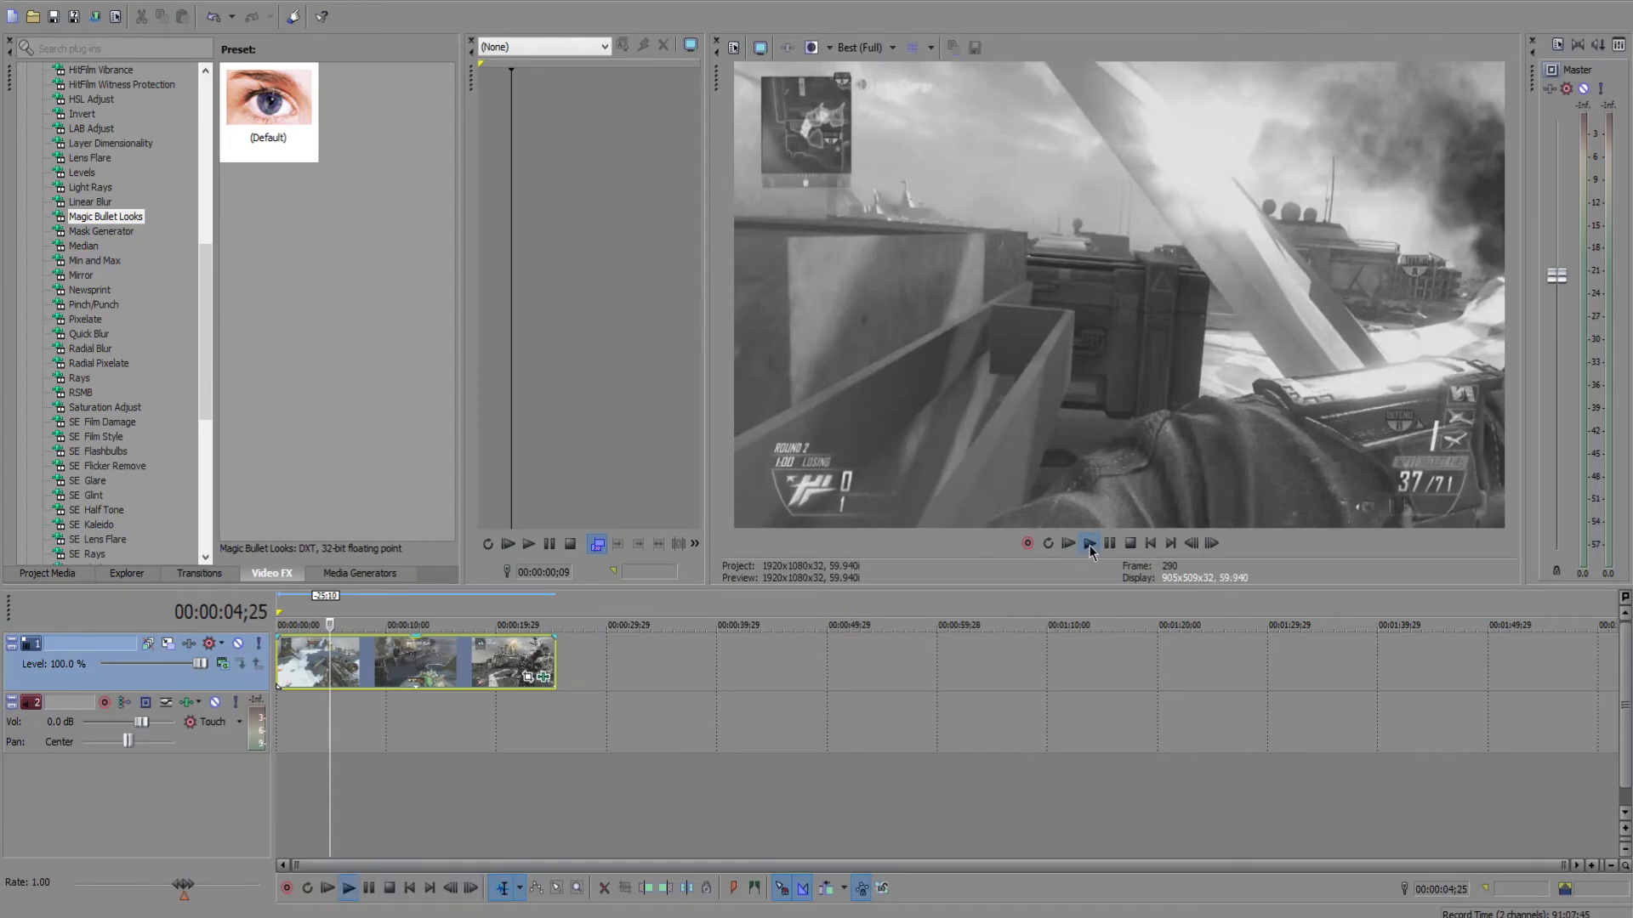
{"action": "left_click", "coordinate": [1066, 543]}
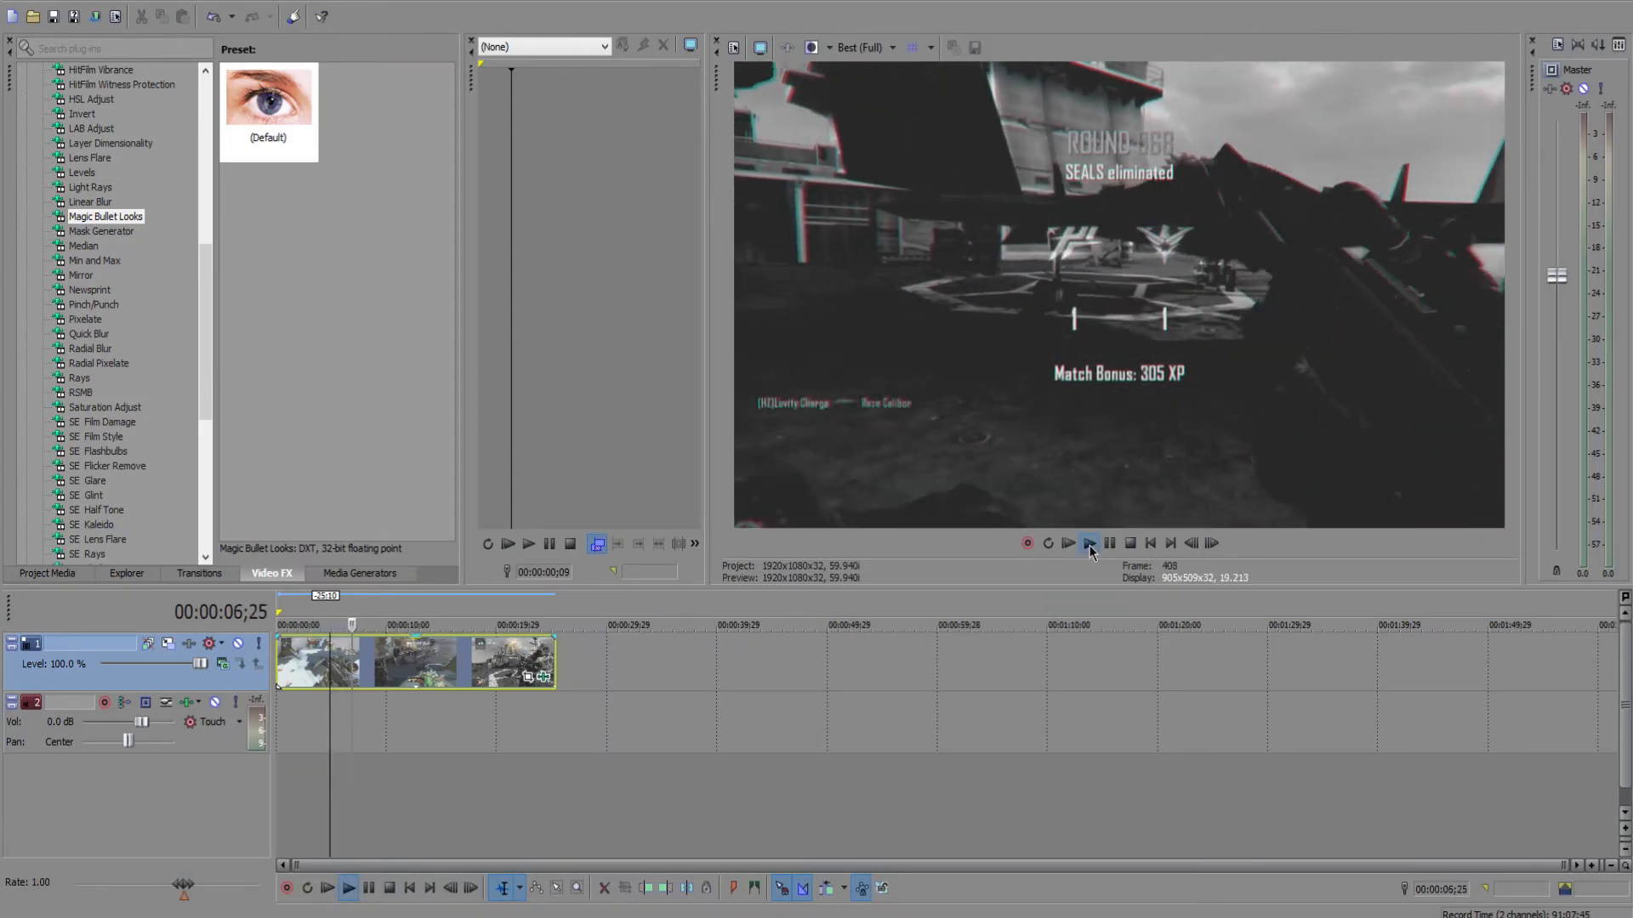
{"action": "left_click", "coordinate": [1068, 543]}
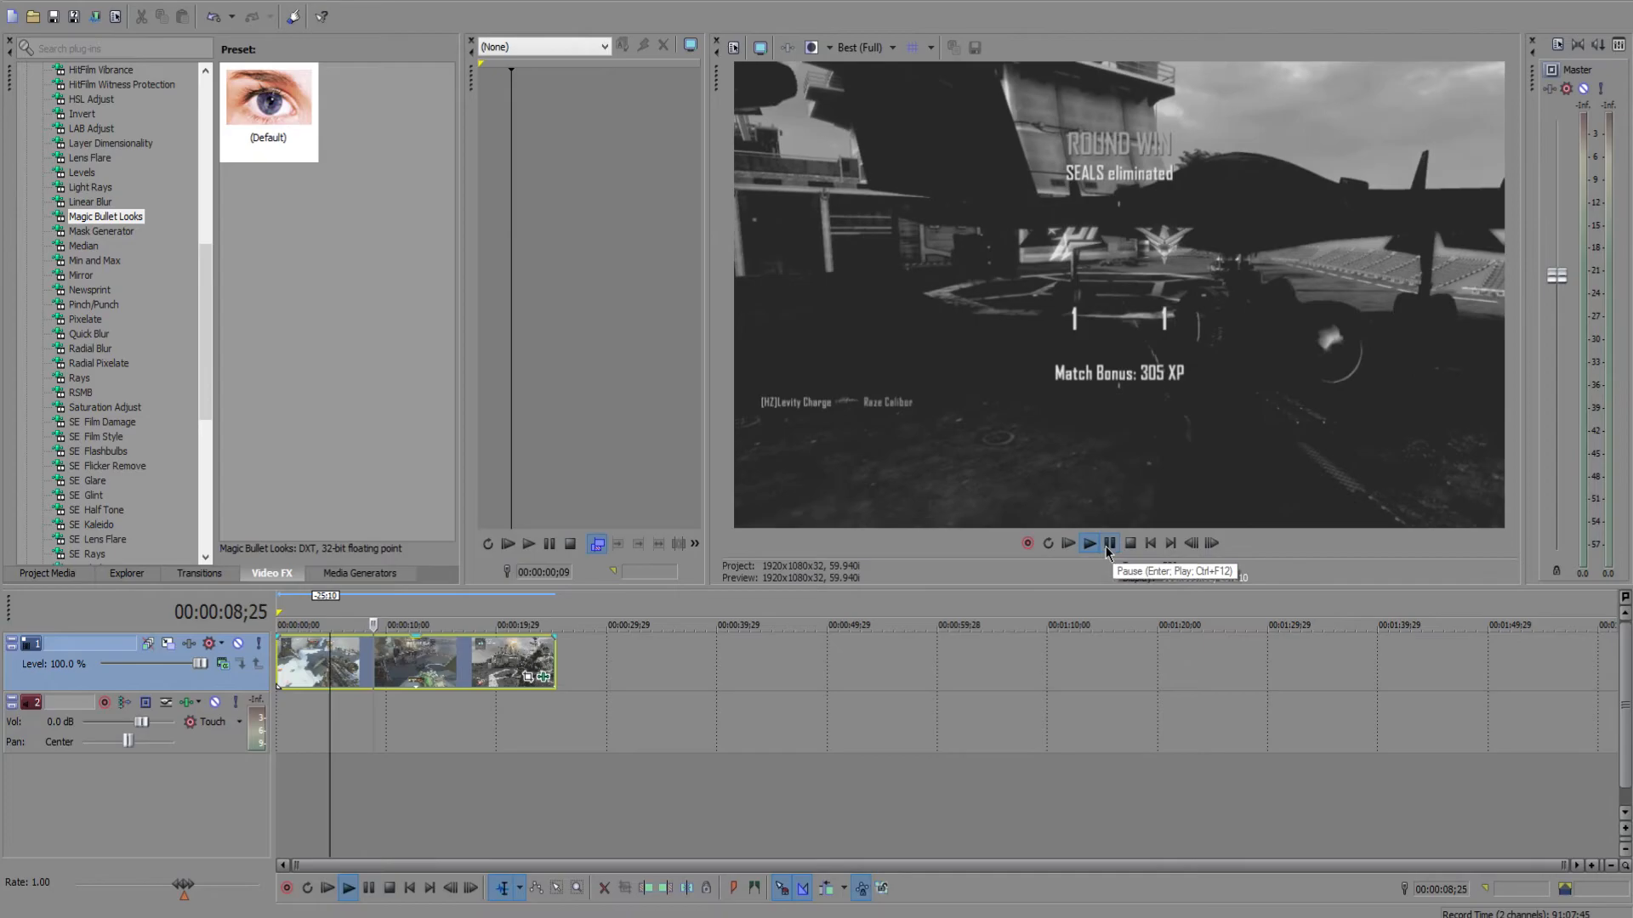
Step: Return to the start and play the clip again to review the flash
{"action": "left_click", "coordinate": [1108, 542]}
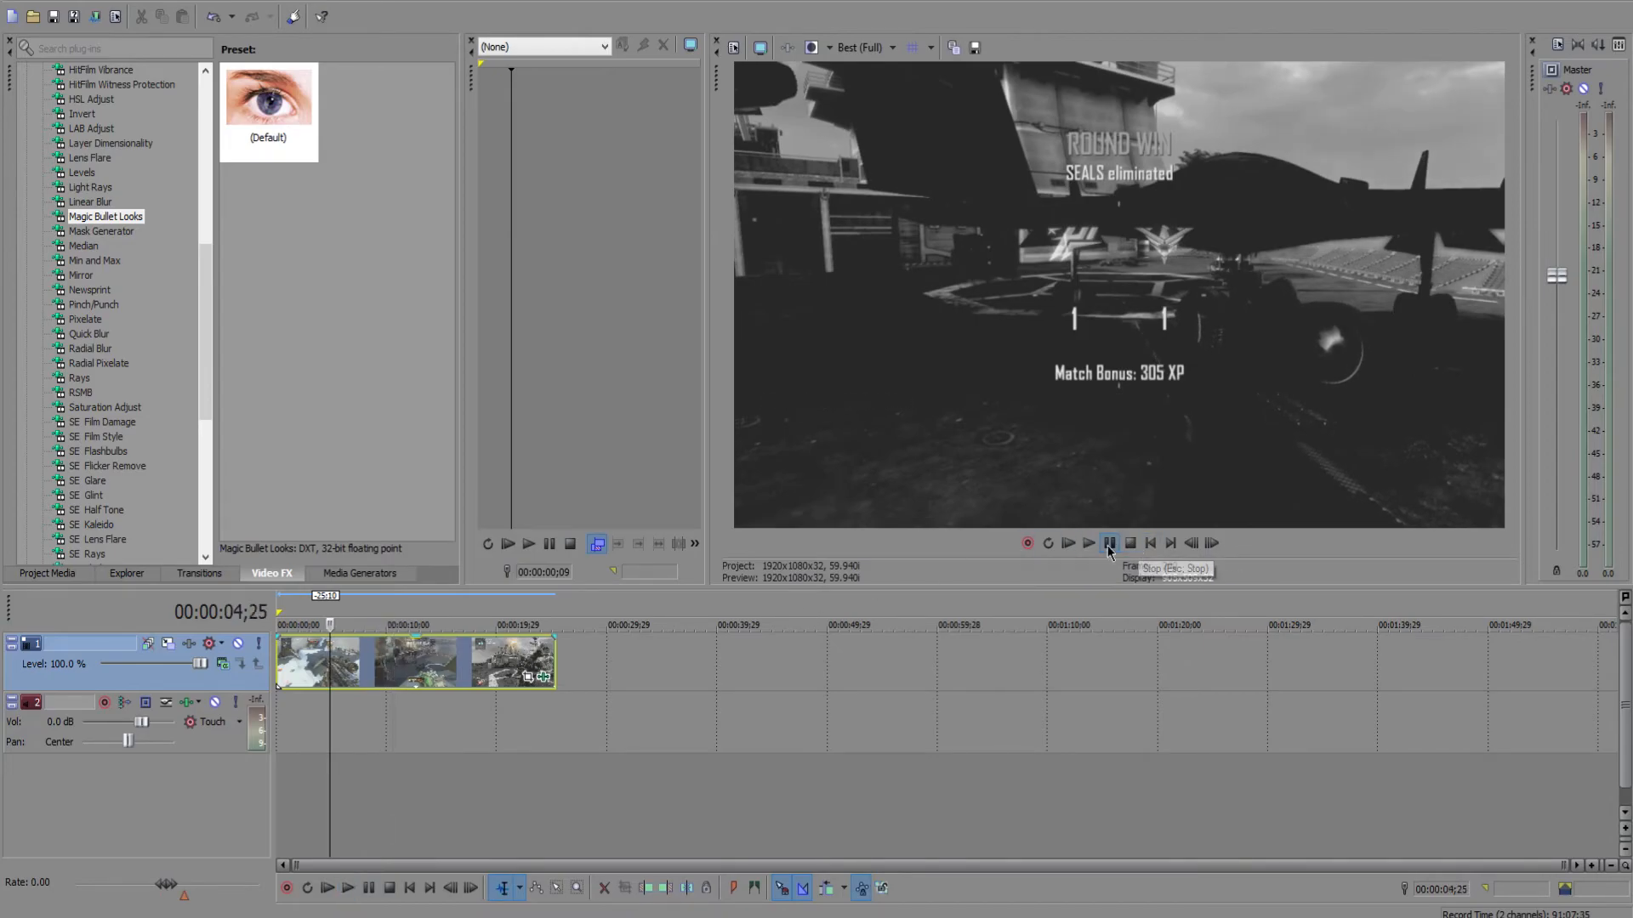
{"action": "left_click", "coordinate": [1068, 543]}
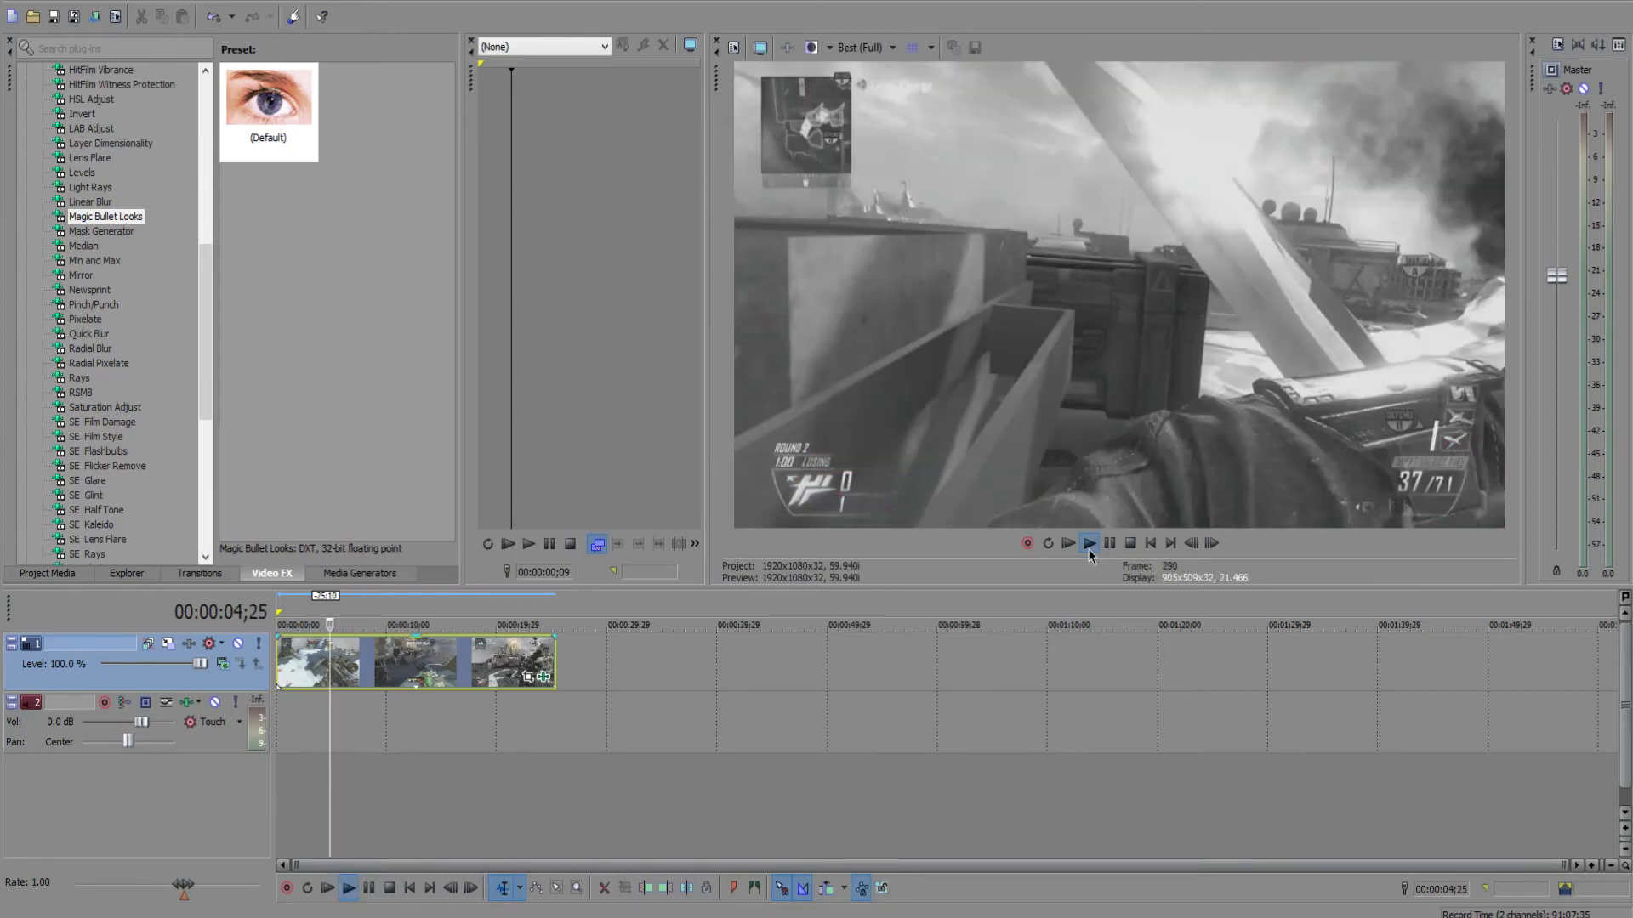
{"action": "left_click", "coordinate": [1089, 543]}
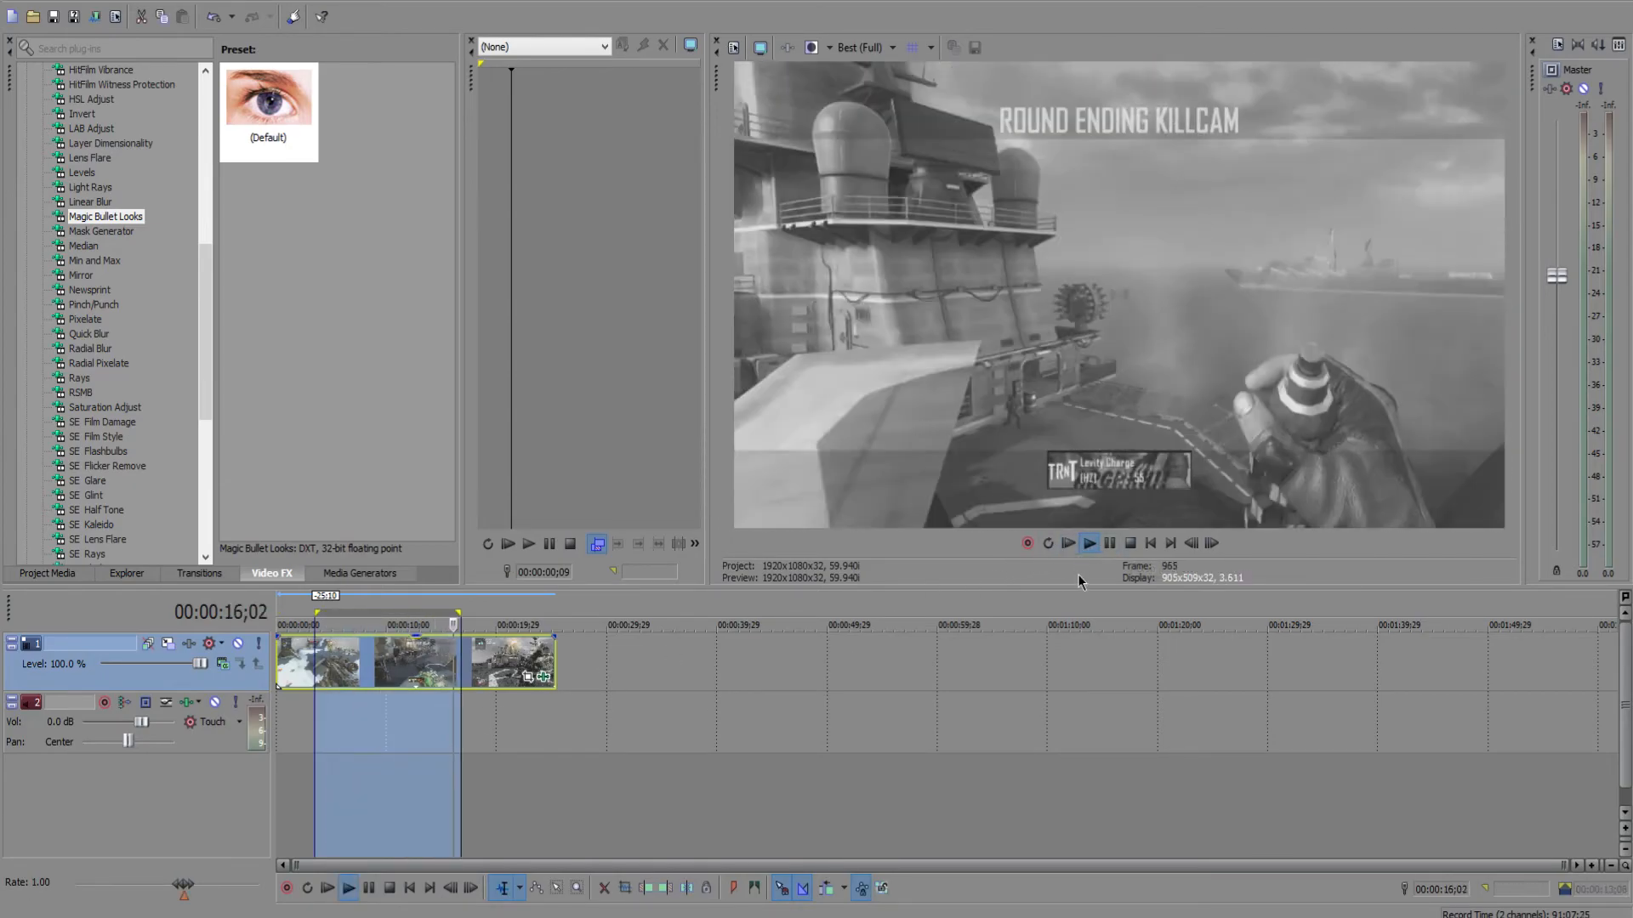
Step: Loop playback over the region around the five-second flash to review the aberration
{"action": "left_click", "coordinate": [1086, 542]}
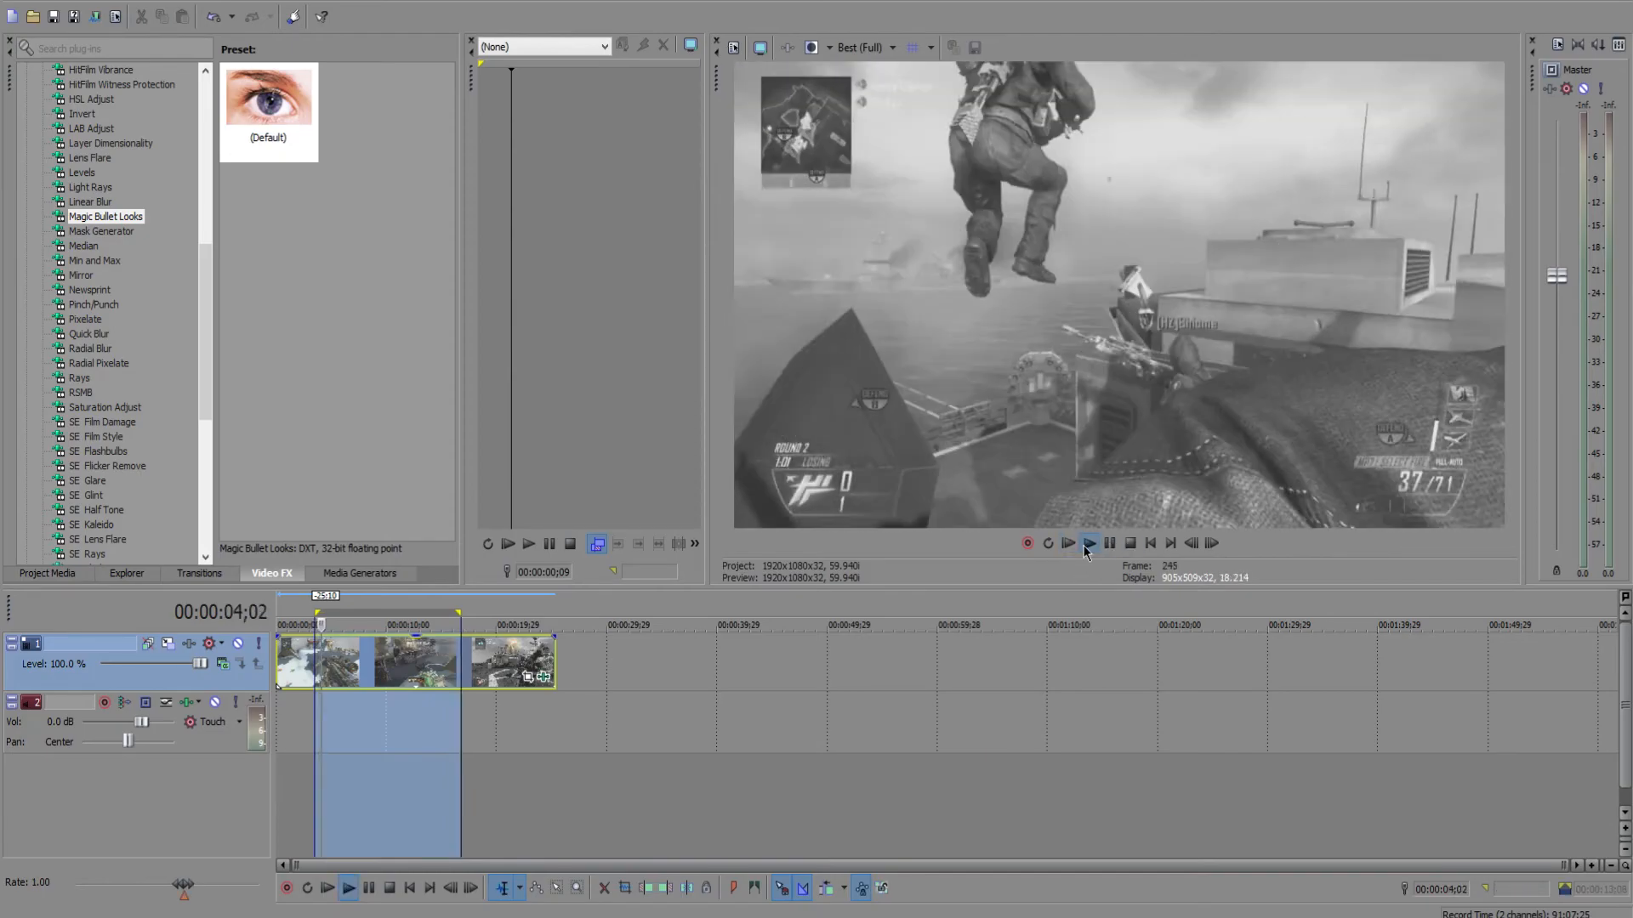
{"action": "left_click", "coordinate": [1087, 542]}
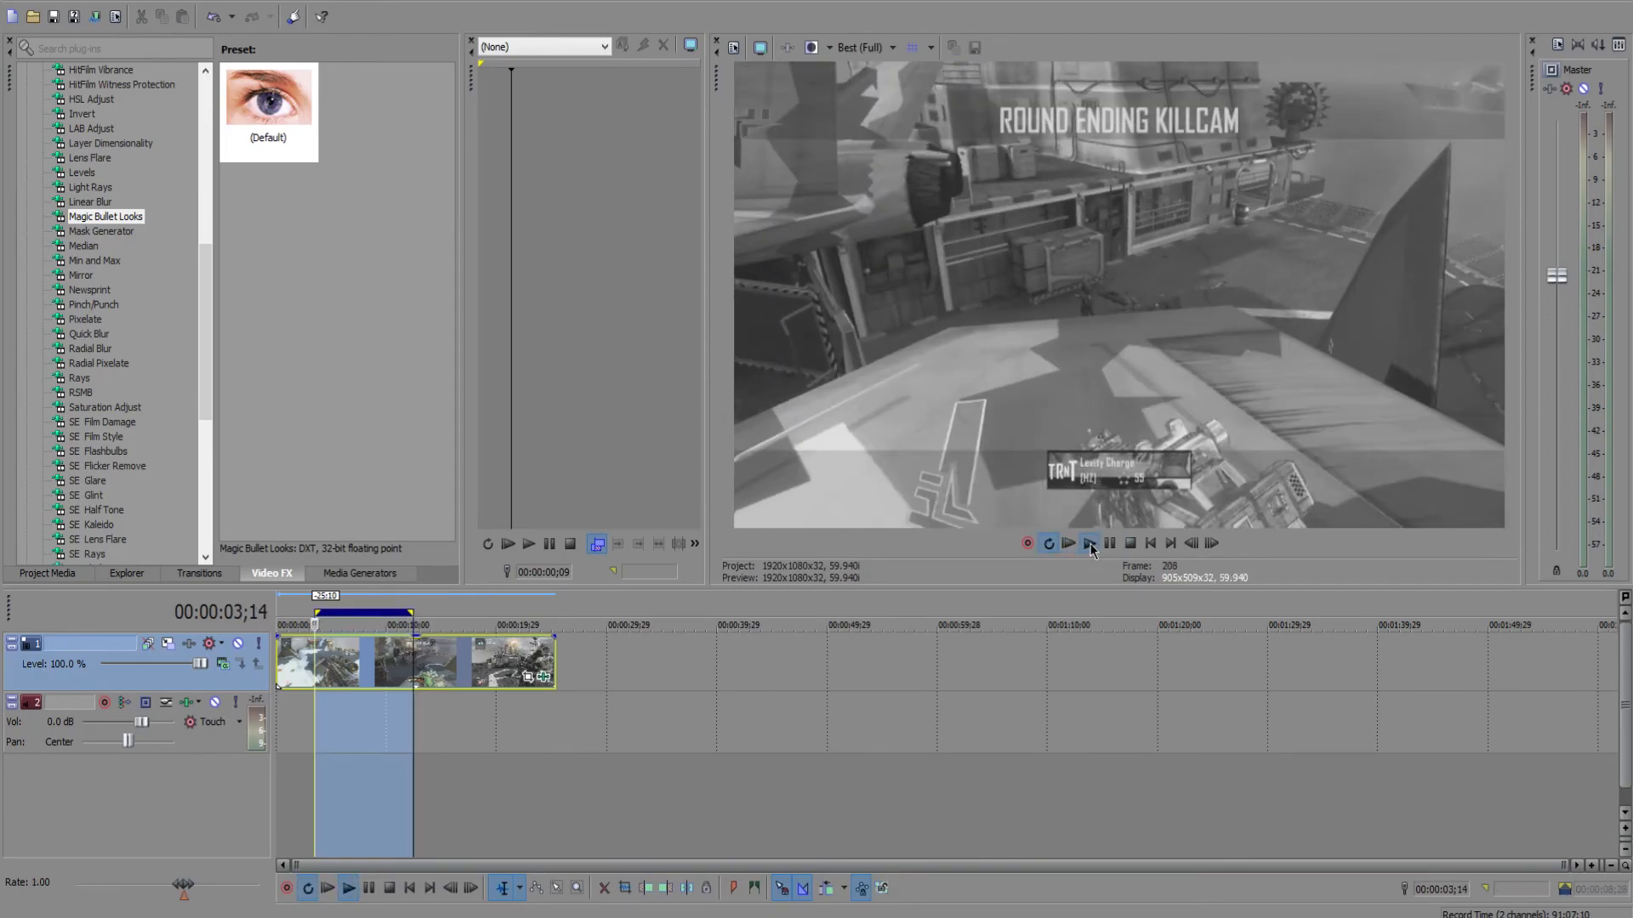
{"action": "left_click", "coordinate": [1088, 542]}
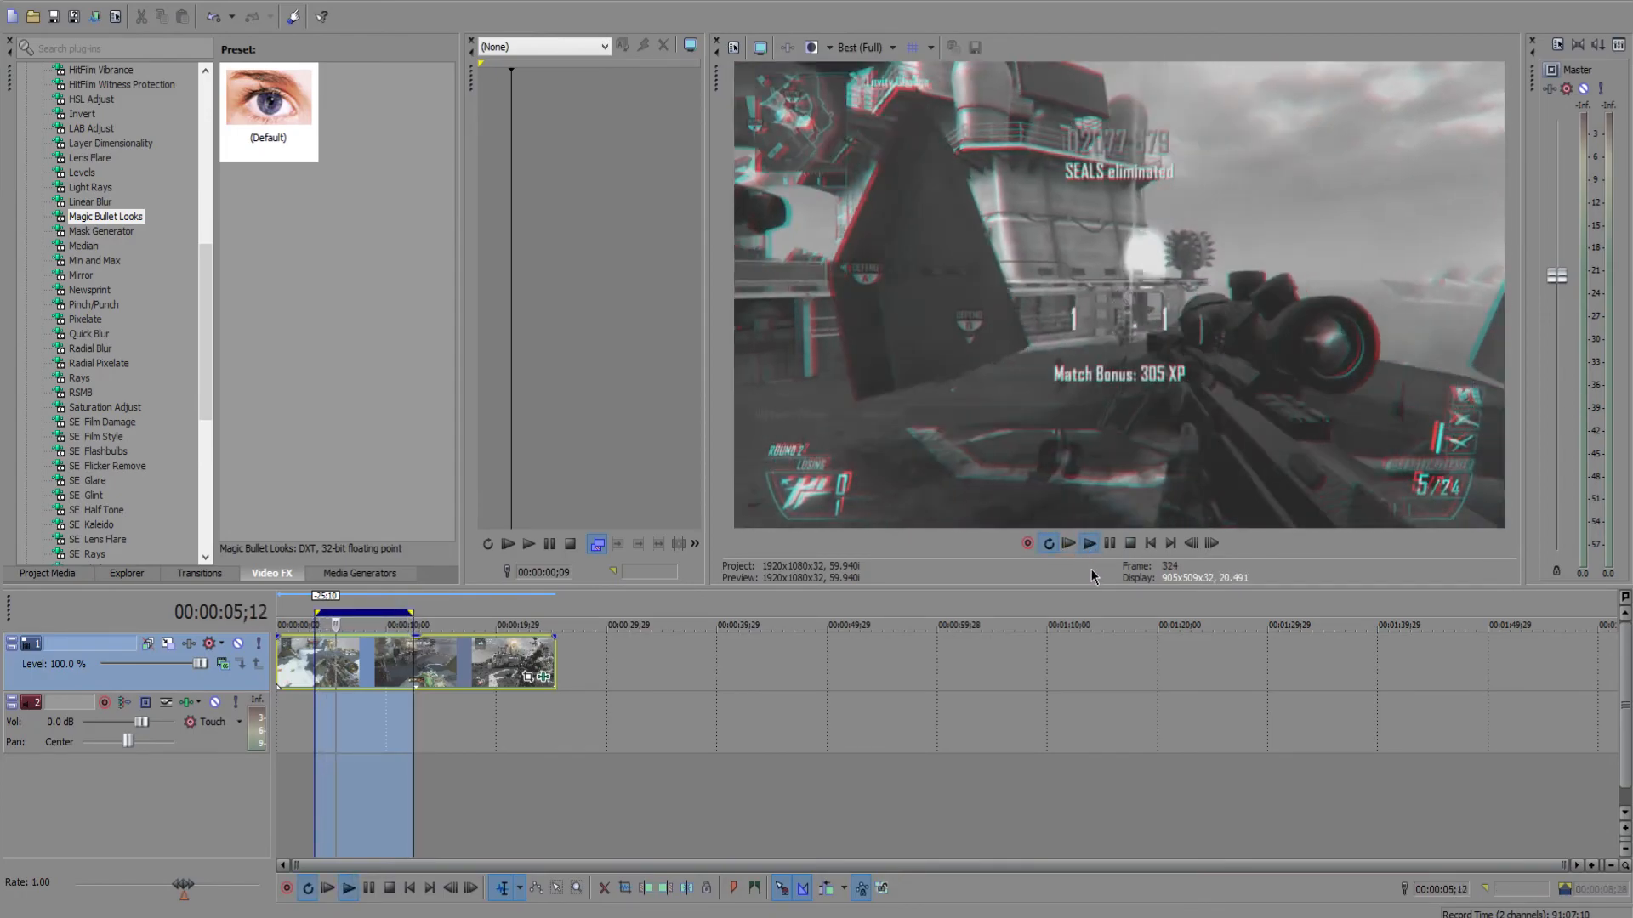